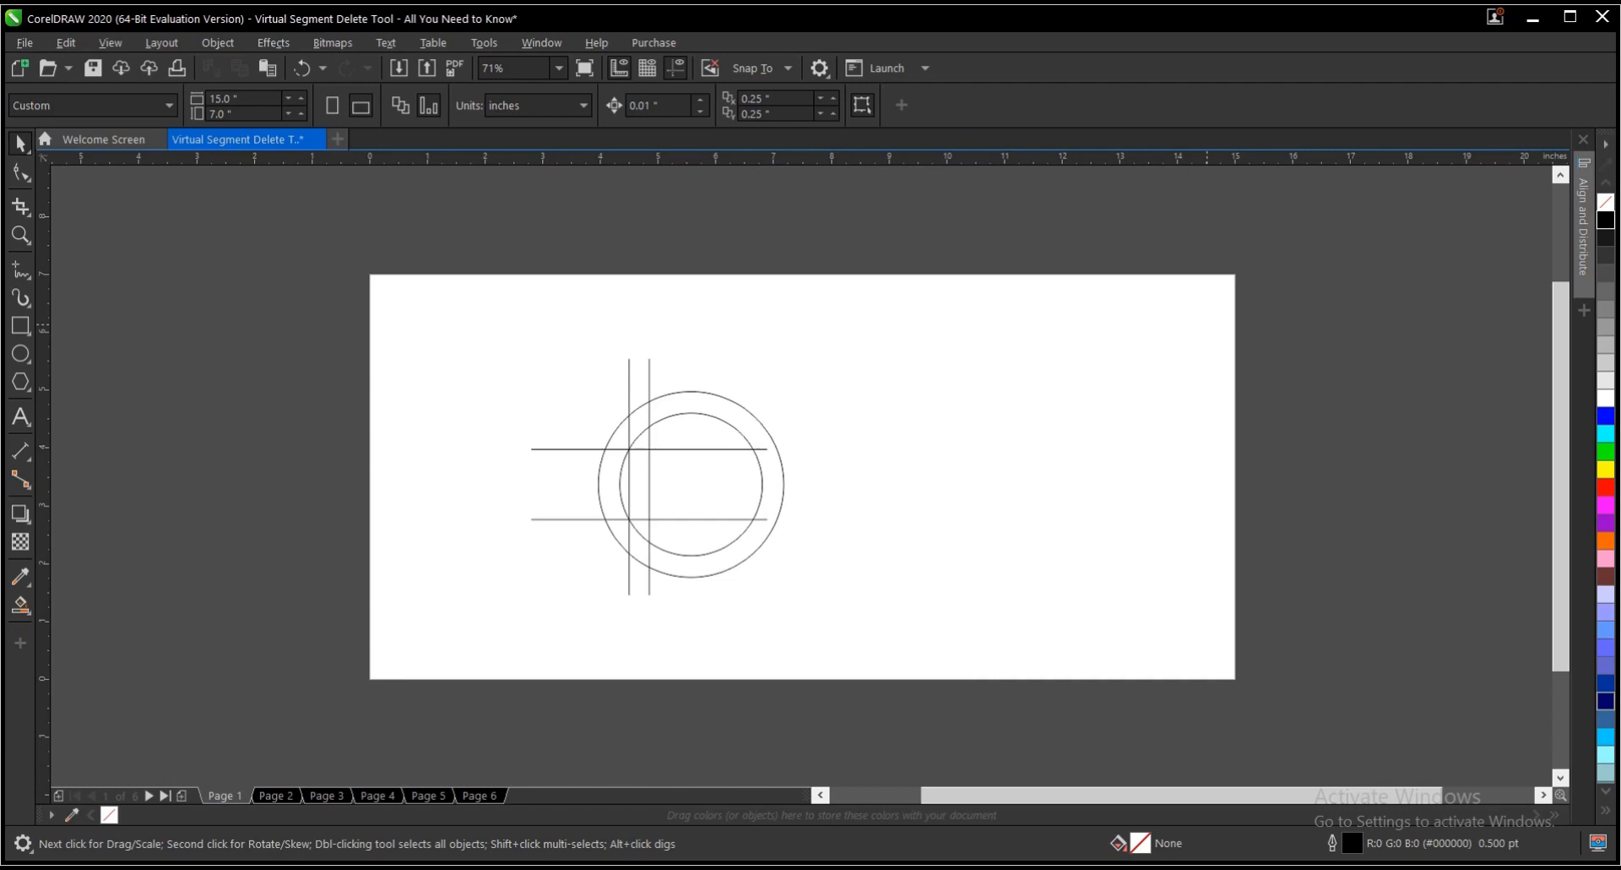
mouse_move(1206, 331)
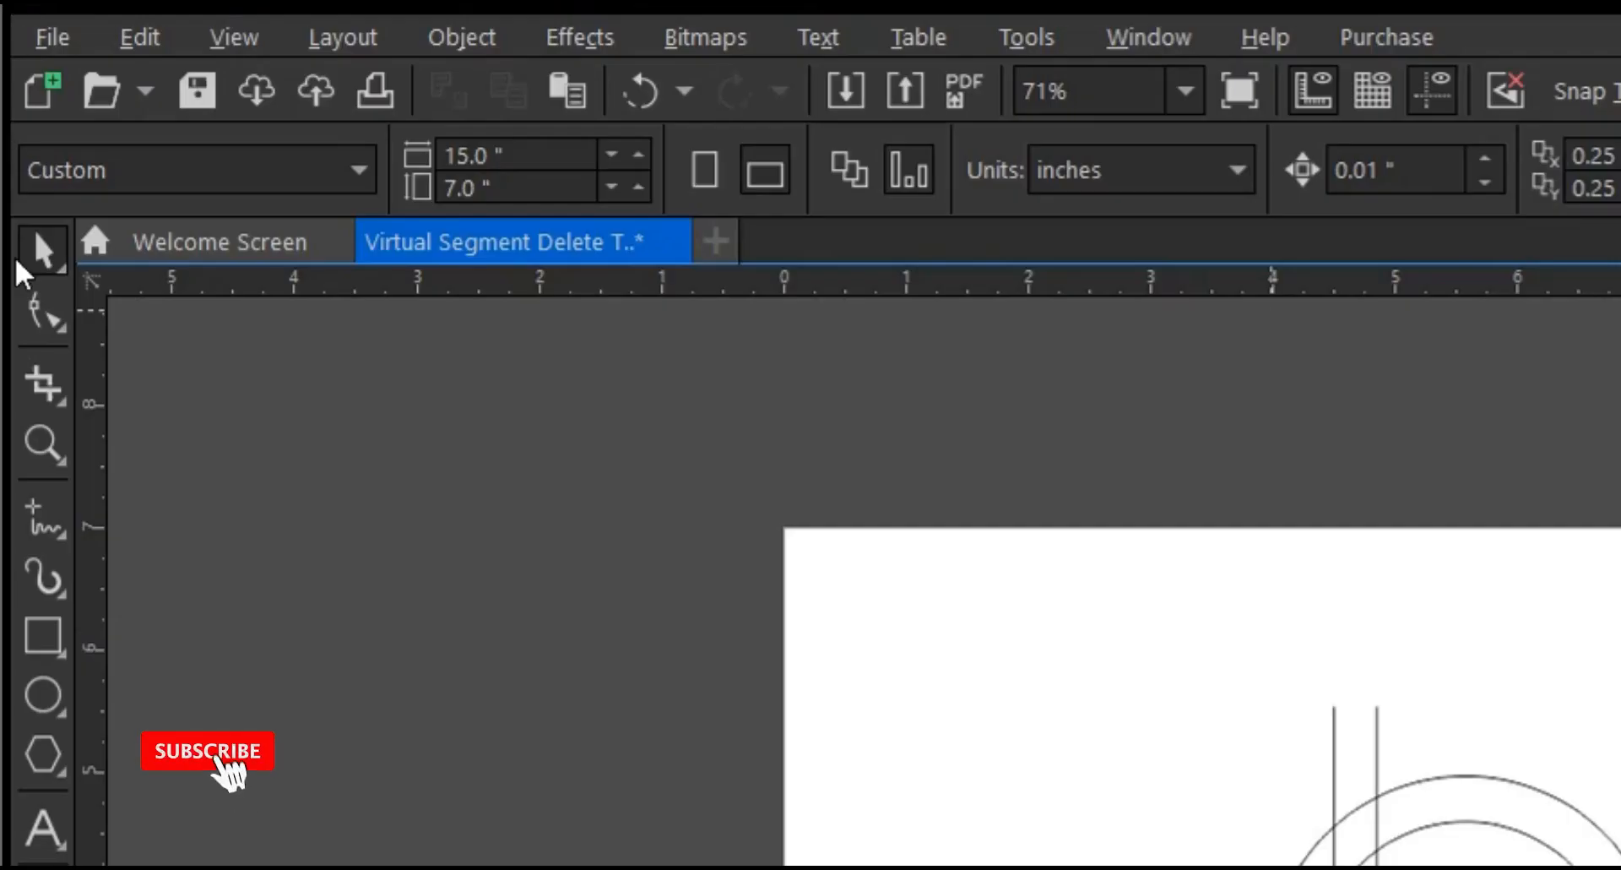
mouse_move(41, 381)
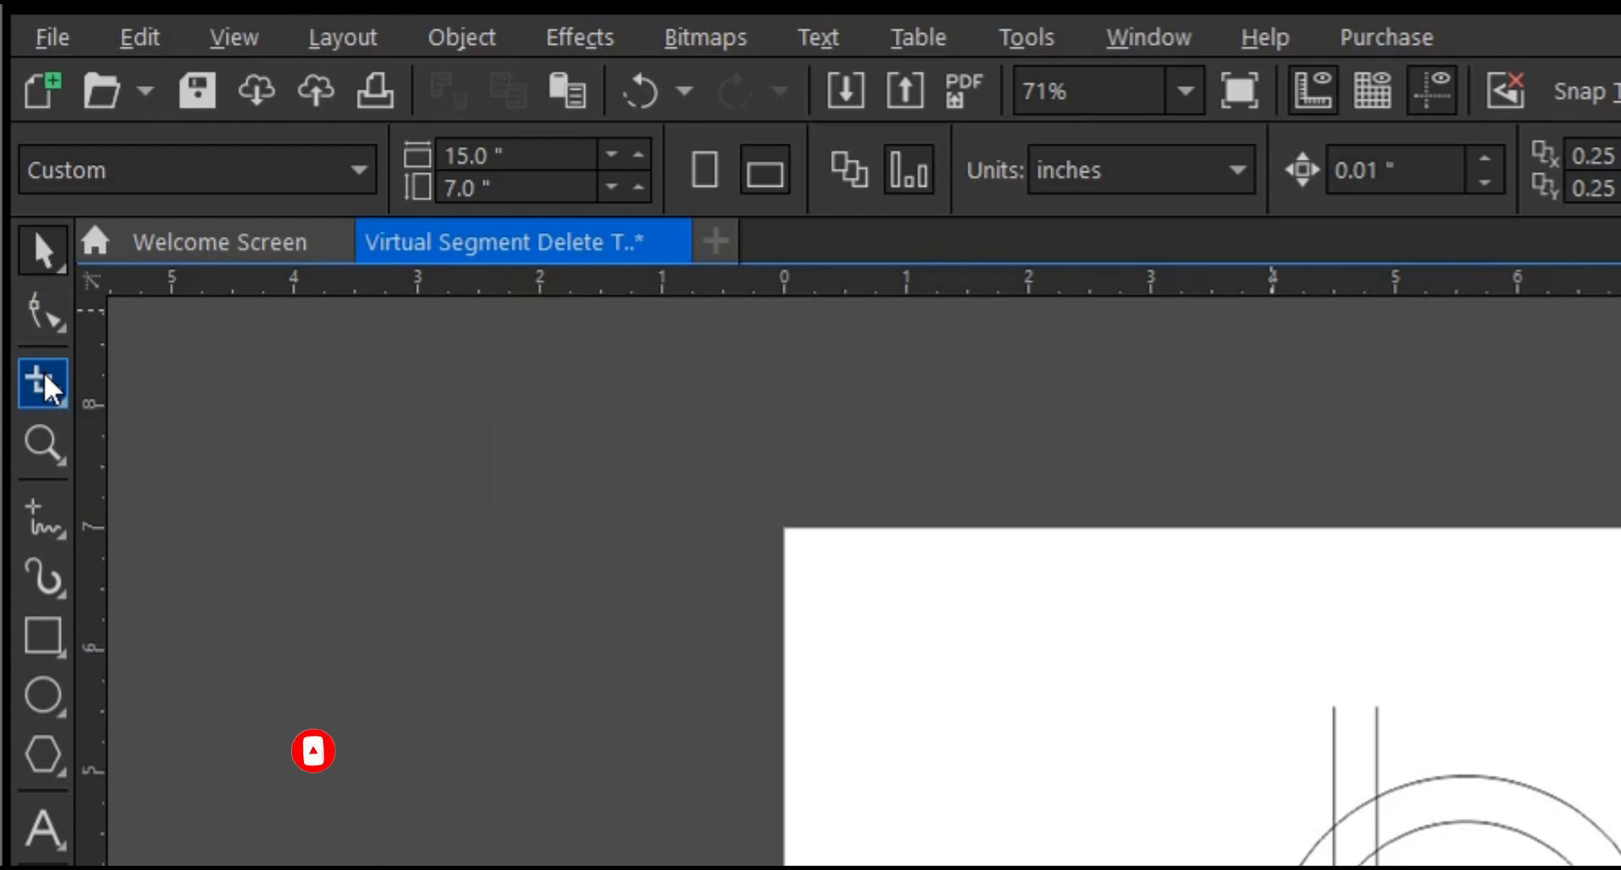
Expand the Crop tool flyout to reveal Crop, Knife, Virtual Segment Delete and Eraser
click(43, 381)
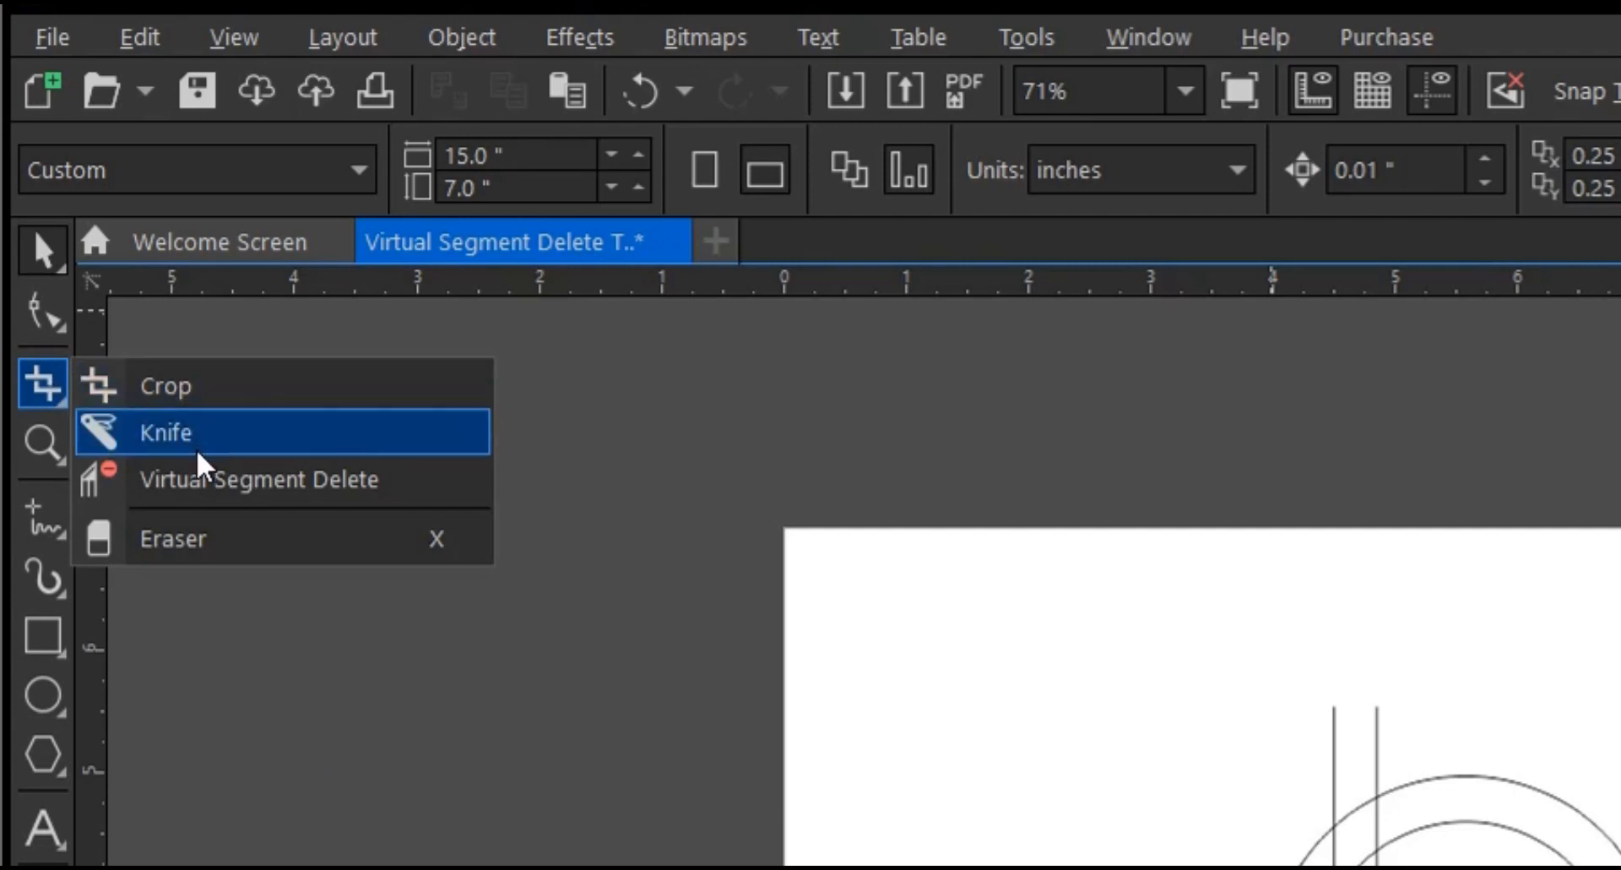
mouse_move(207, 478)
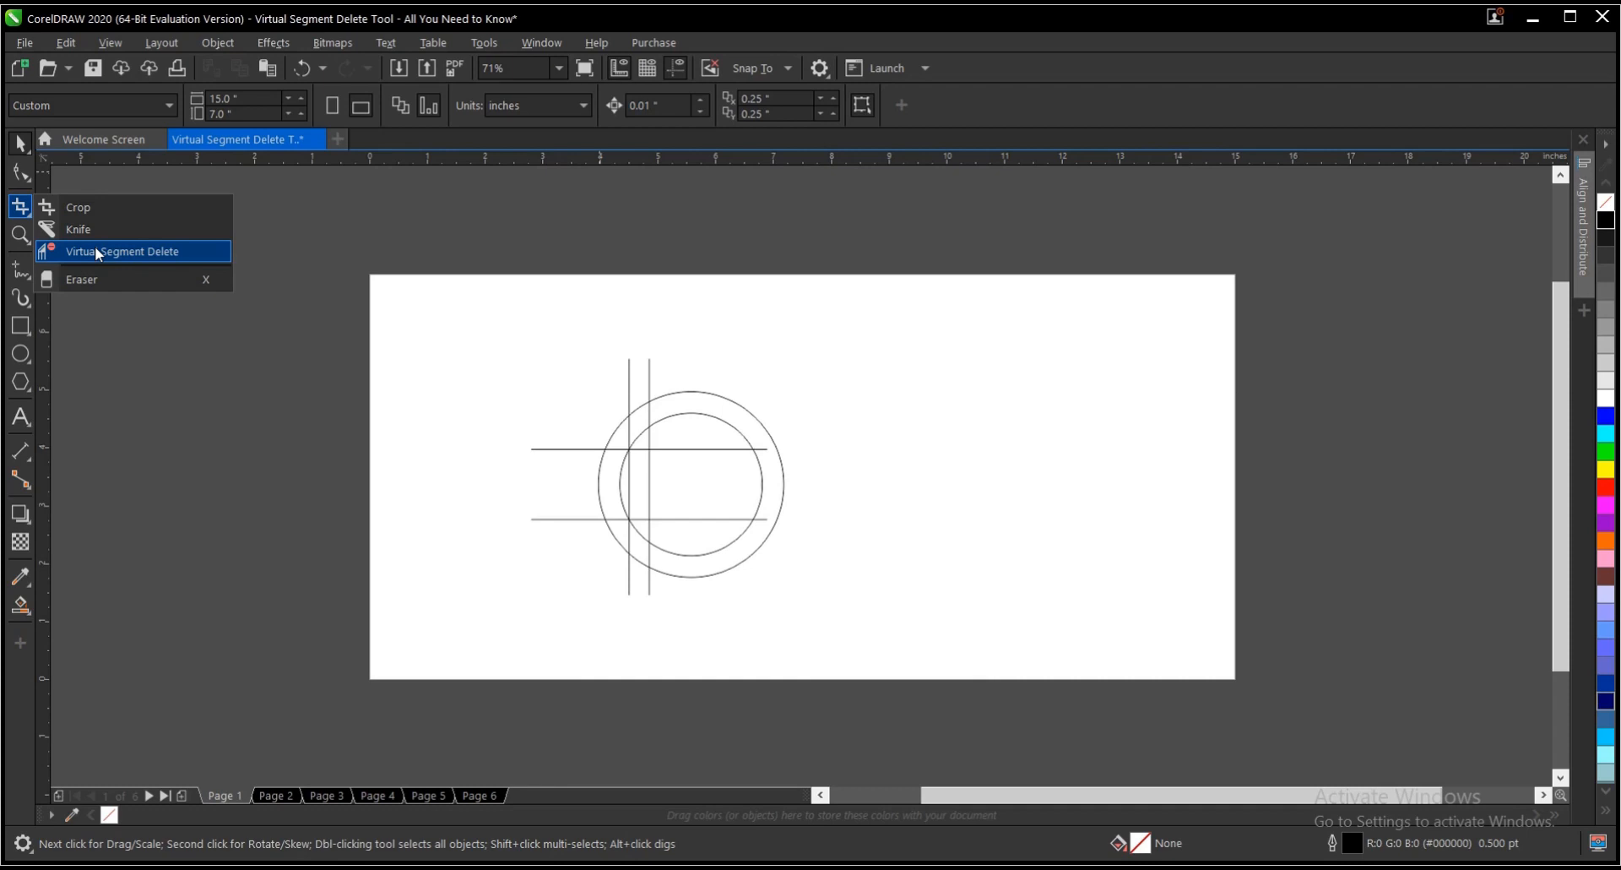
mouse_move(78, 255)
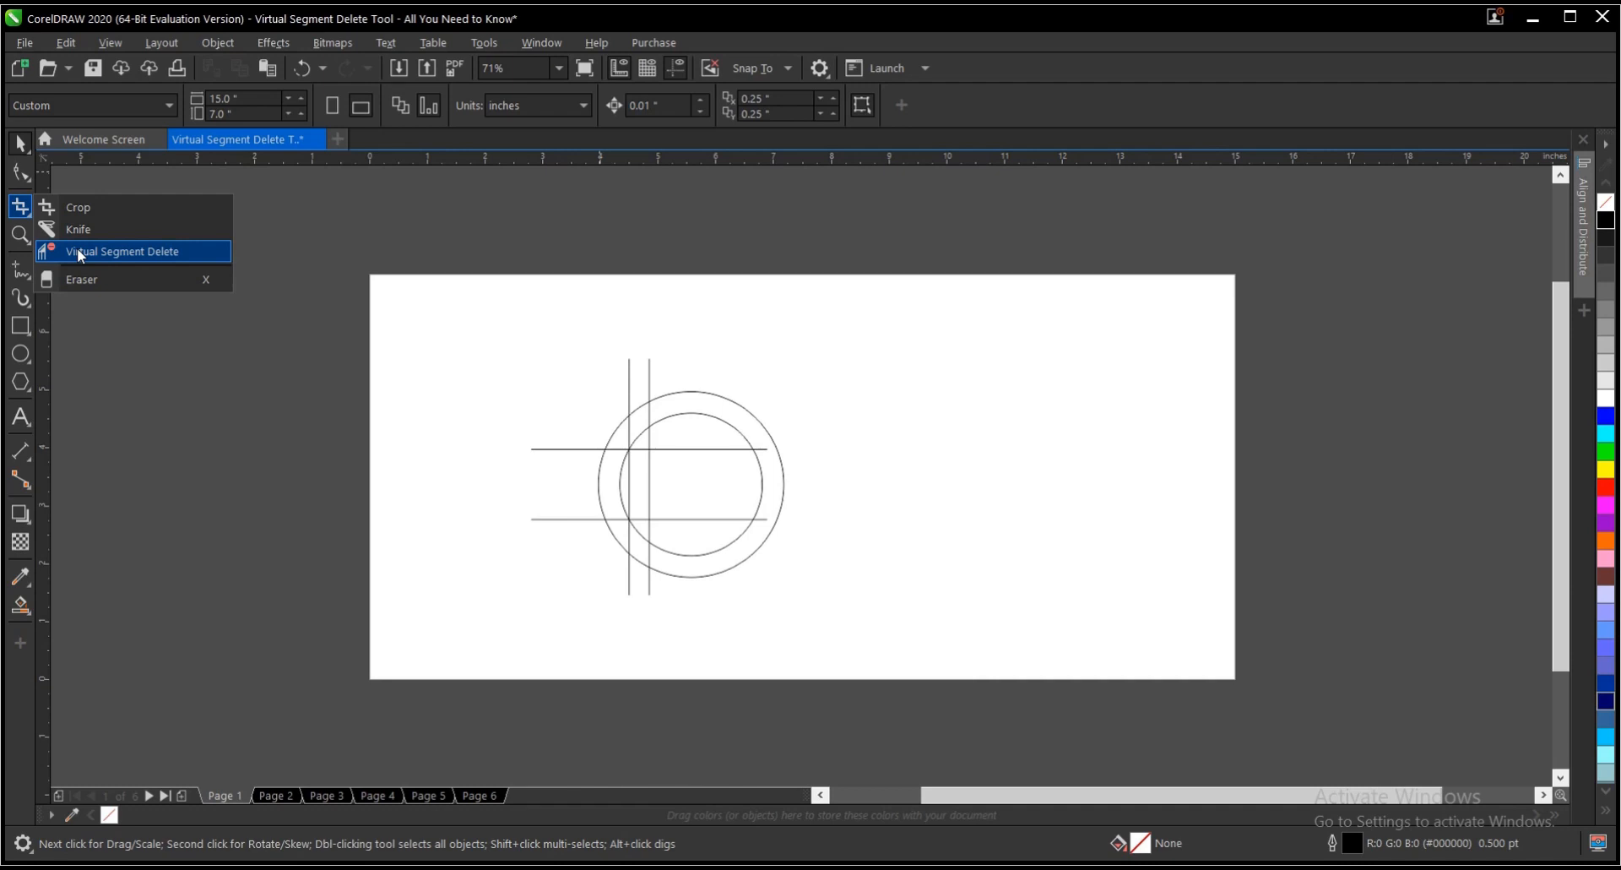
Activate Virtual Segment Delete from the Crop tool flyout
click(121, 251)
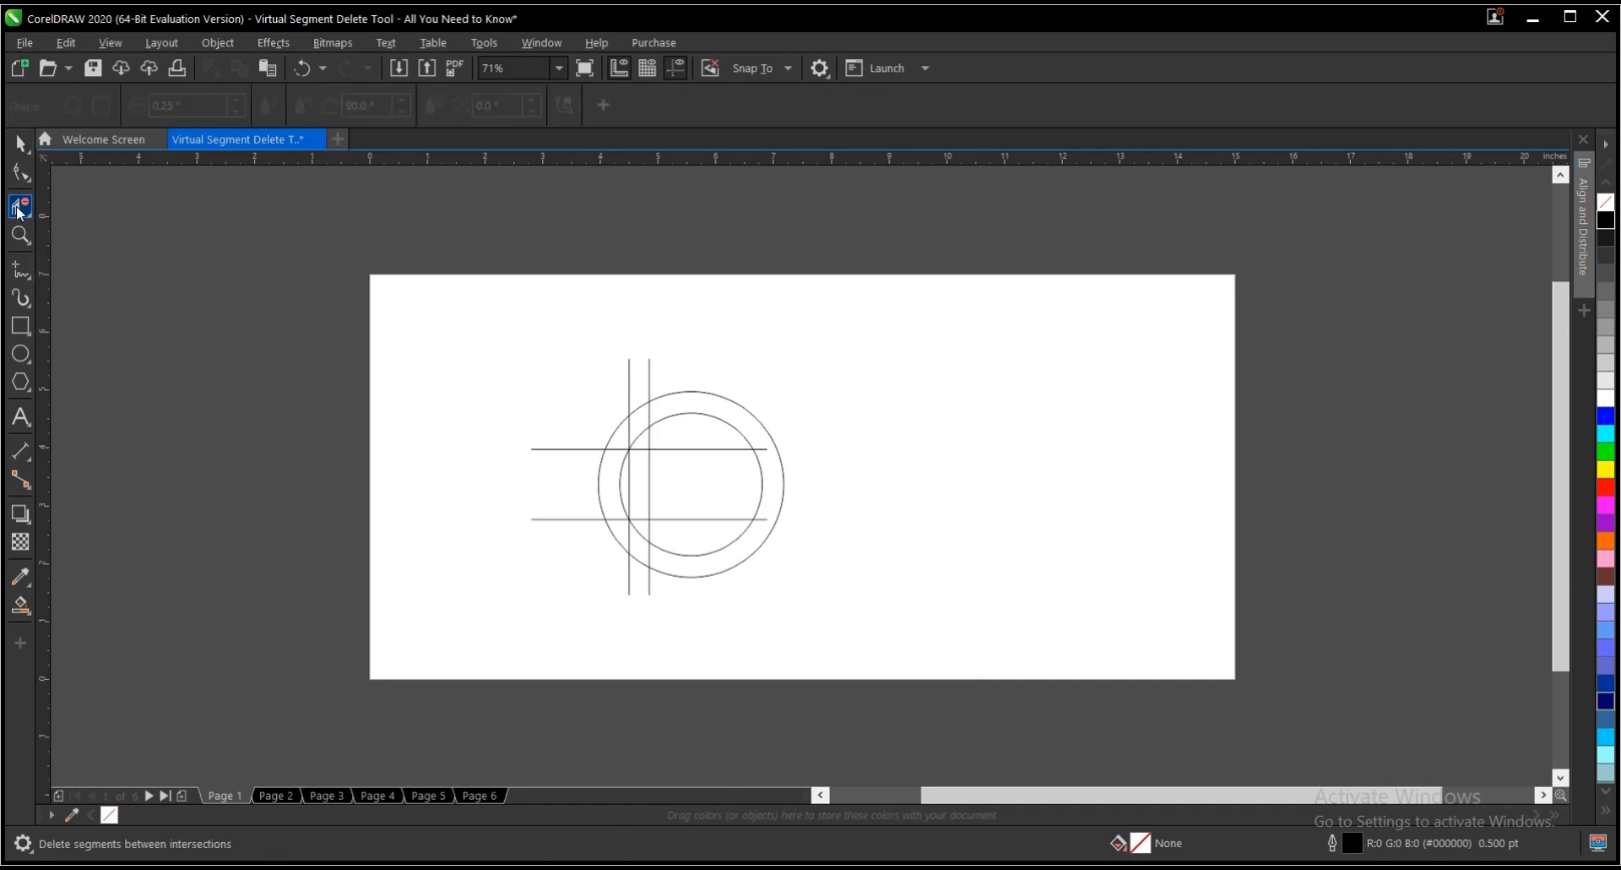
mouse_move(18, 206)
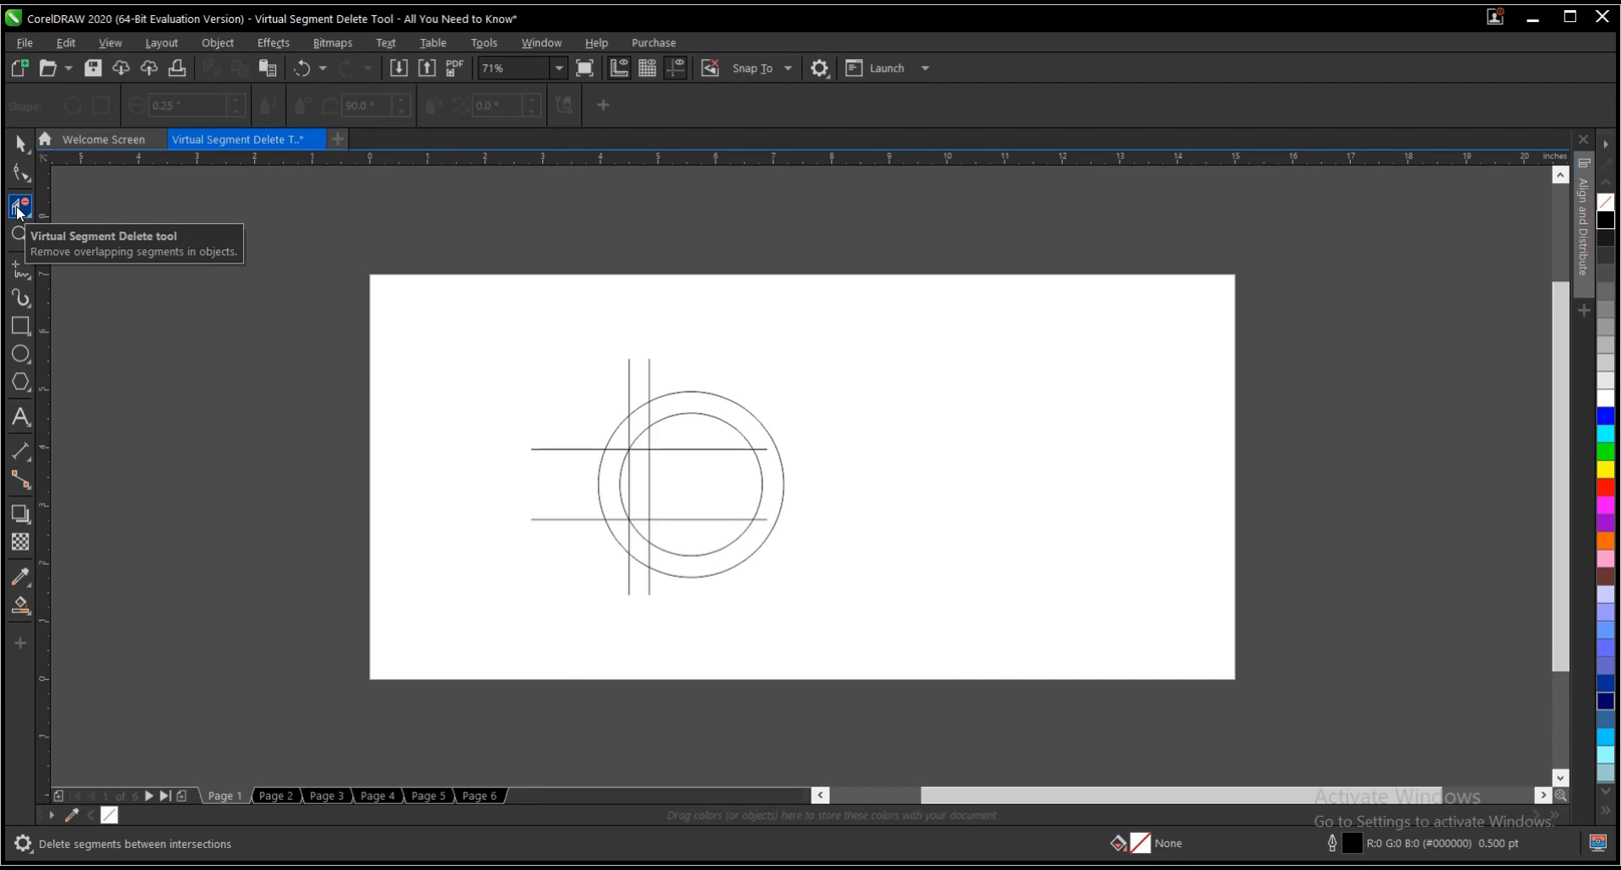
mouse_move(277, 282)
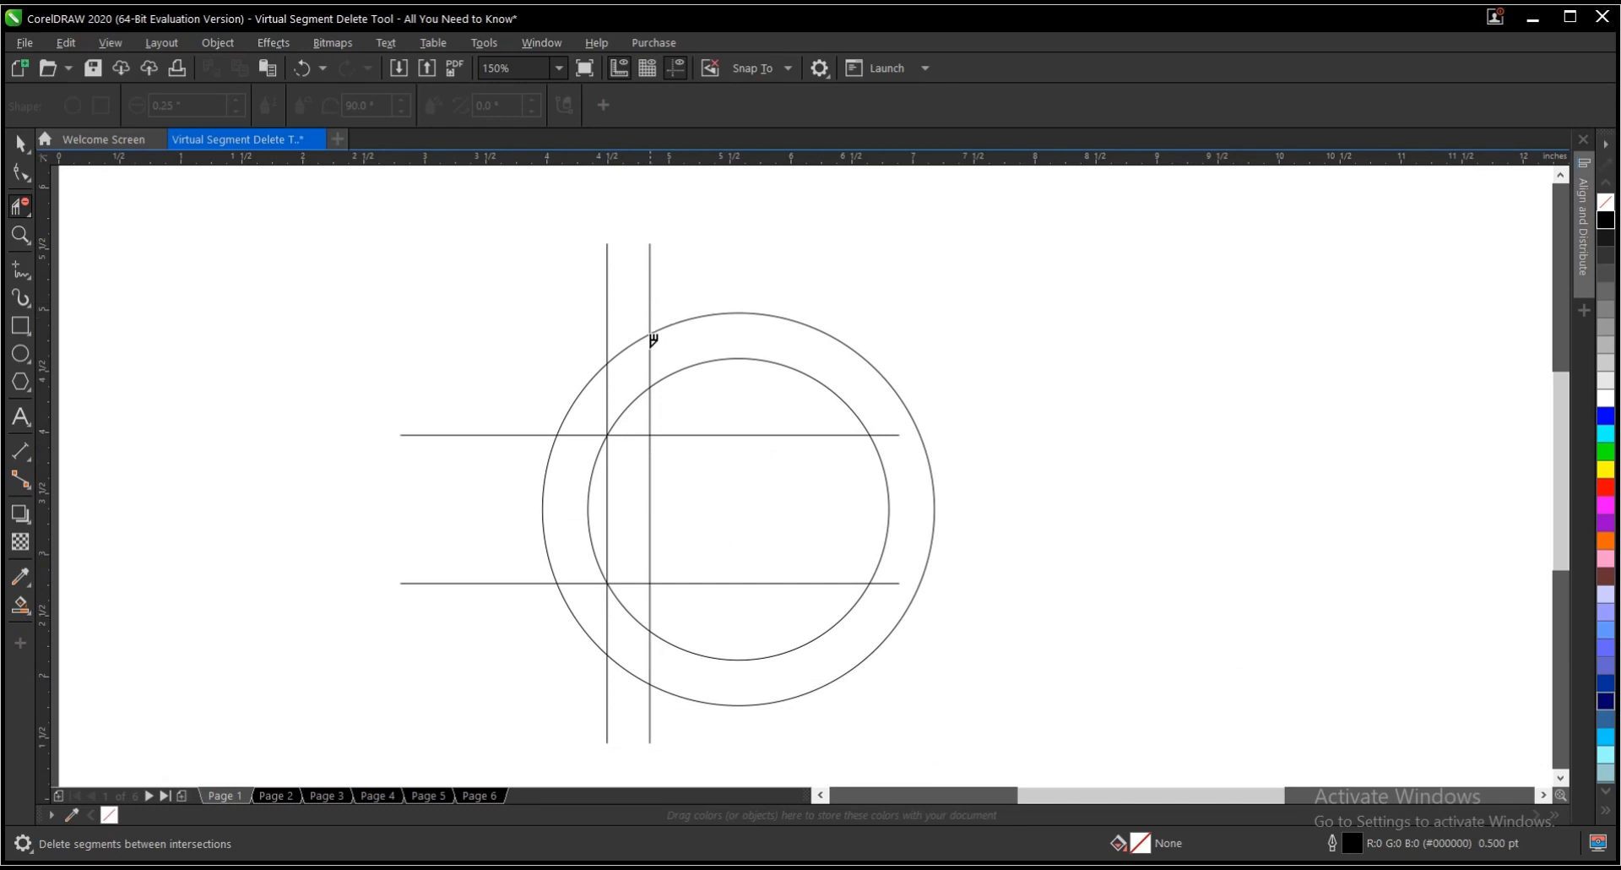
mouse_move(654, 375)
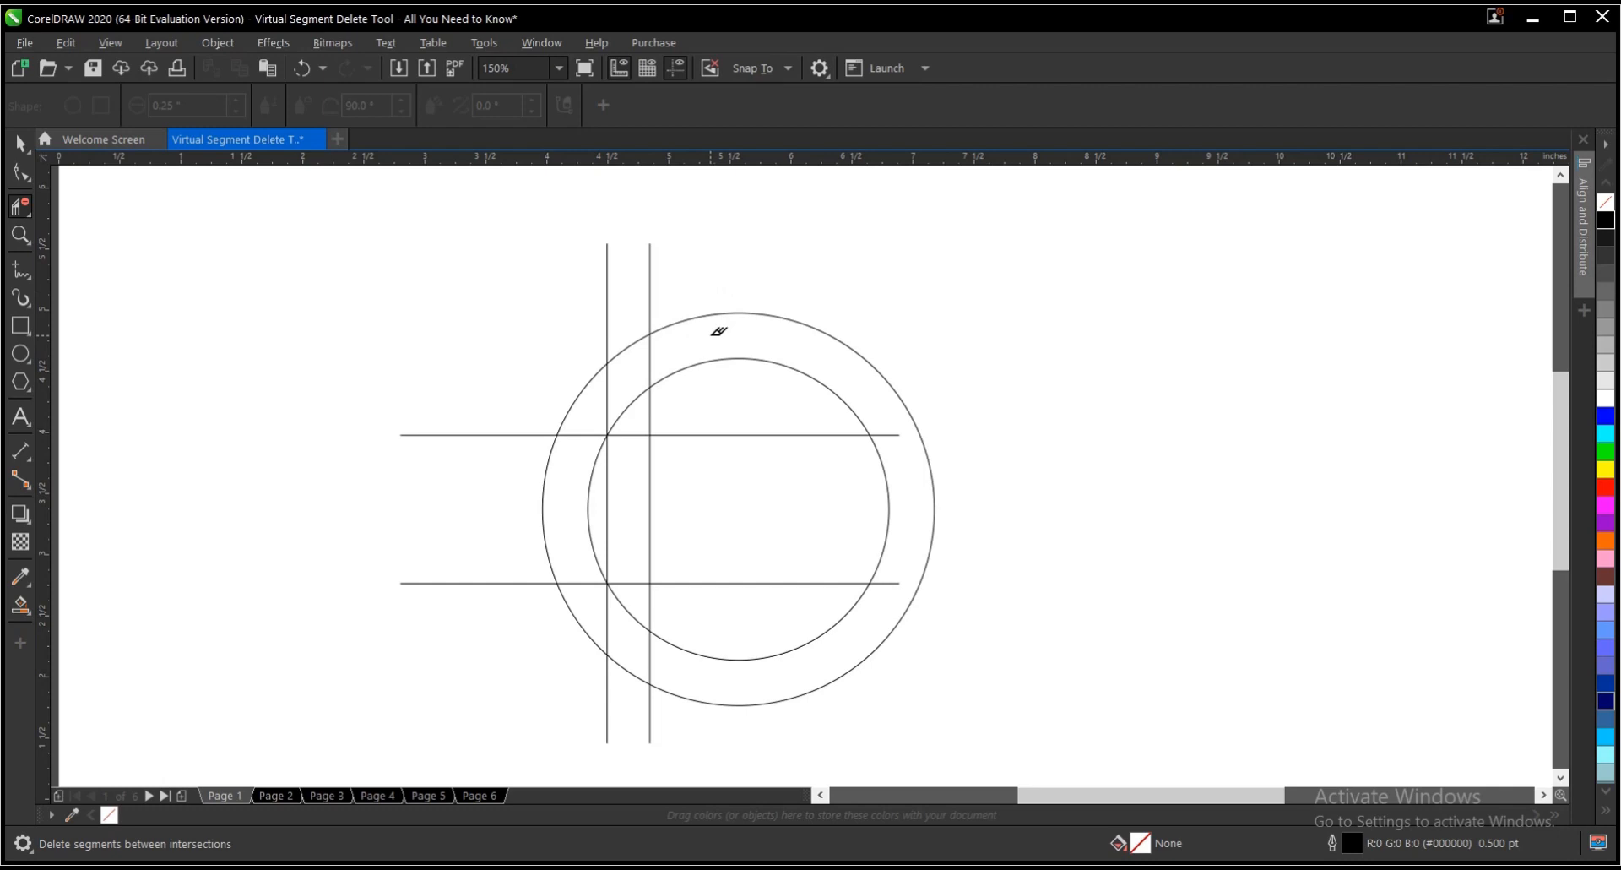
mouse_move(722, 325)
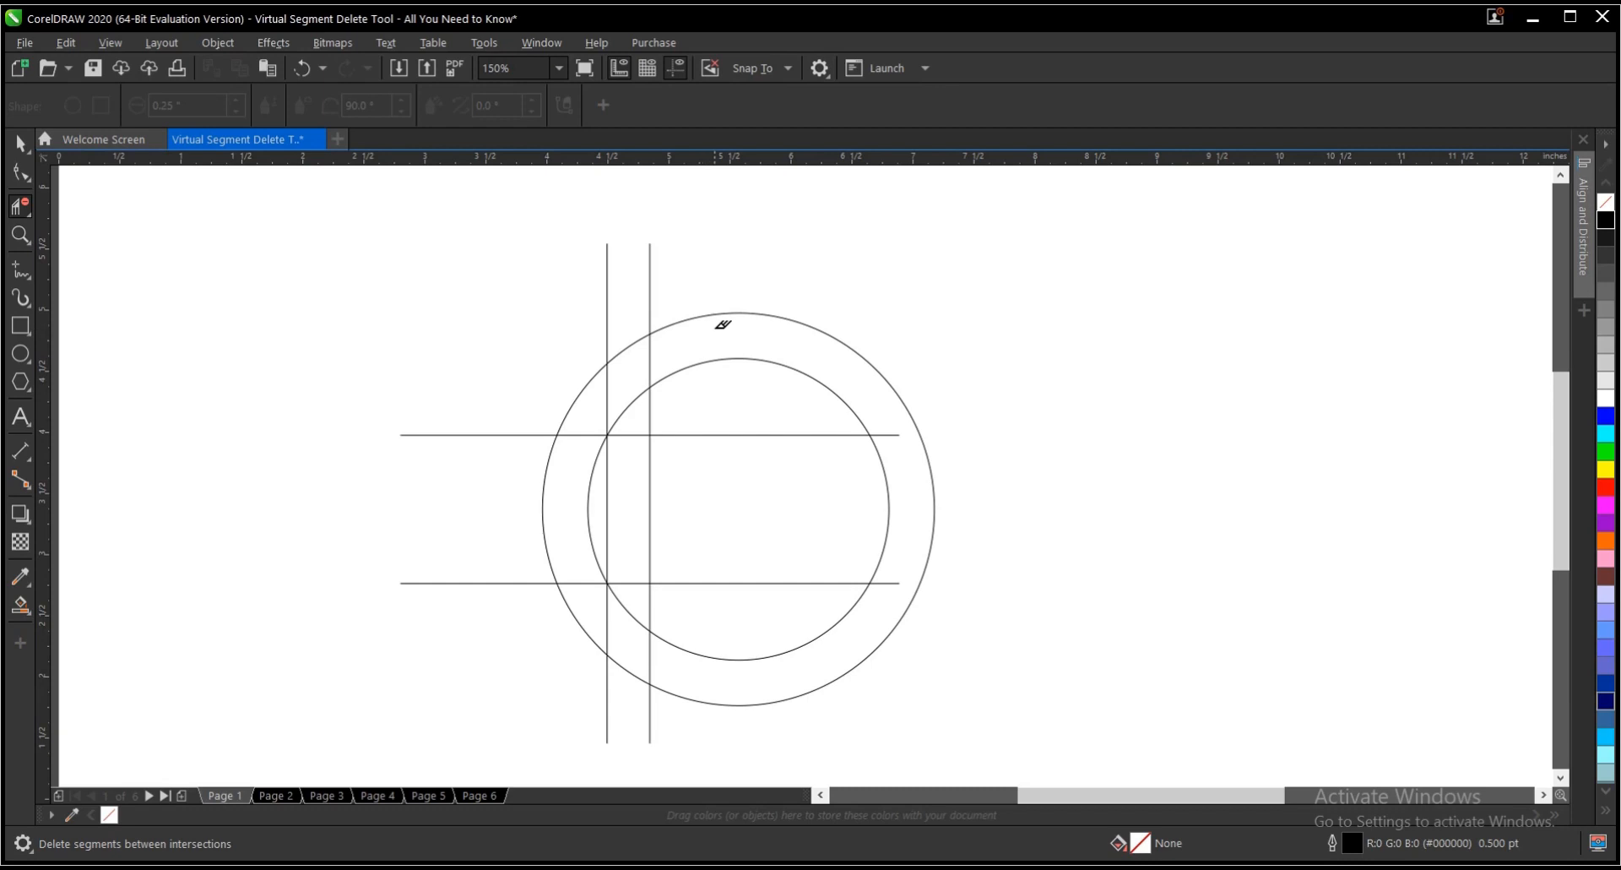
mouse_move(736, 287)
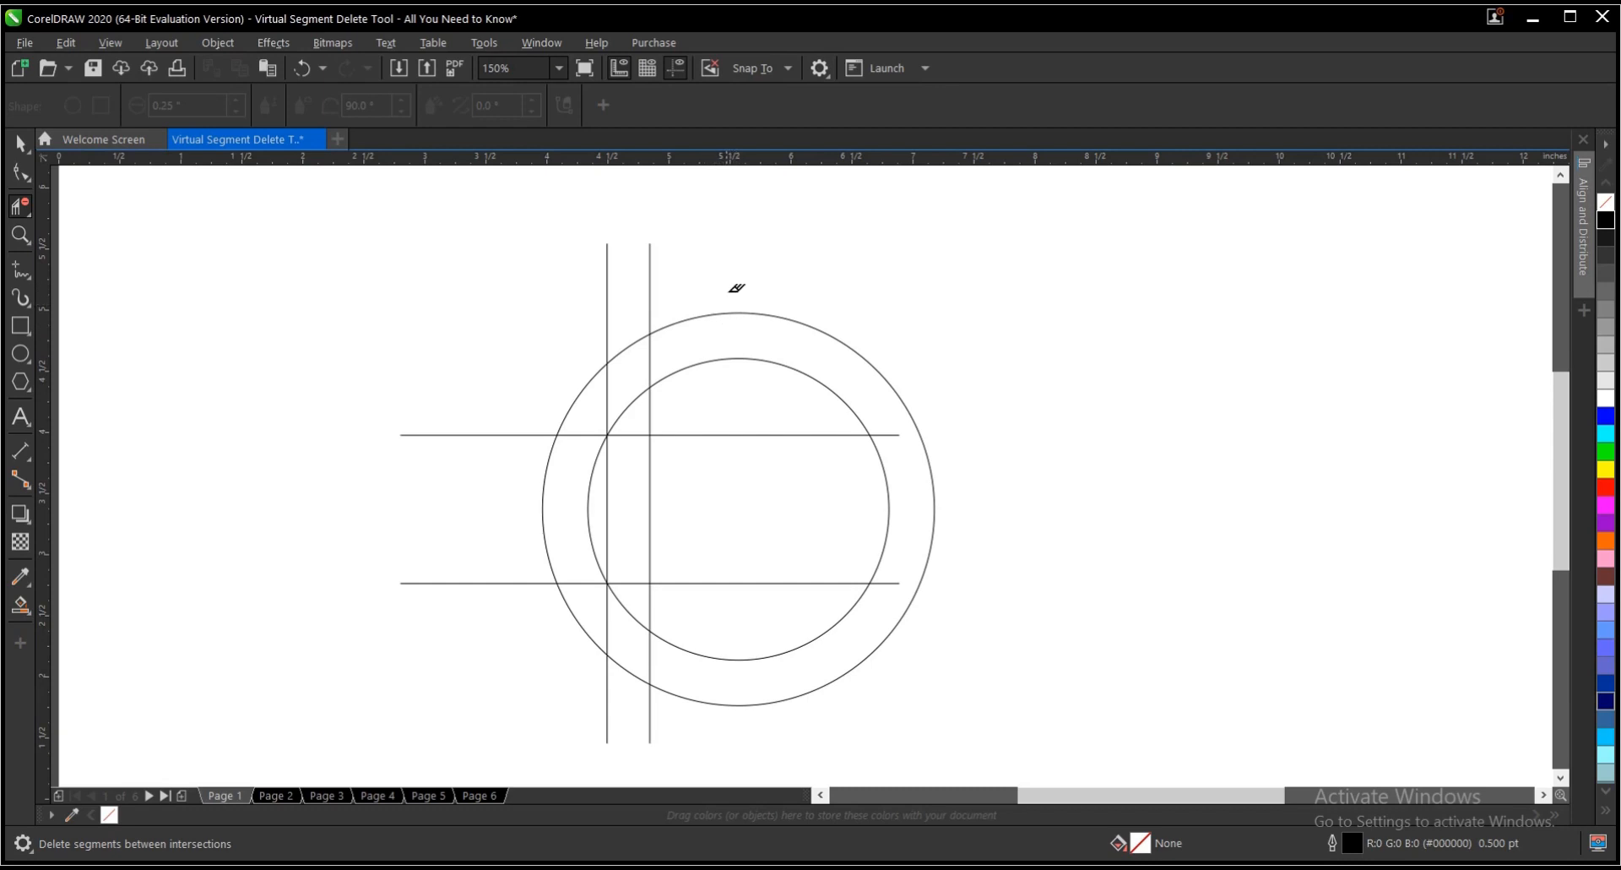
mouse_move(732, 287)
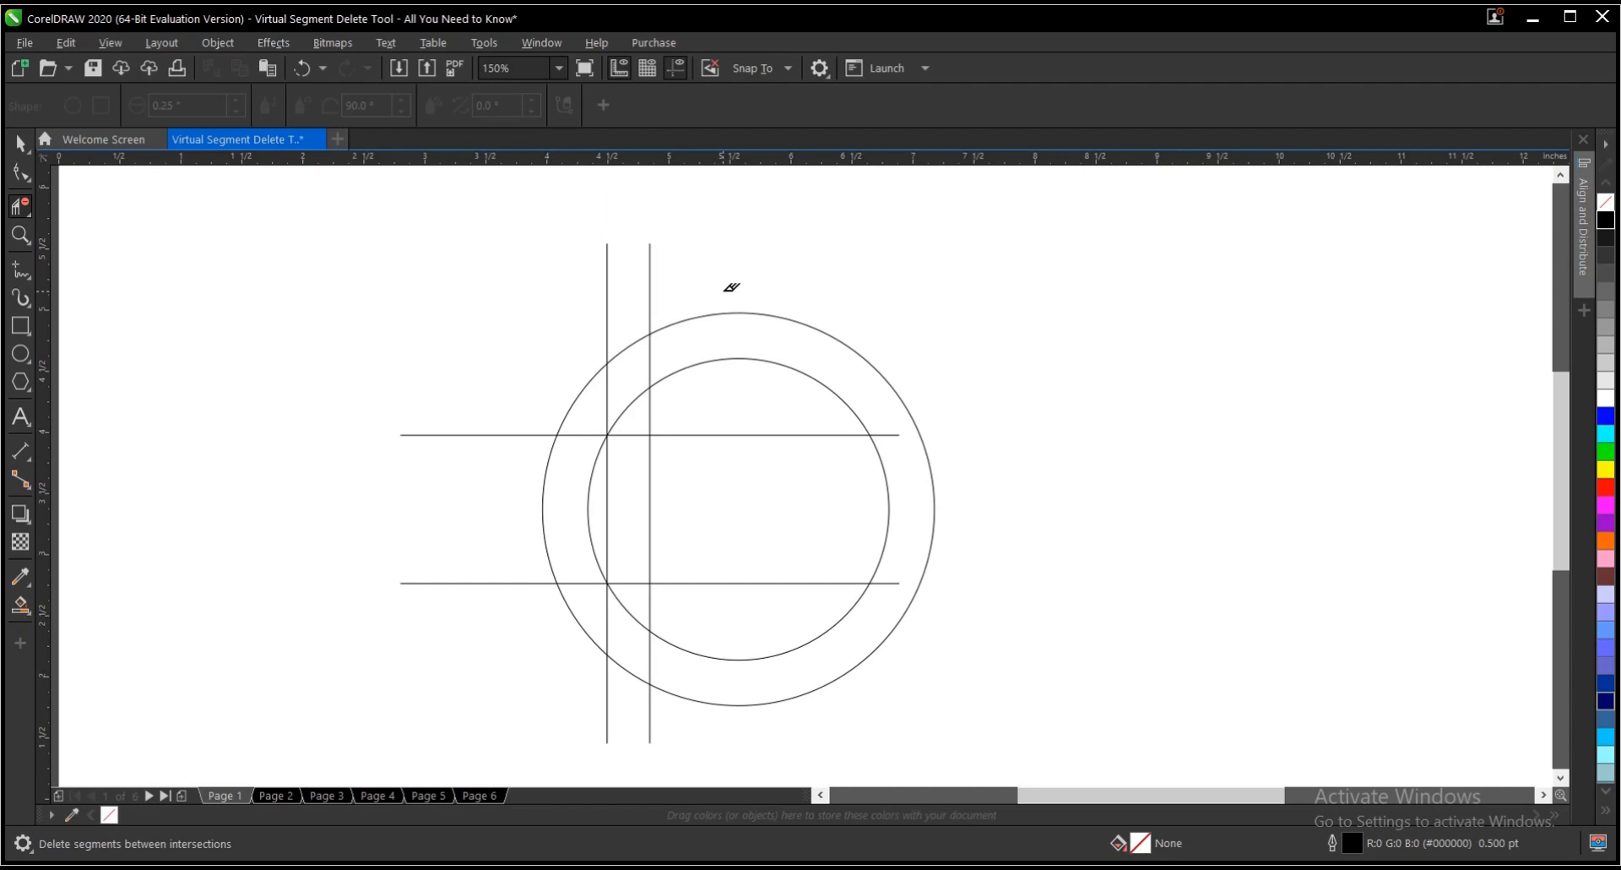
mouse_move(740, 281)
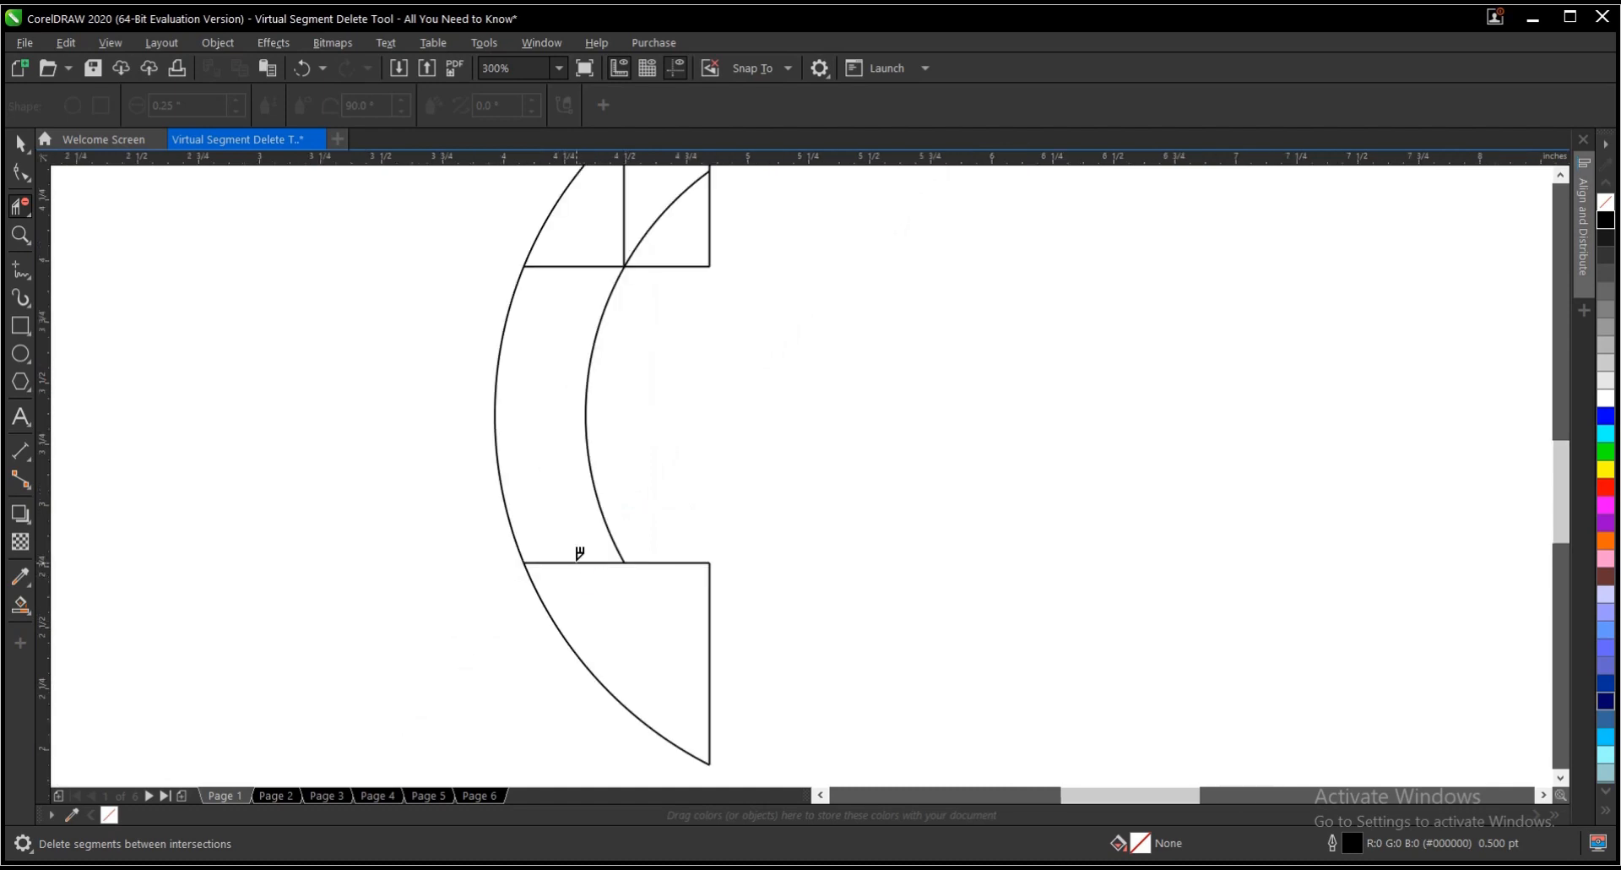
Delete the leftover segment inside the handset and the stray line piece near the top
click(579, 555)
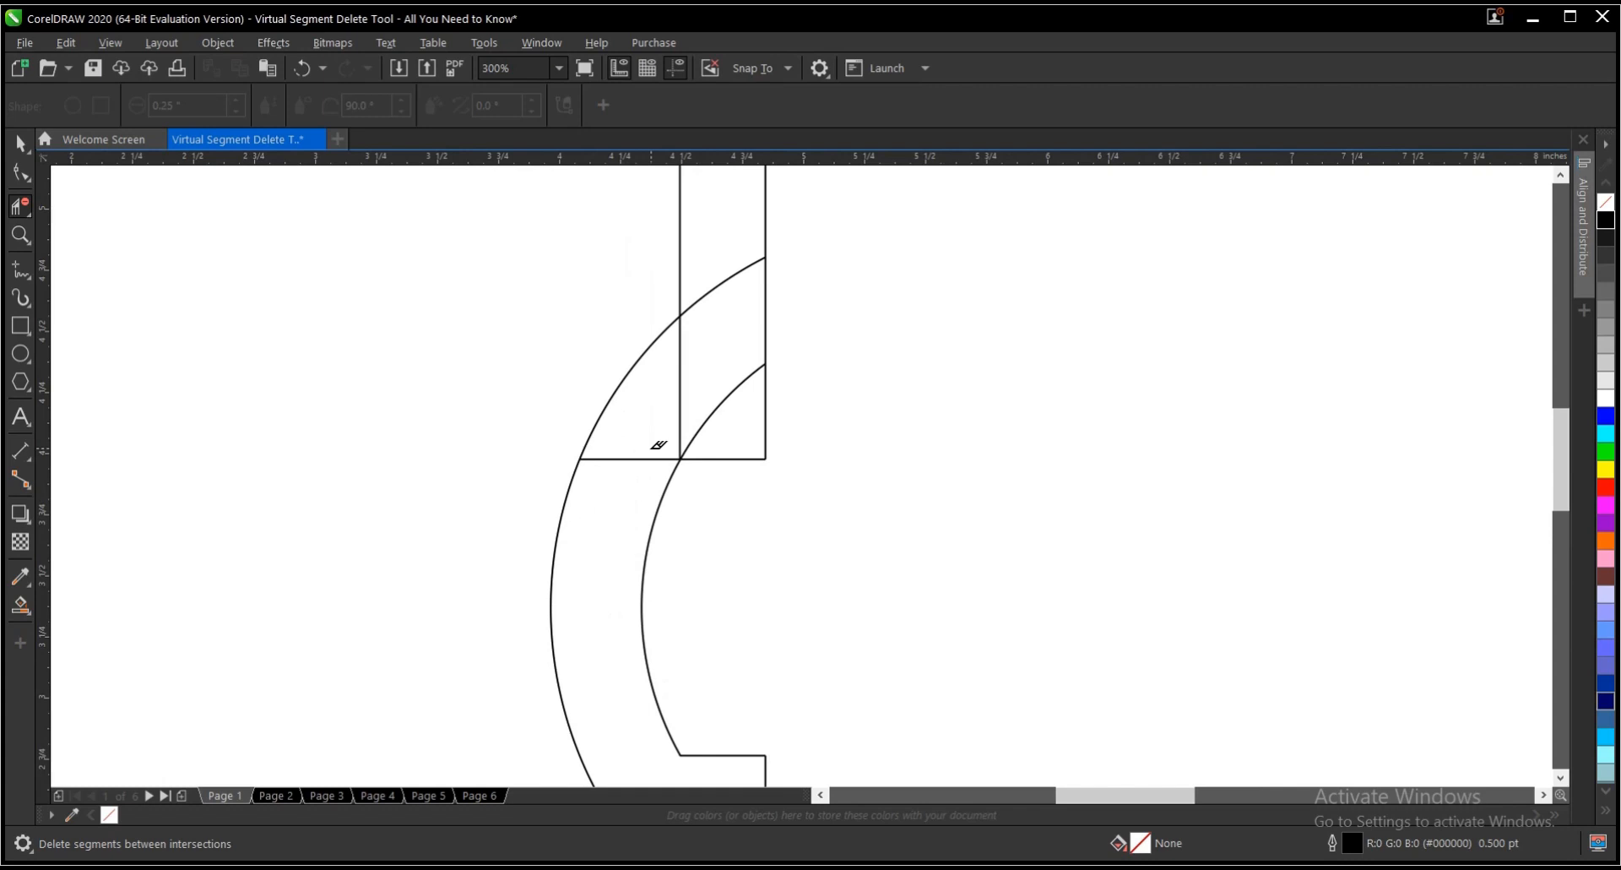
click(686, 444)
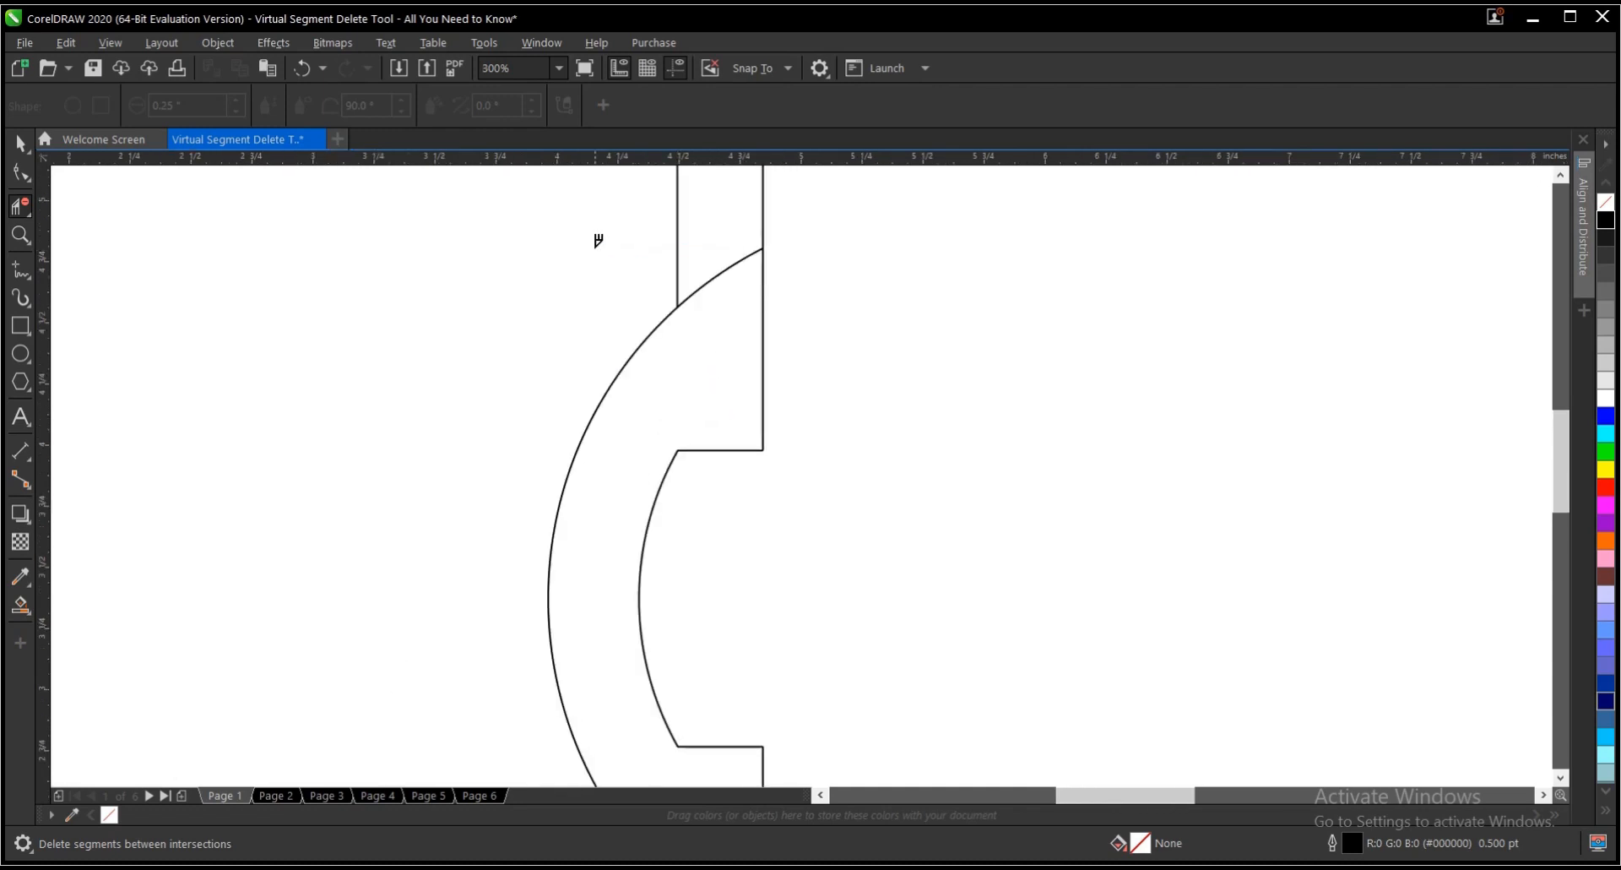
scroll(down, 3)
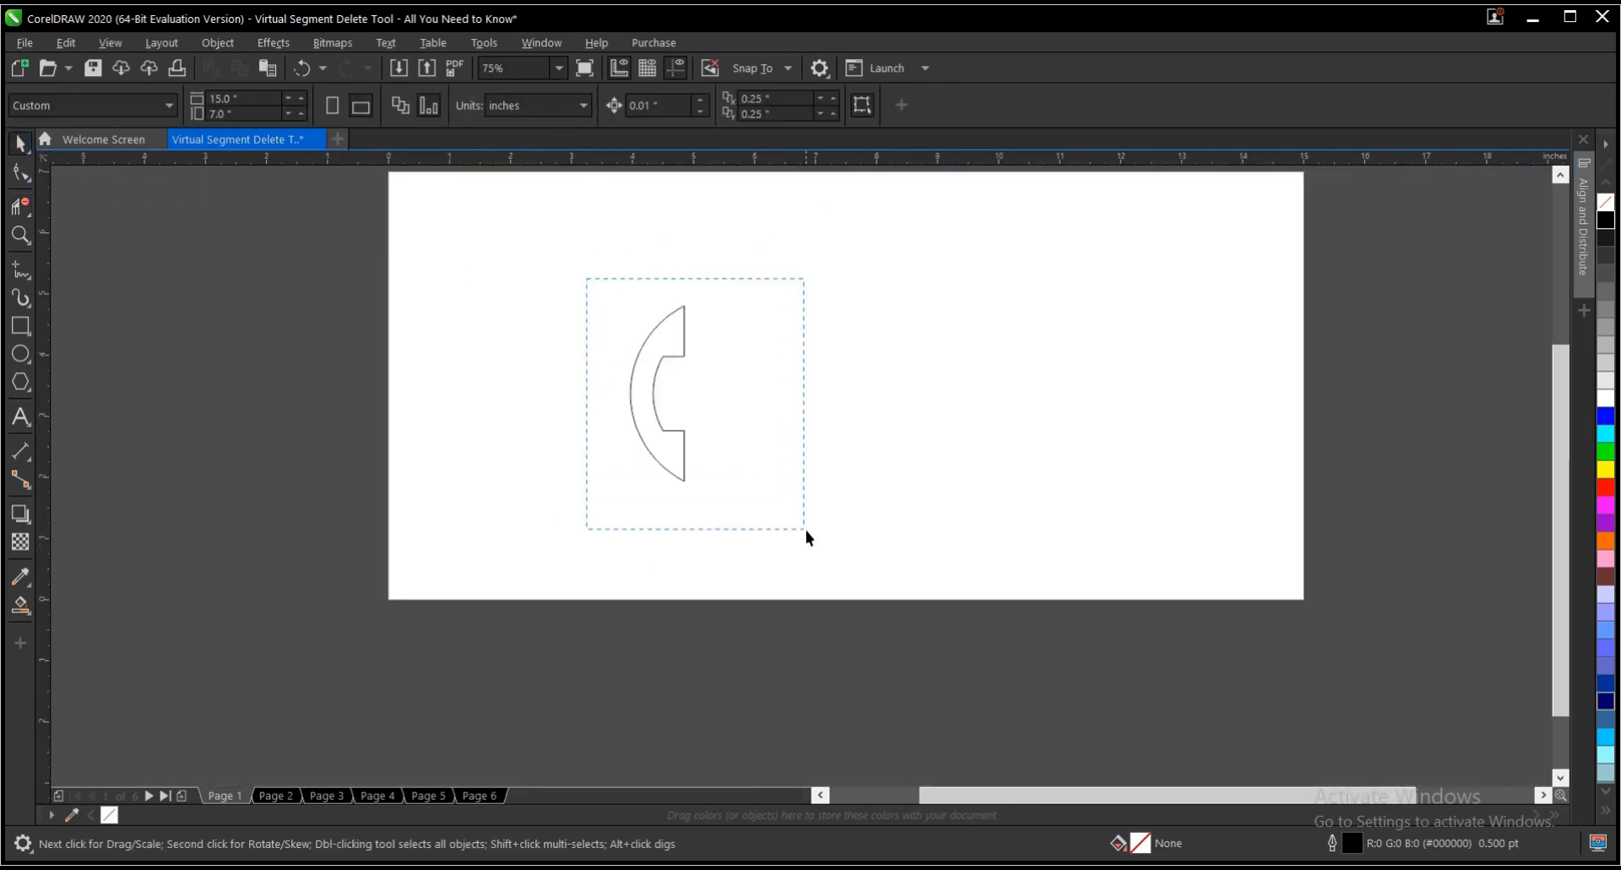
Give the handset an 8 pt round-capped outline, behind fill and scaled with object
click(878, 105)
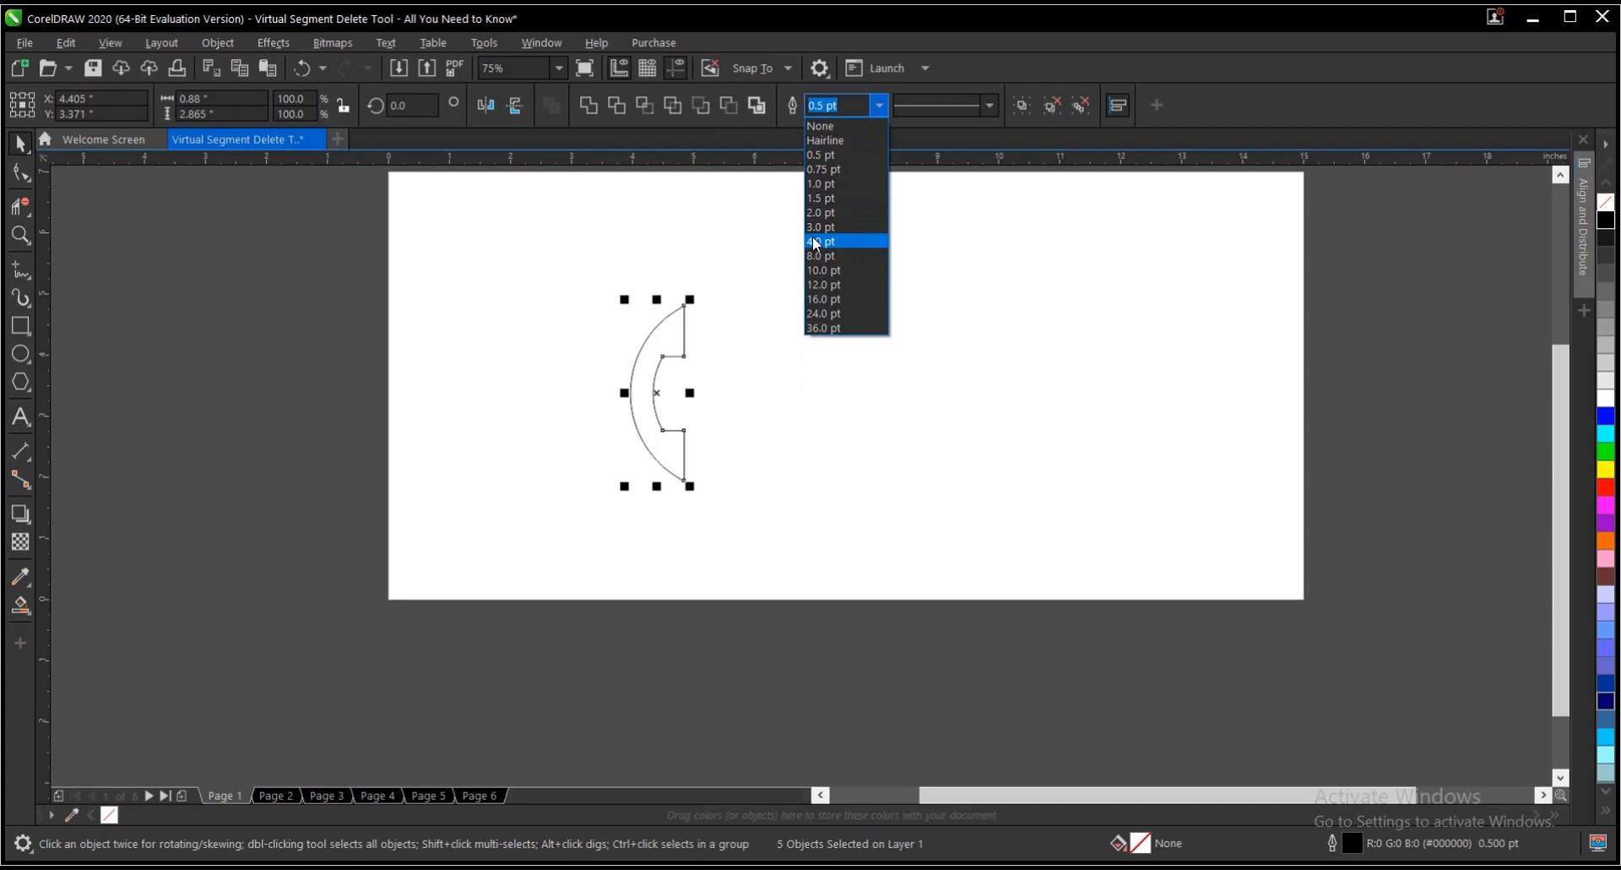
click(823, 256)
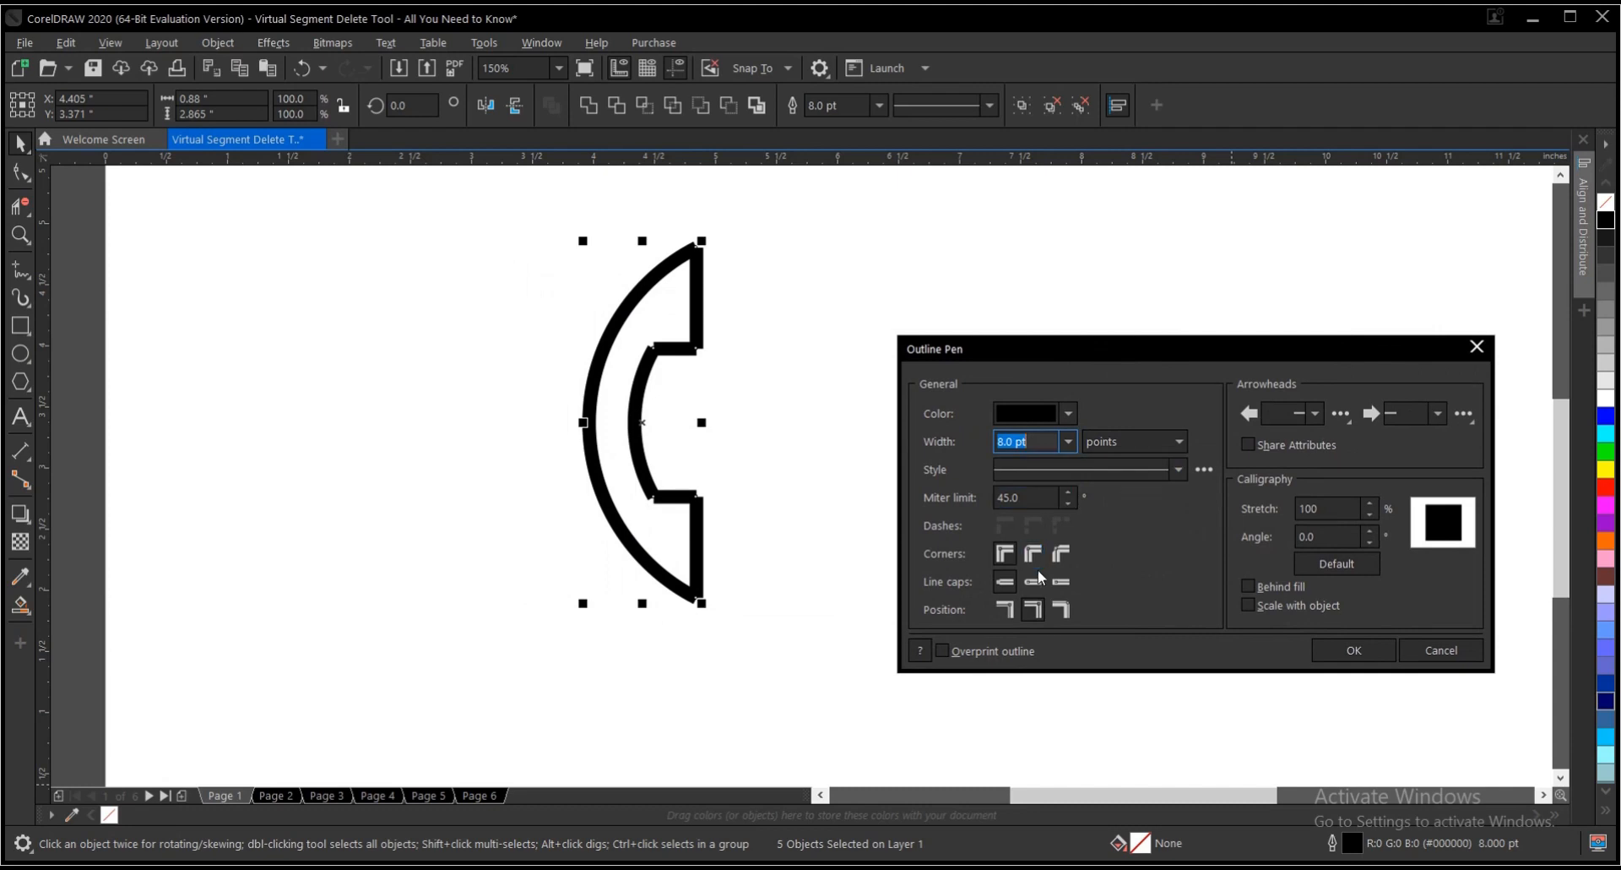
click(1031, 580)
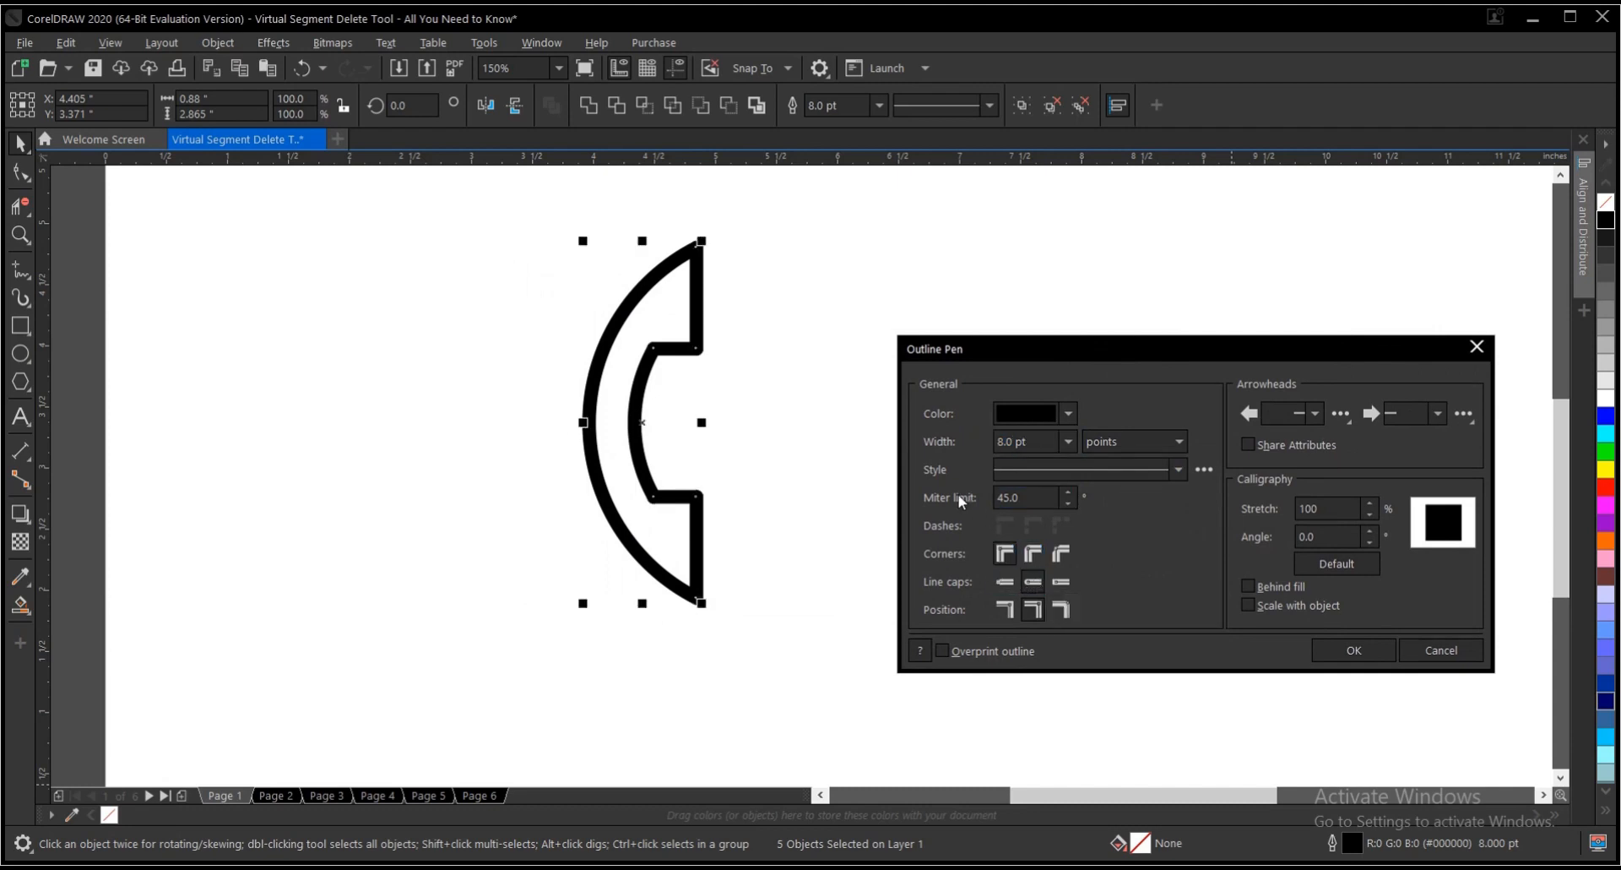
mouse_move(662, 359)
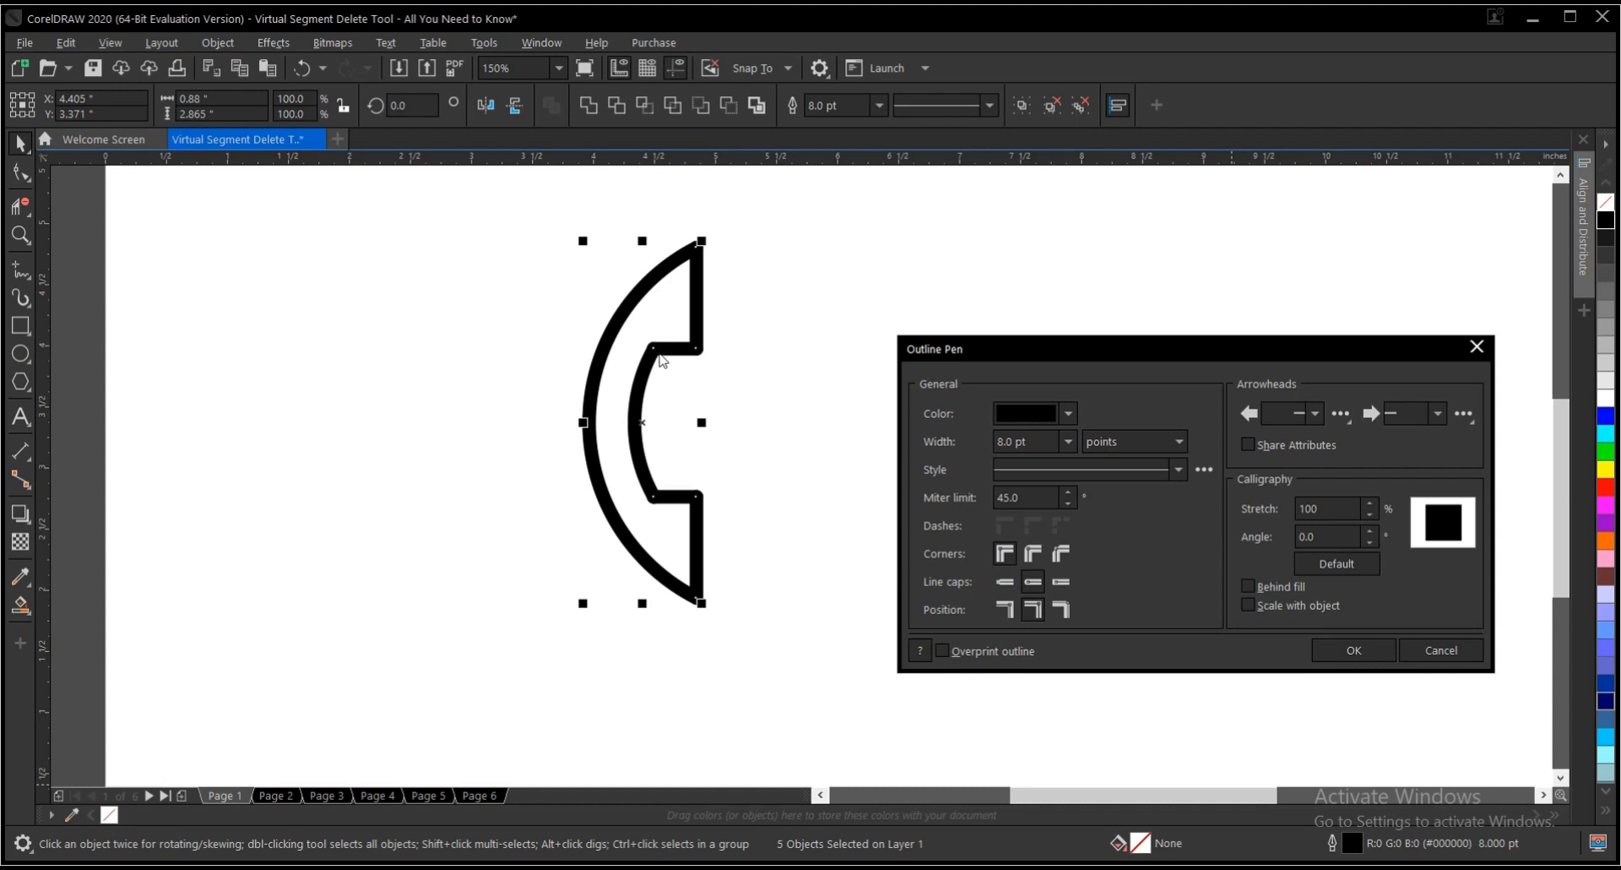
mouse_move(1054, 549)
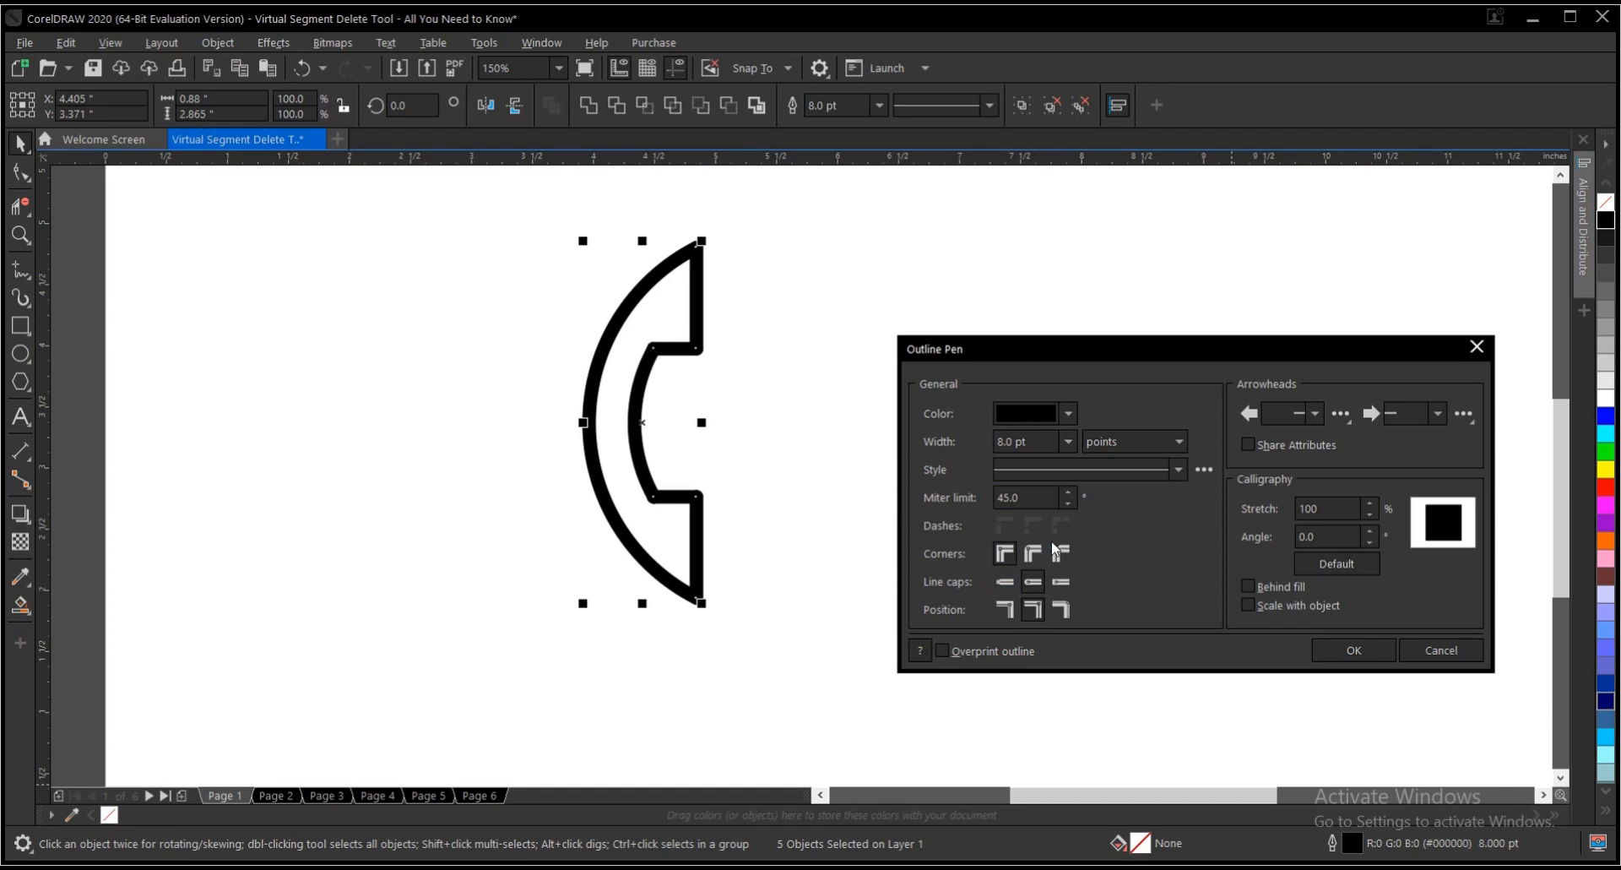
mouse_move(1388, 667)
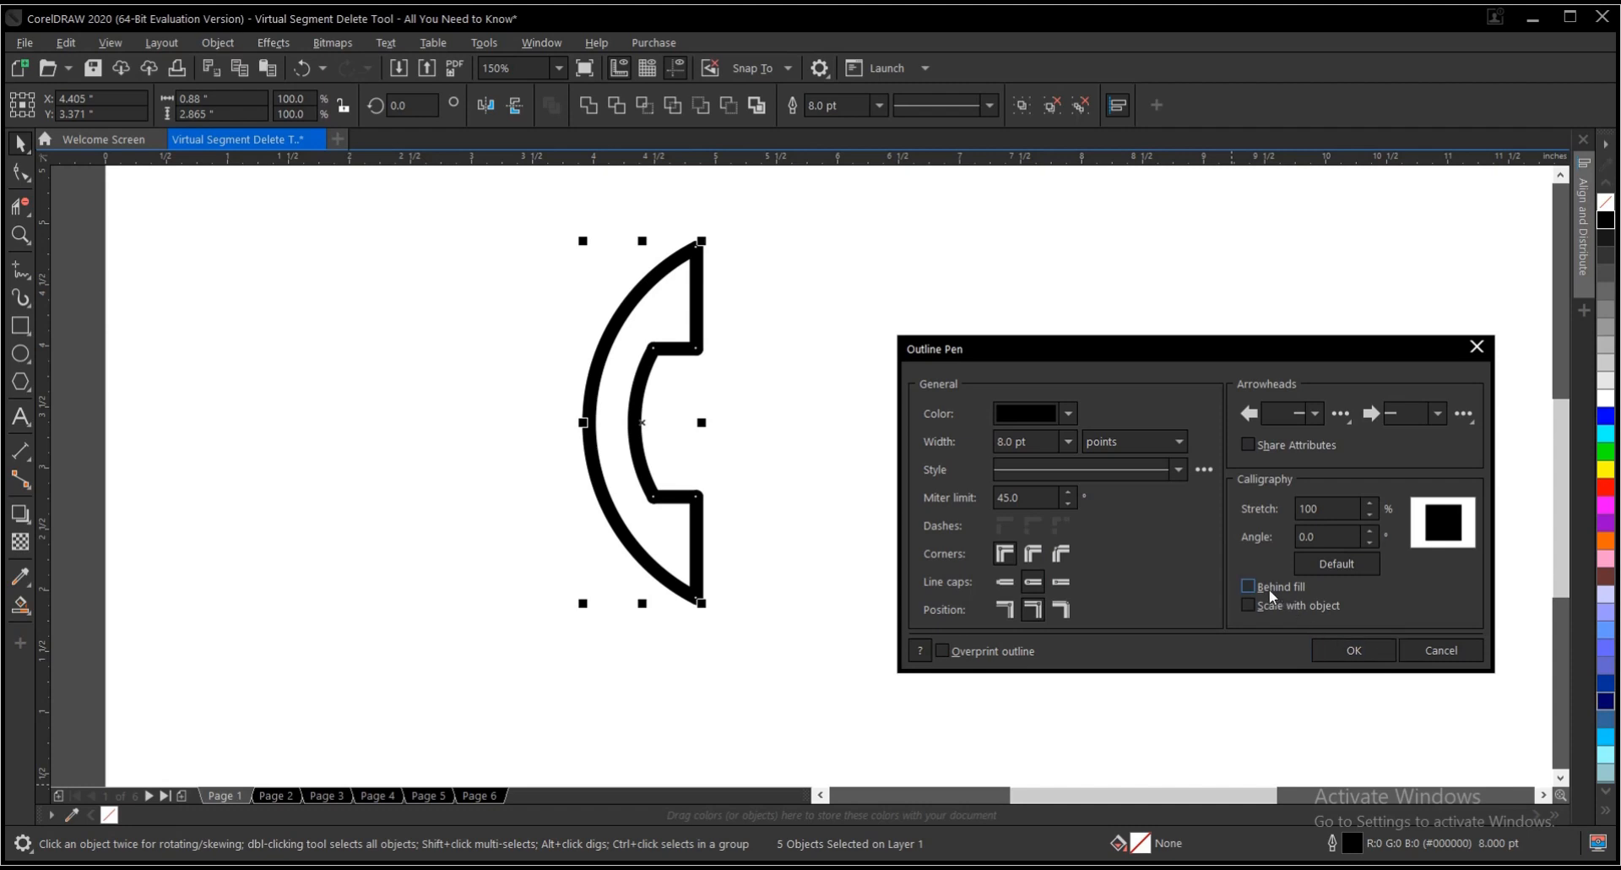
click(1248, 586)
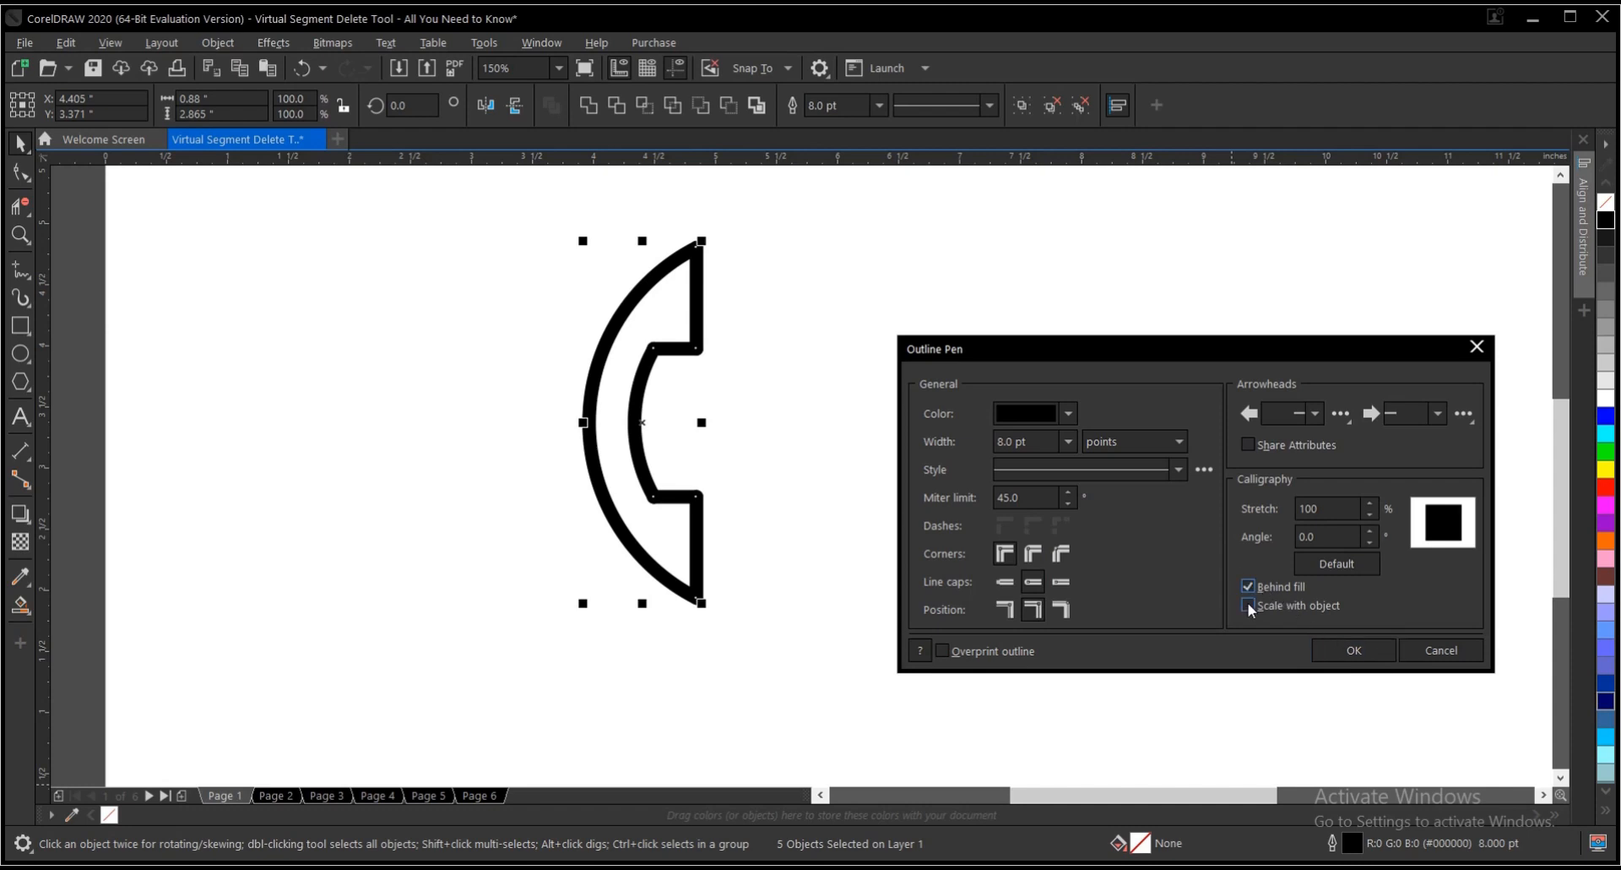
click(1248, 604)
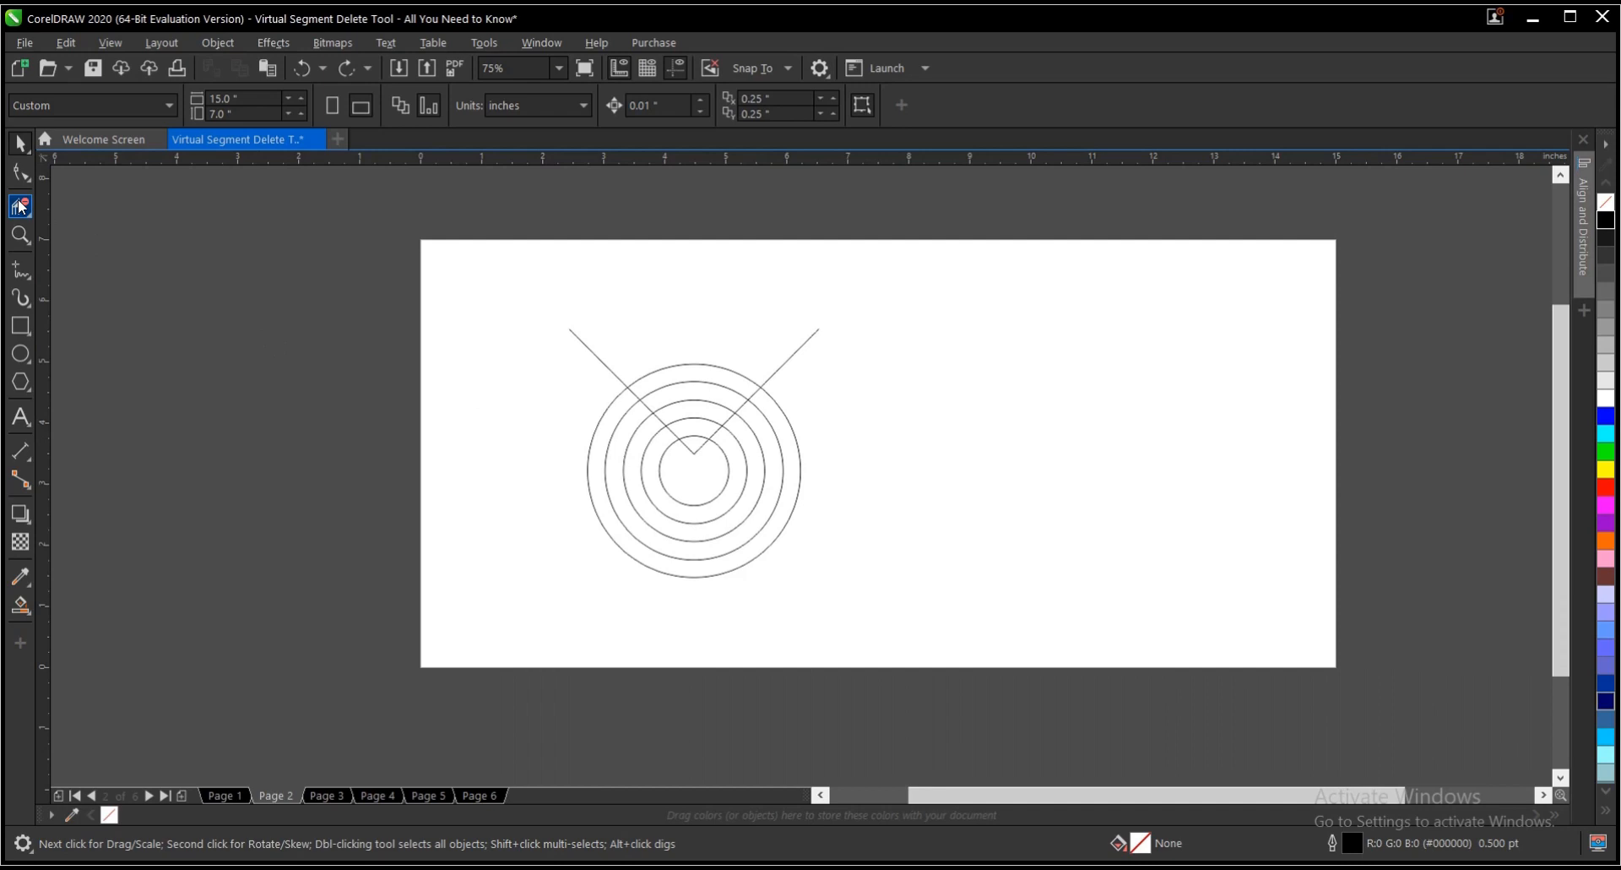
Trim the left diagonal and band gaps into Wi‑Fi arcs and wedge, then show Page 3
click(18, 205)
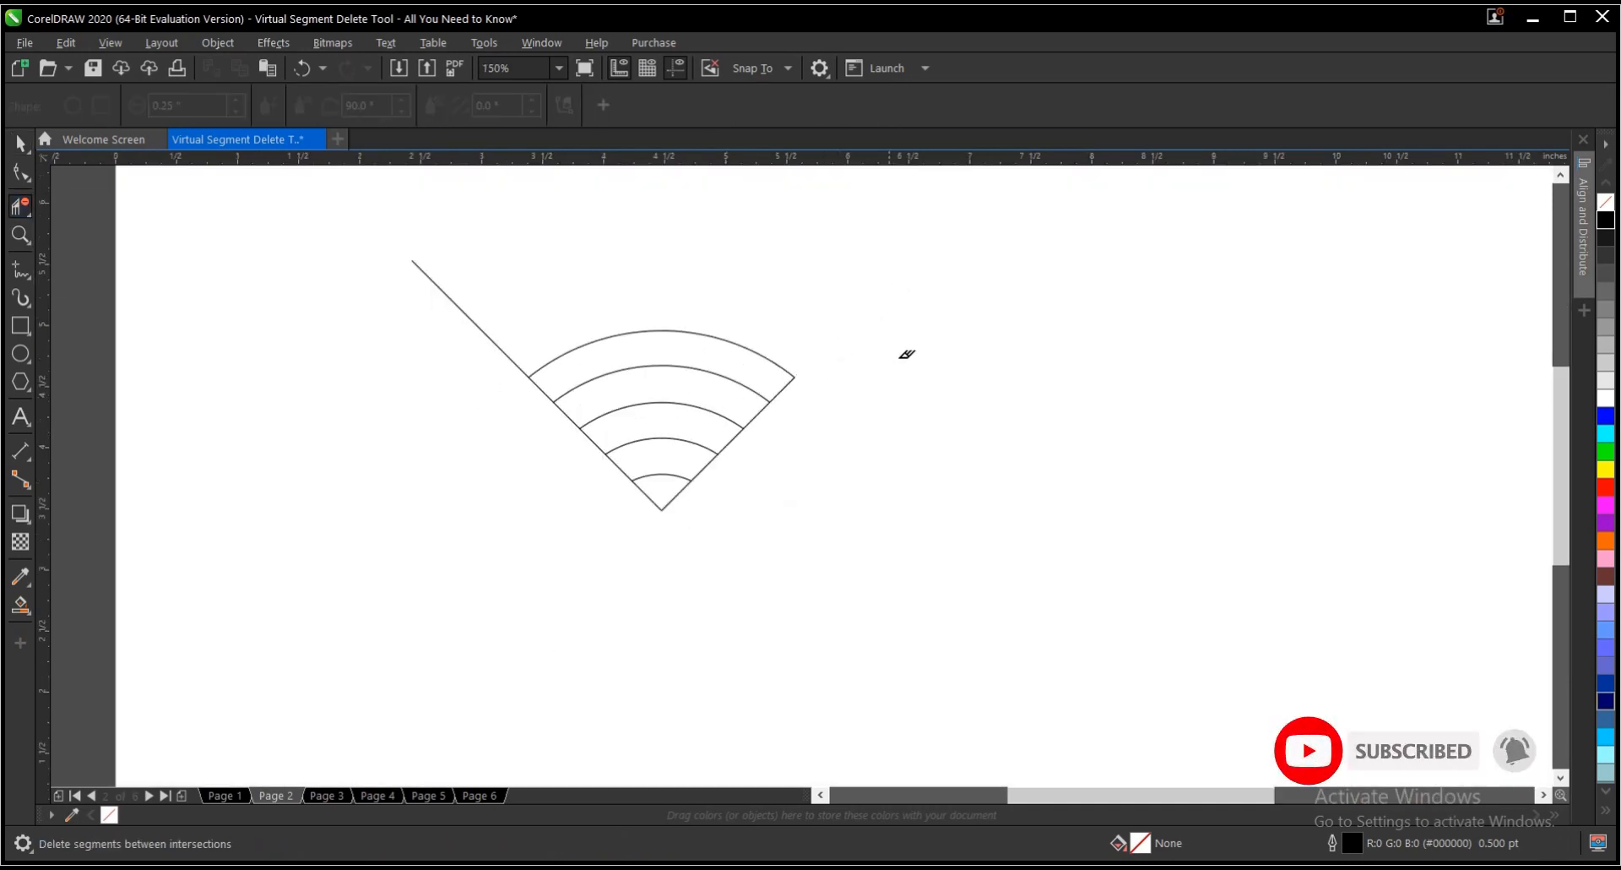
click(476, 321)
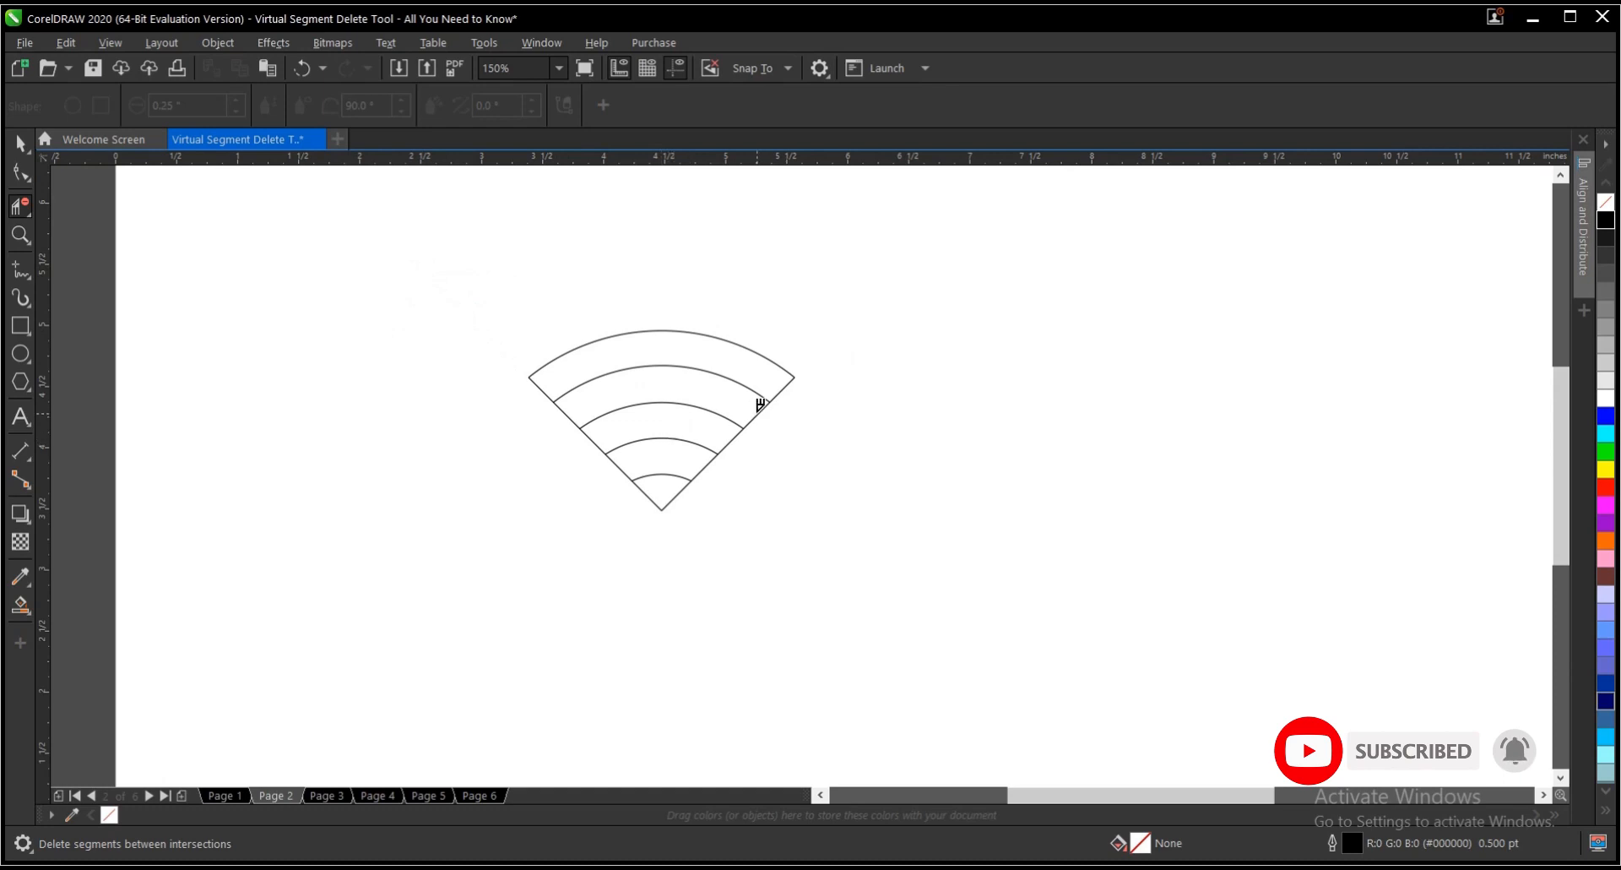
click(759, 403)
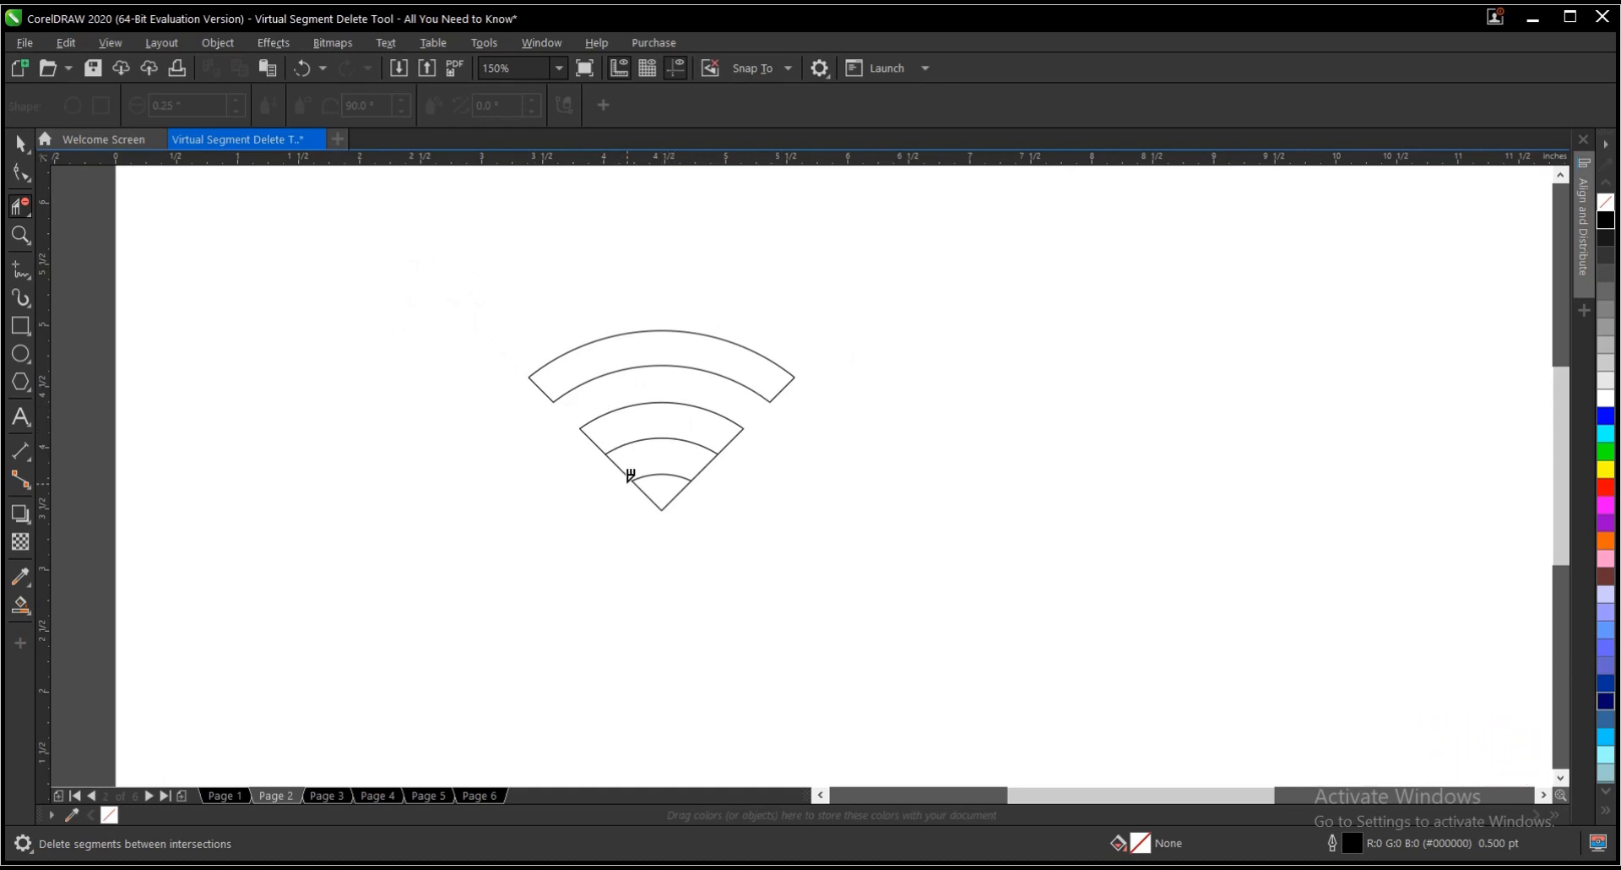
click(628, 473)
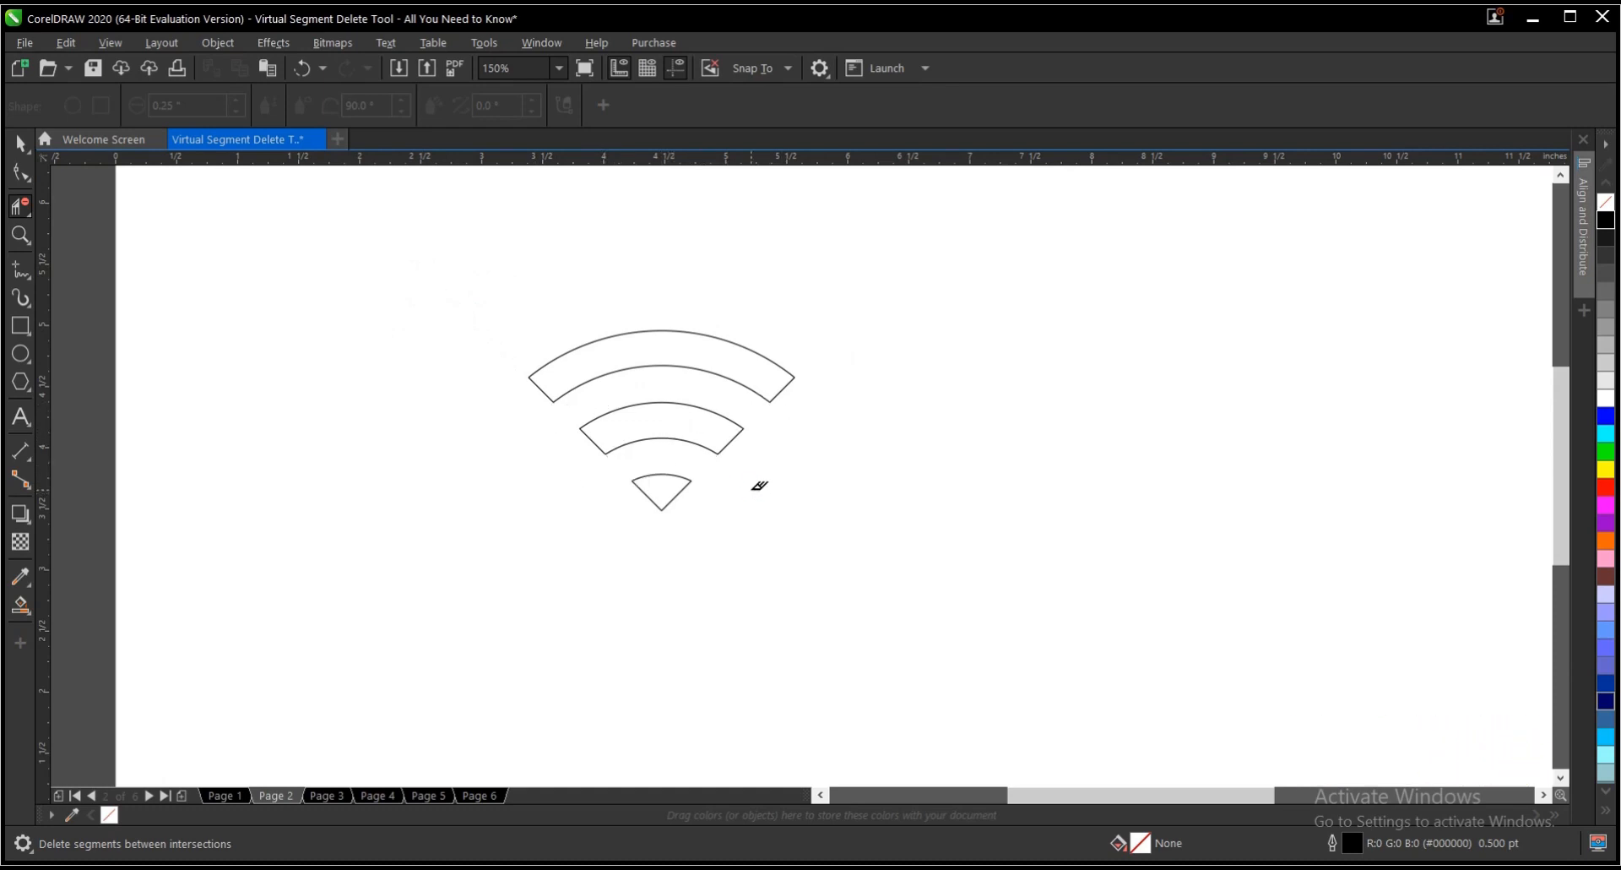
mouse_move(767, 489)
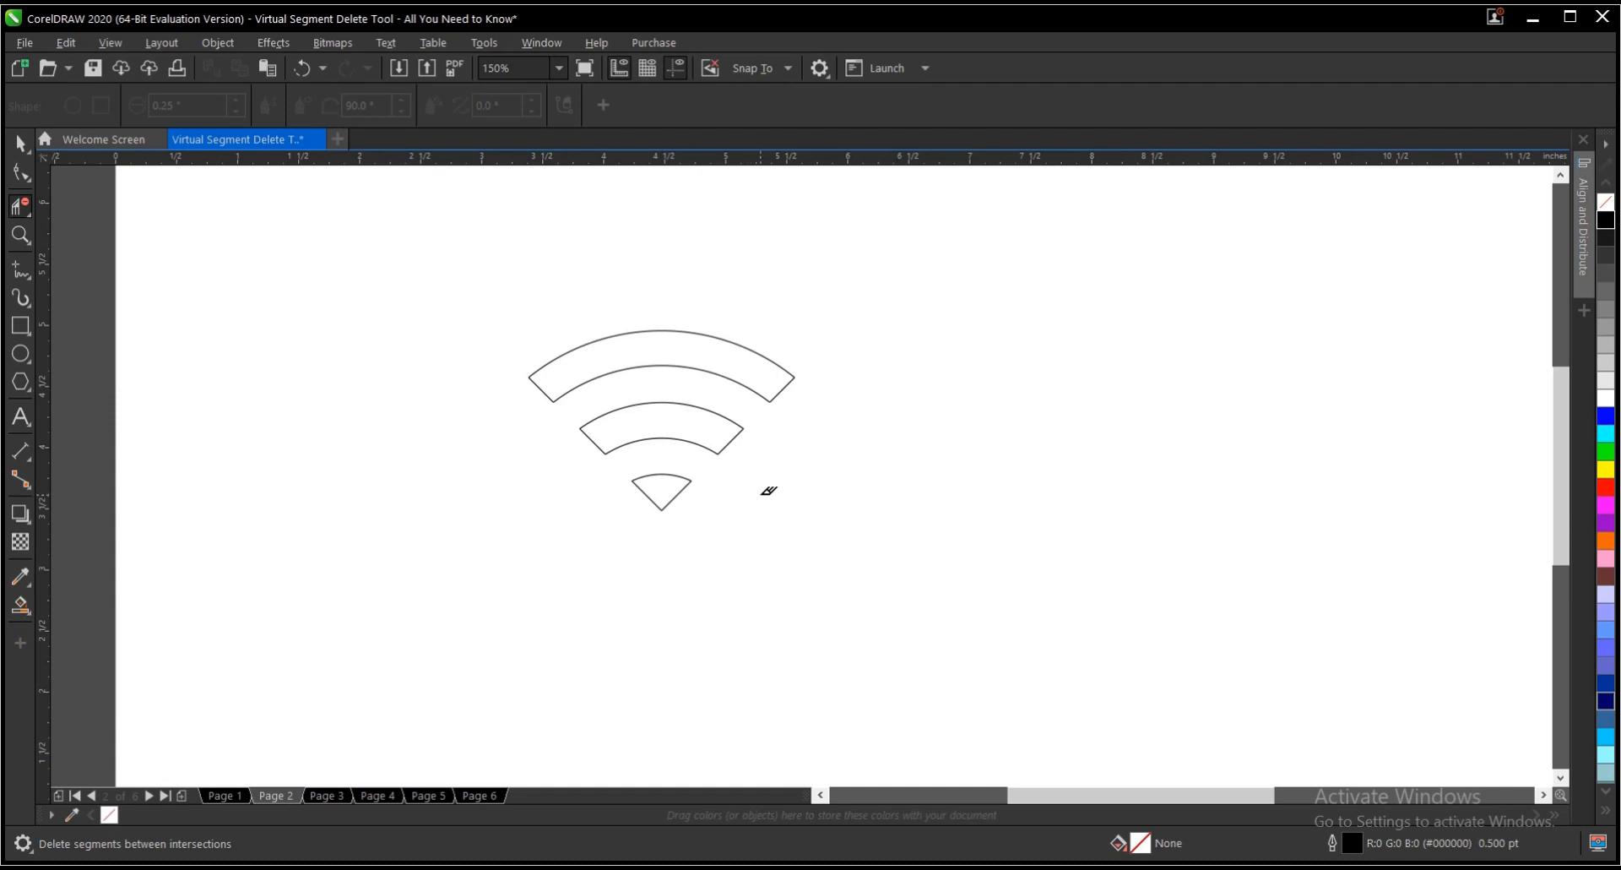
click(19, 142)
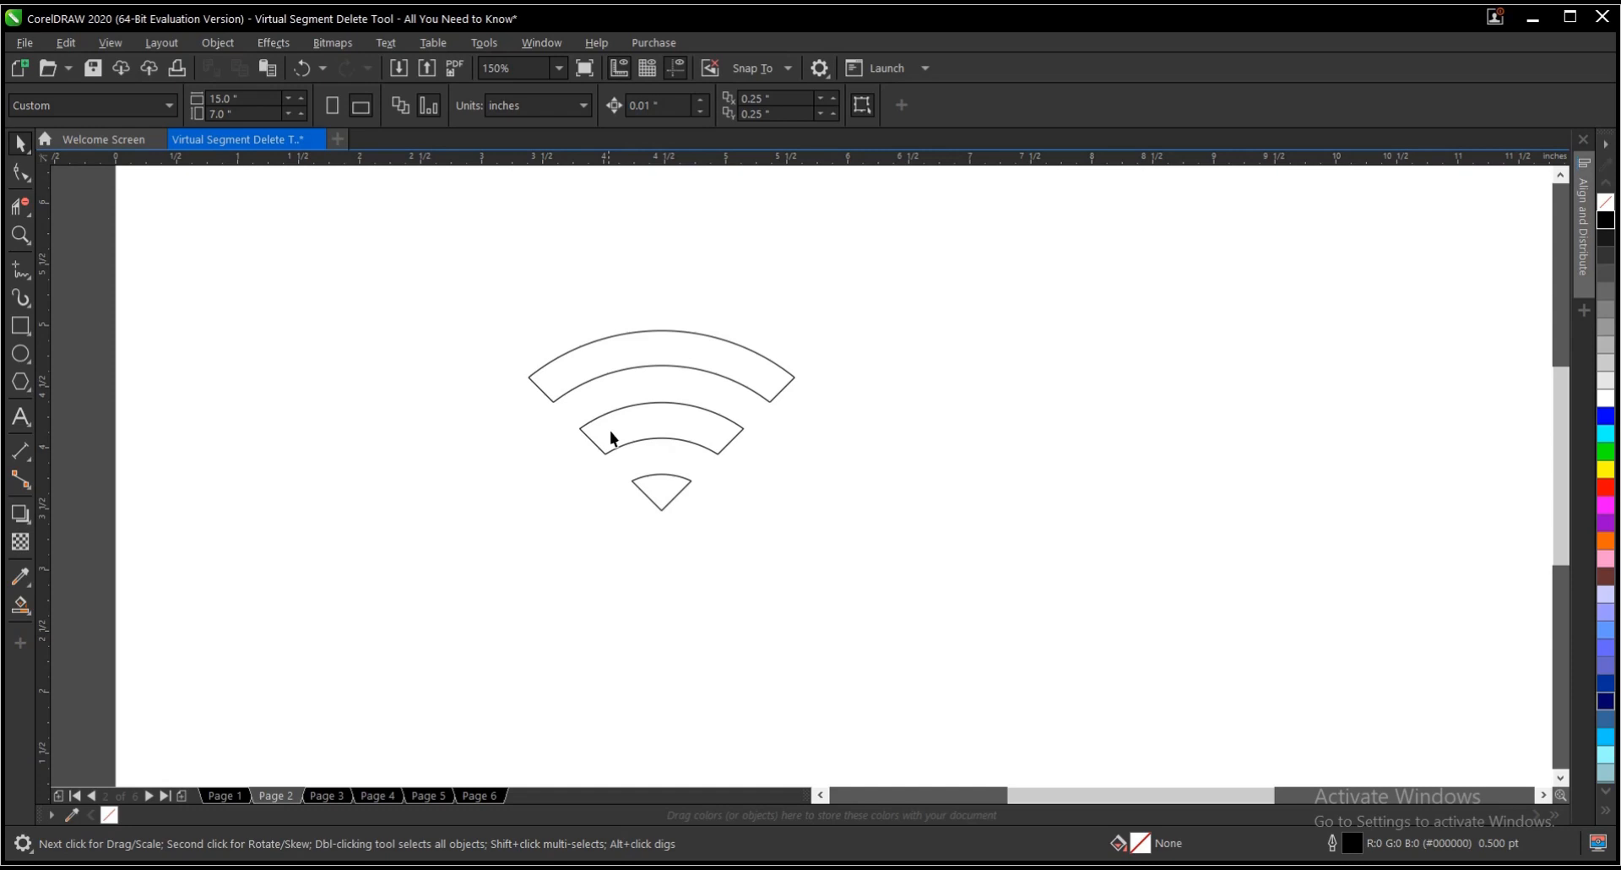
click(325, 794)
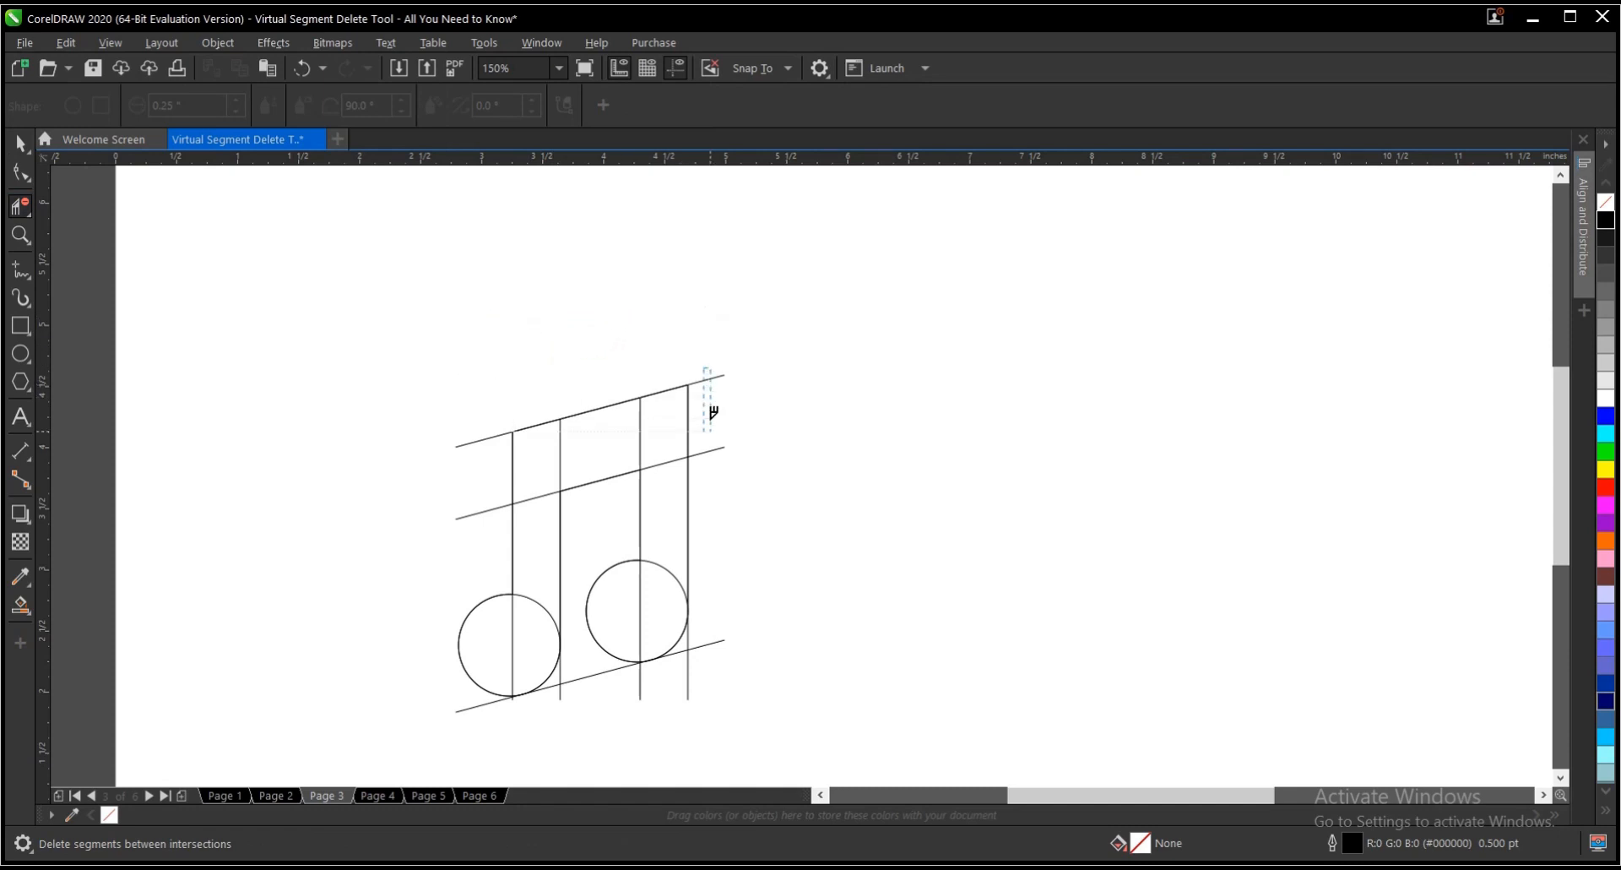
Delete two excess line segments from the music note drawing
click(706, 403)
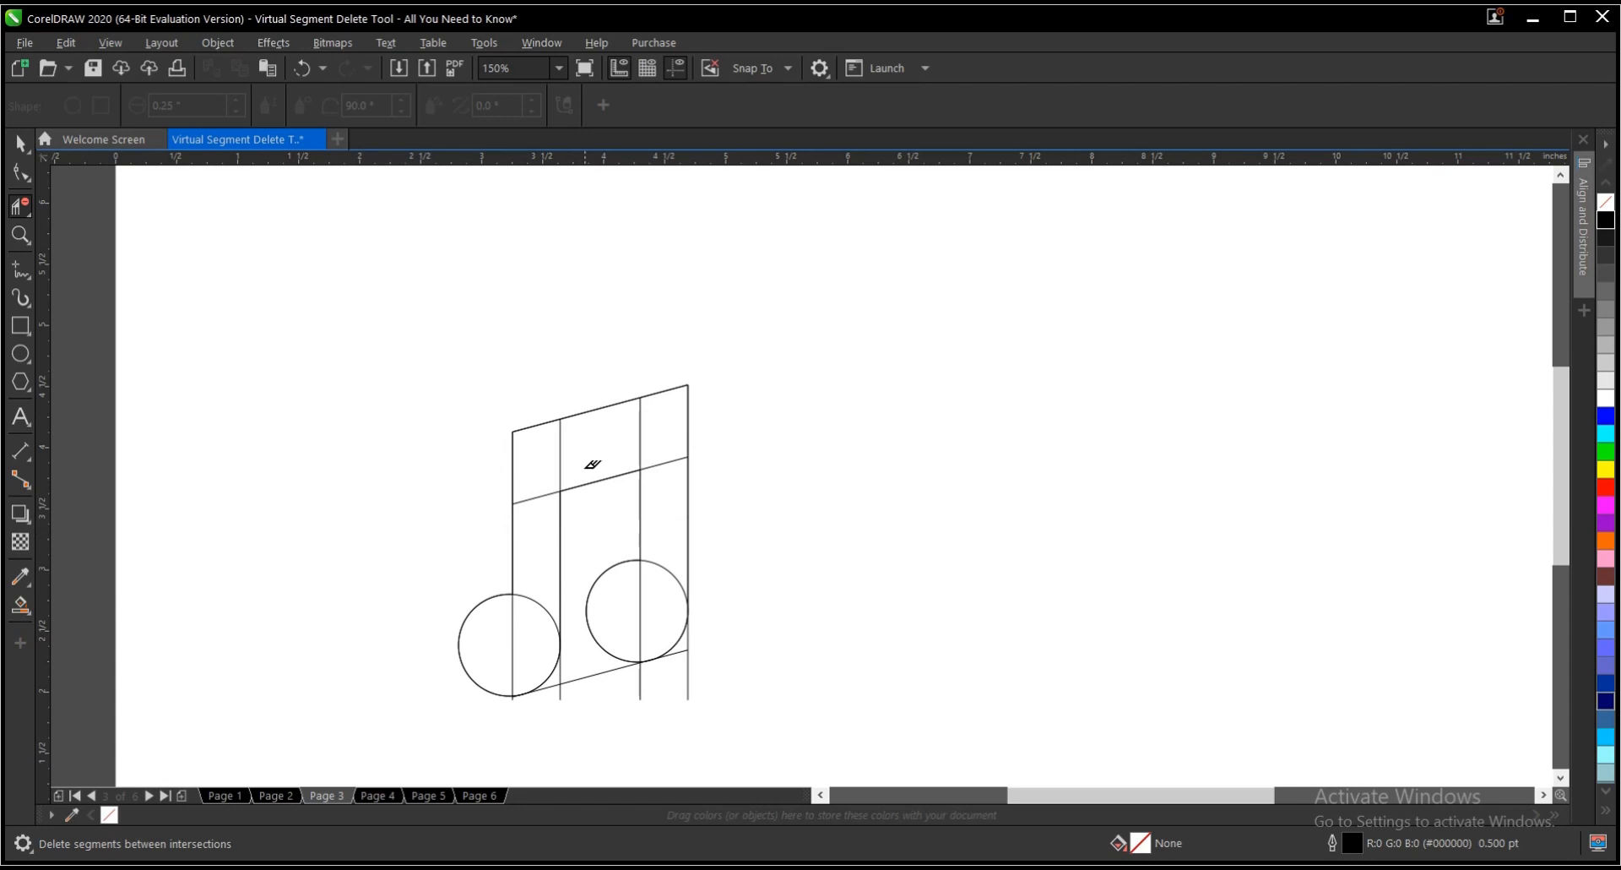
click(592, 462)
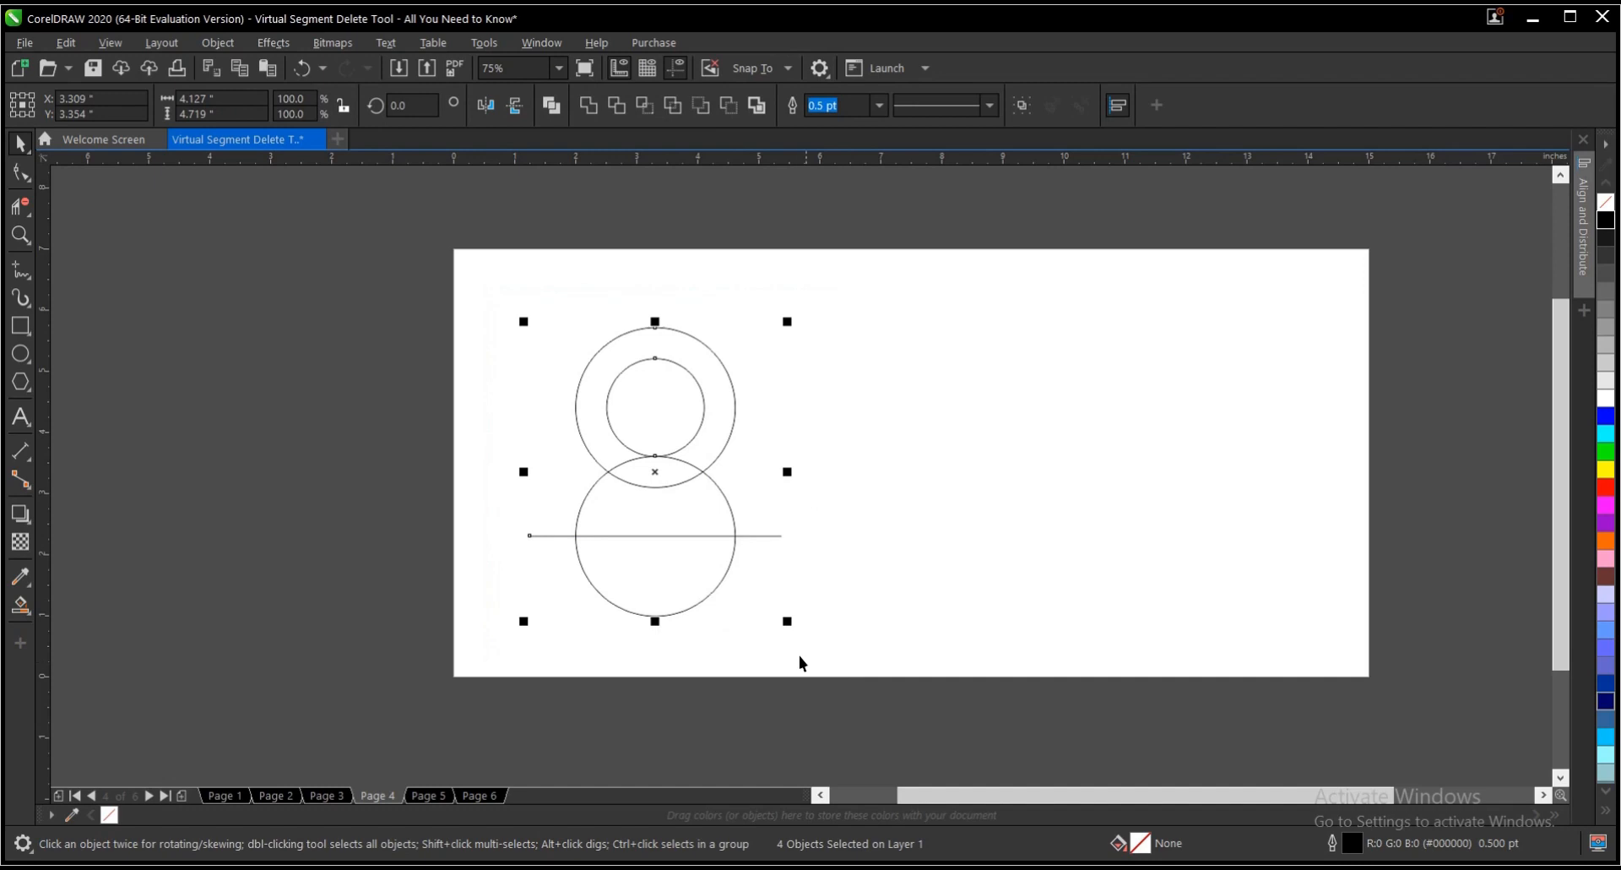
mouse_move(656, 549)
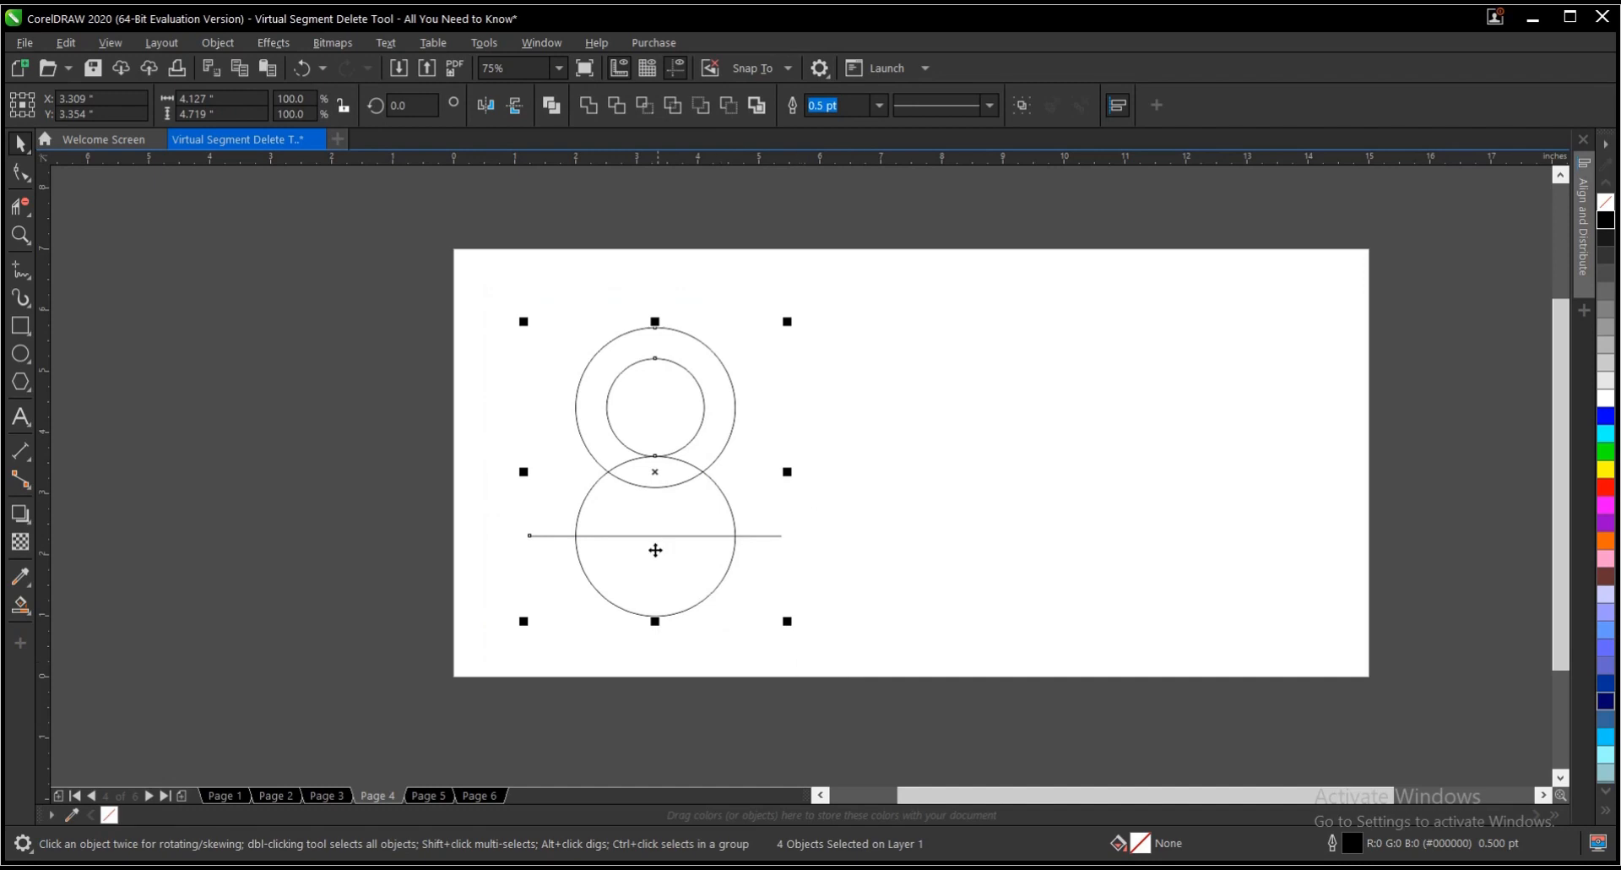
Delete the arc overlapping the head and shoulders to leave the person icon
click(20, 207)
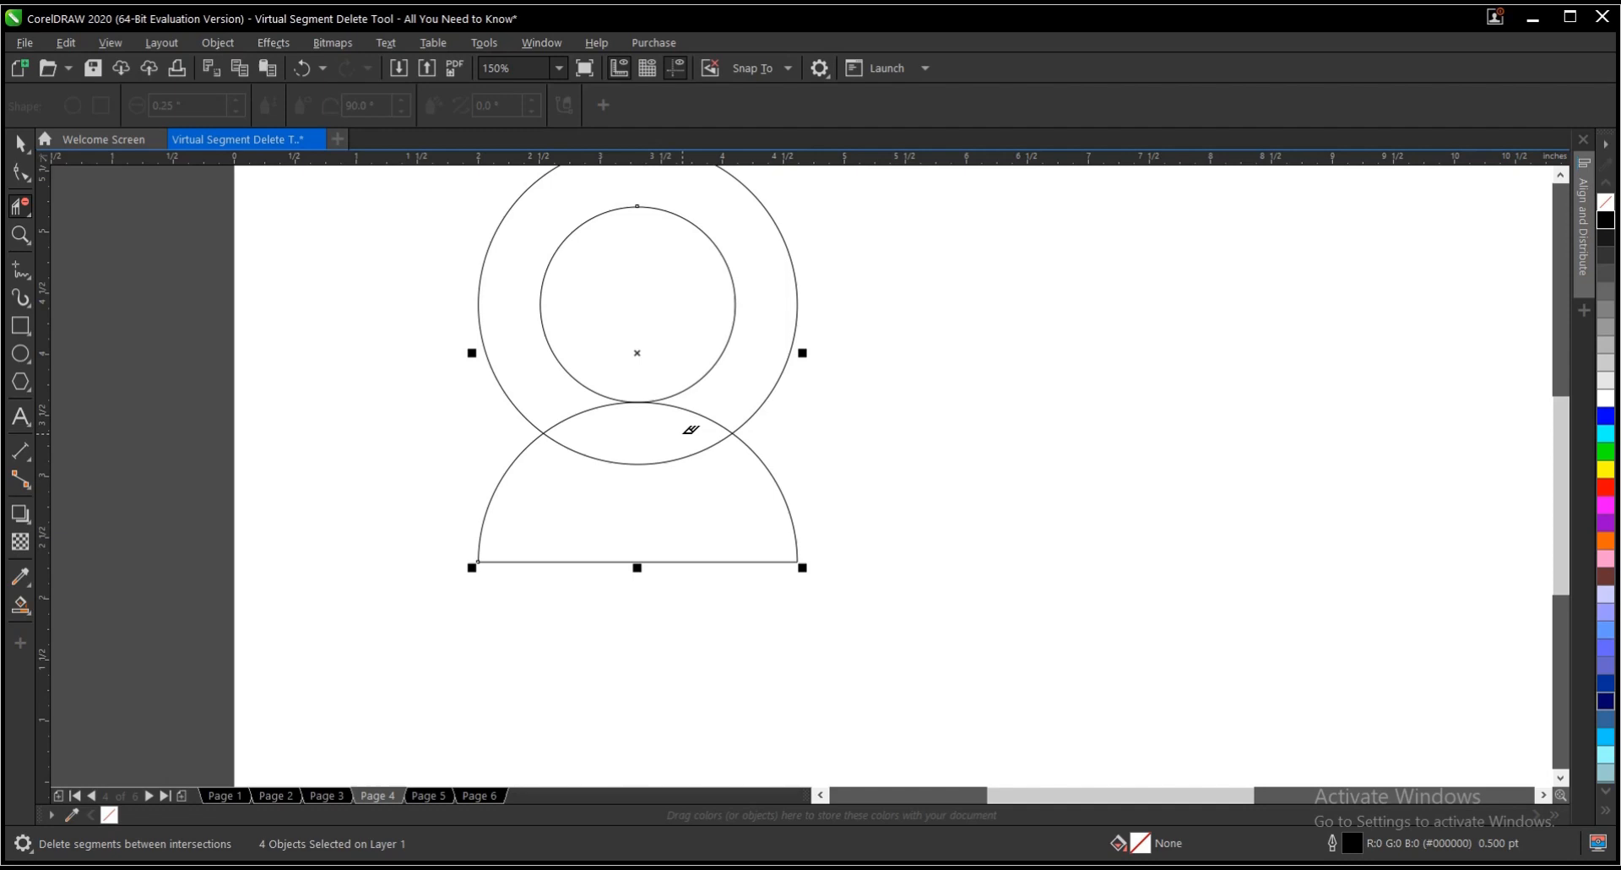
mouse_move(562, 413)
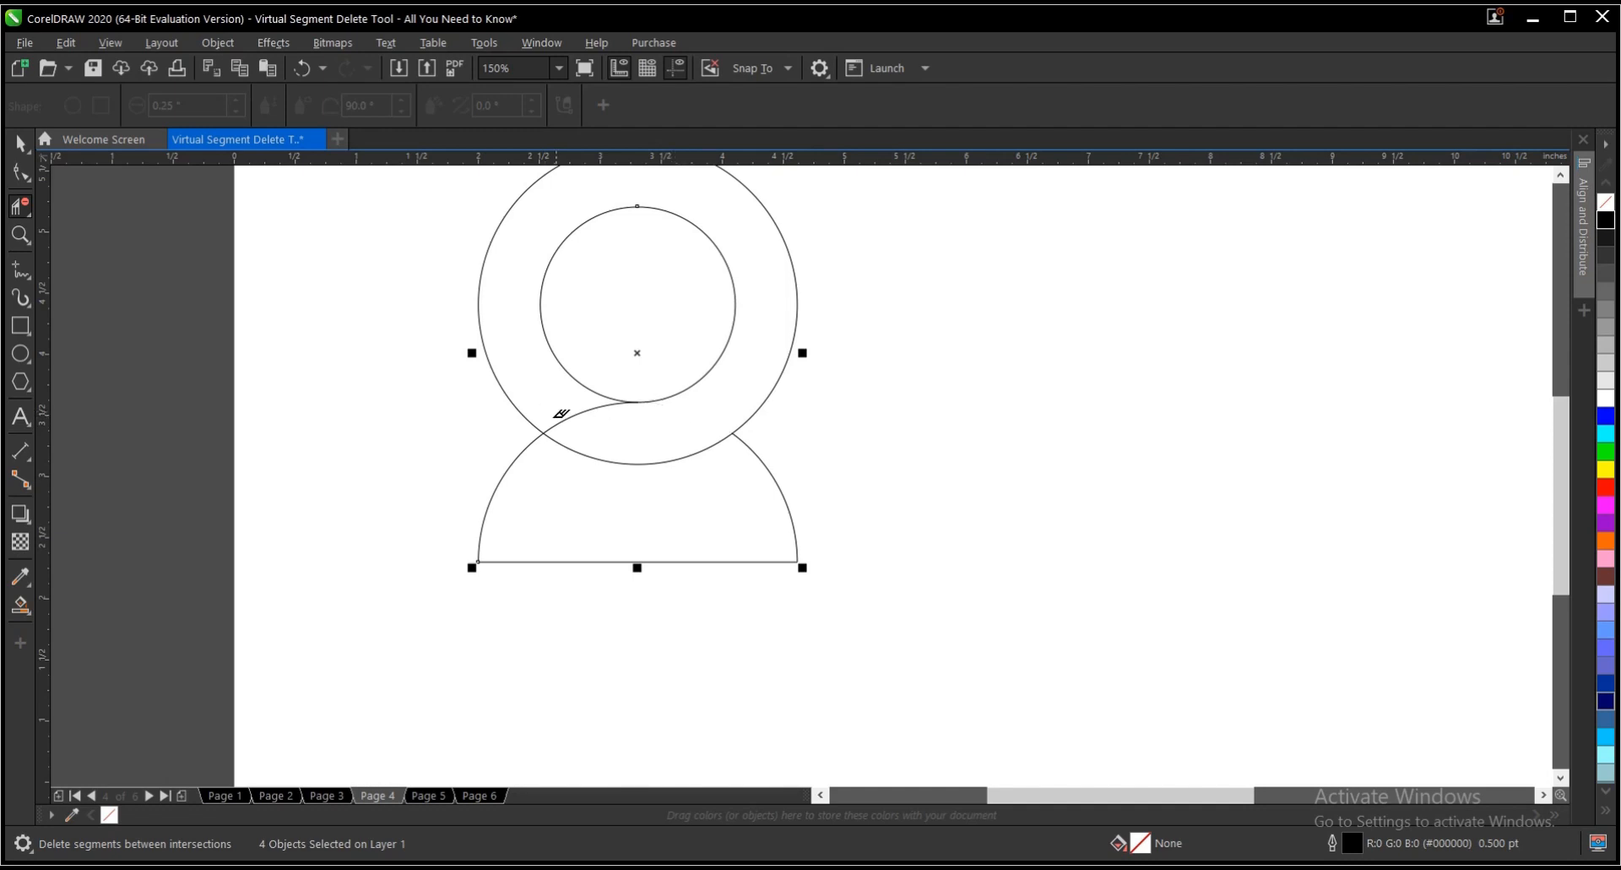
click(558, 414)
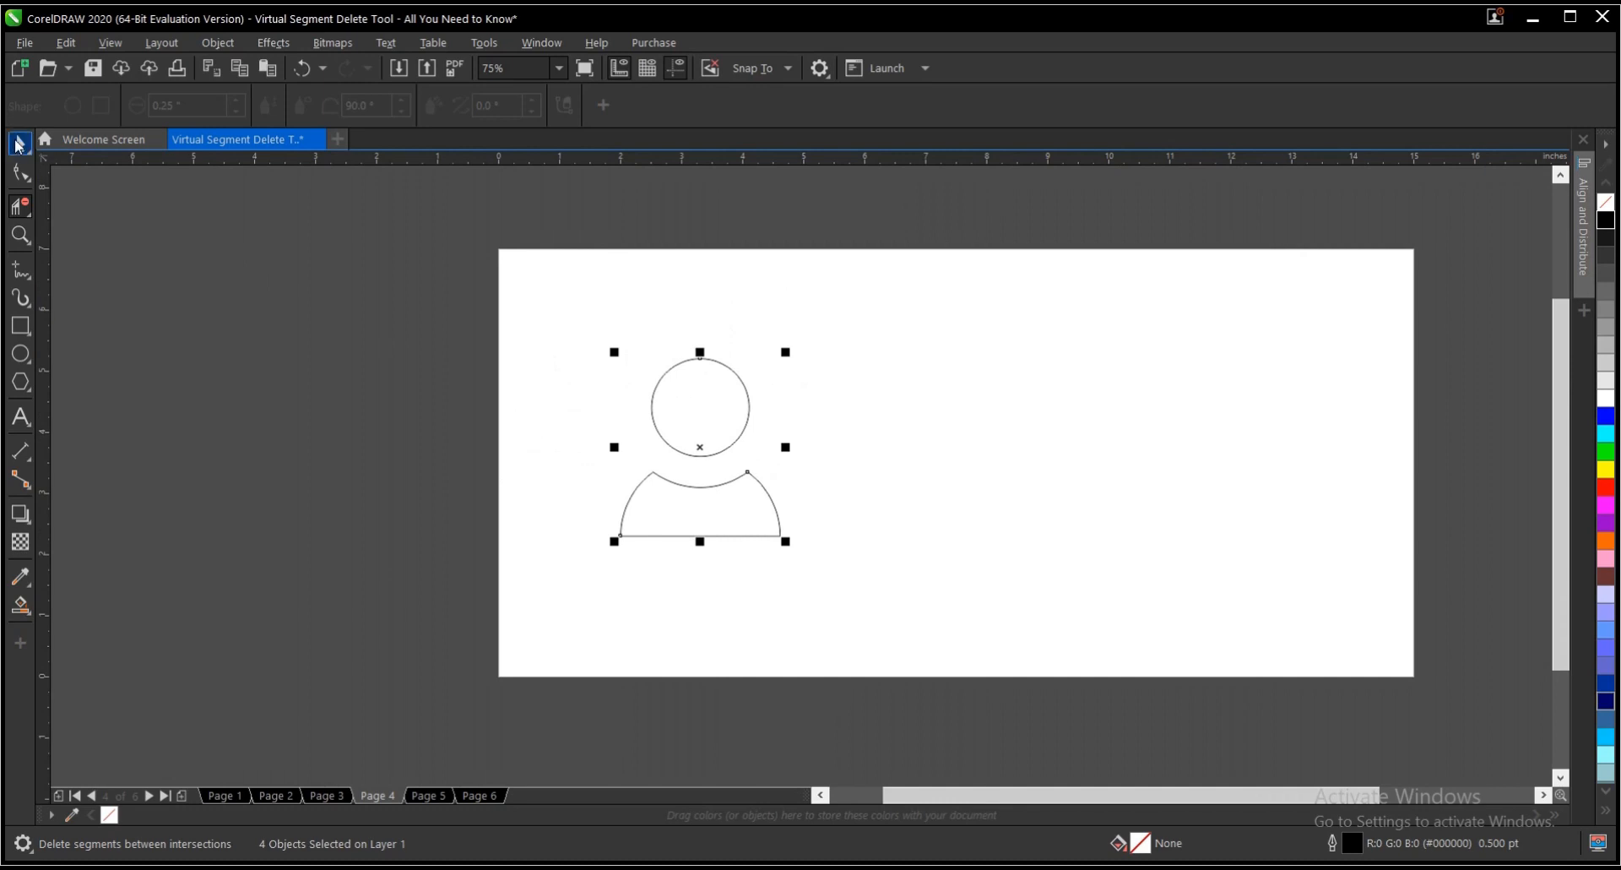
click(18, 143)
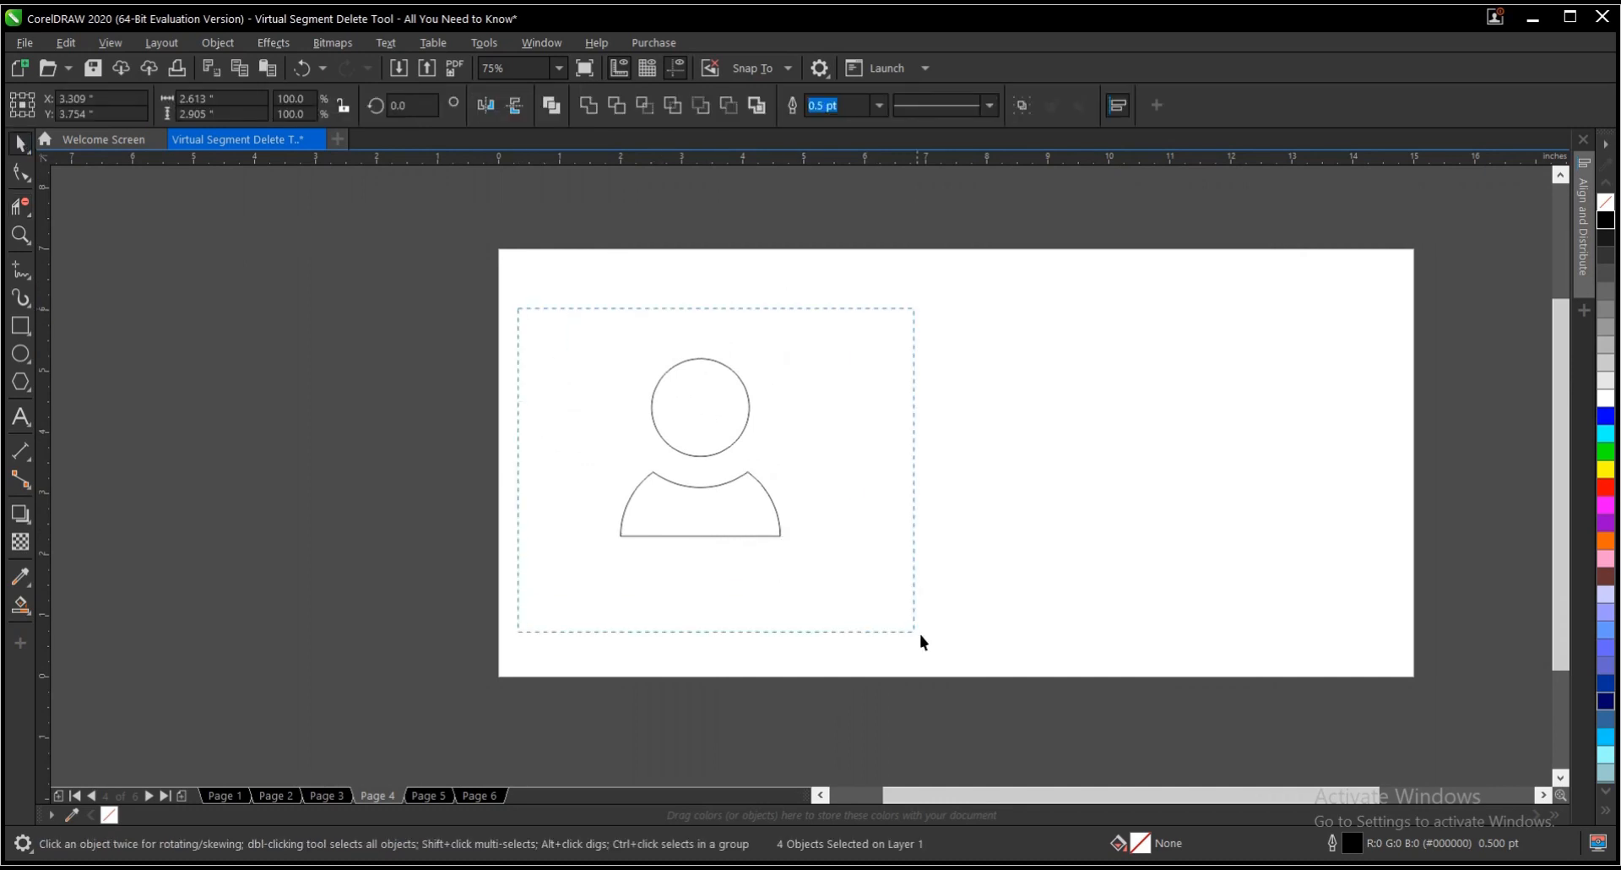
Give the person icon a 16 pt light gray outline behind the fill
click(878, 105)
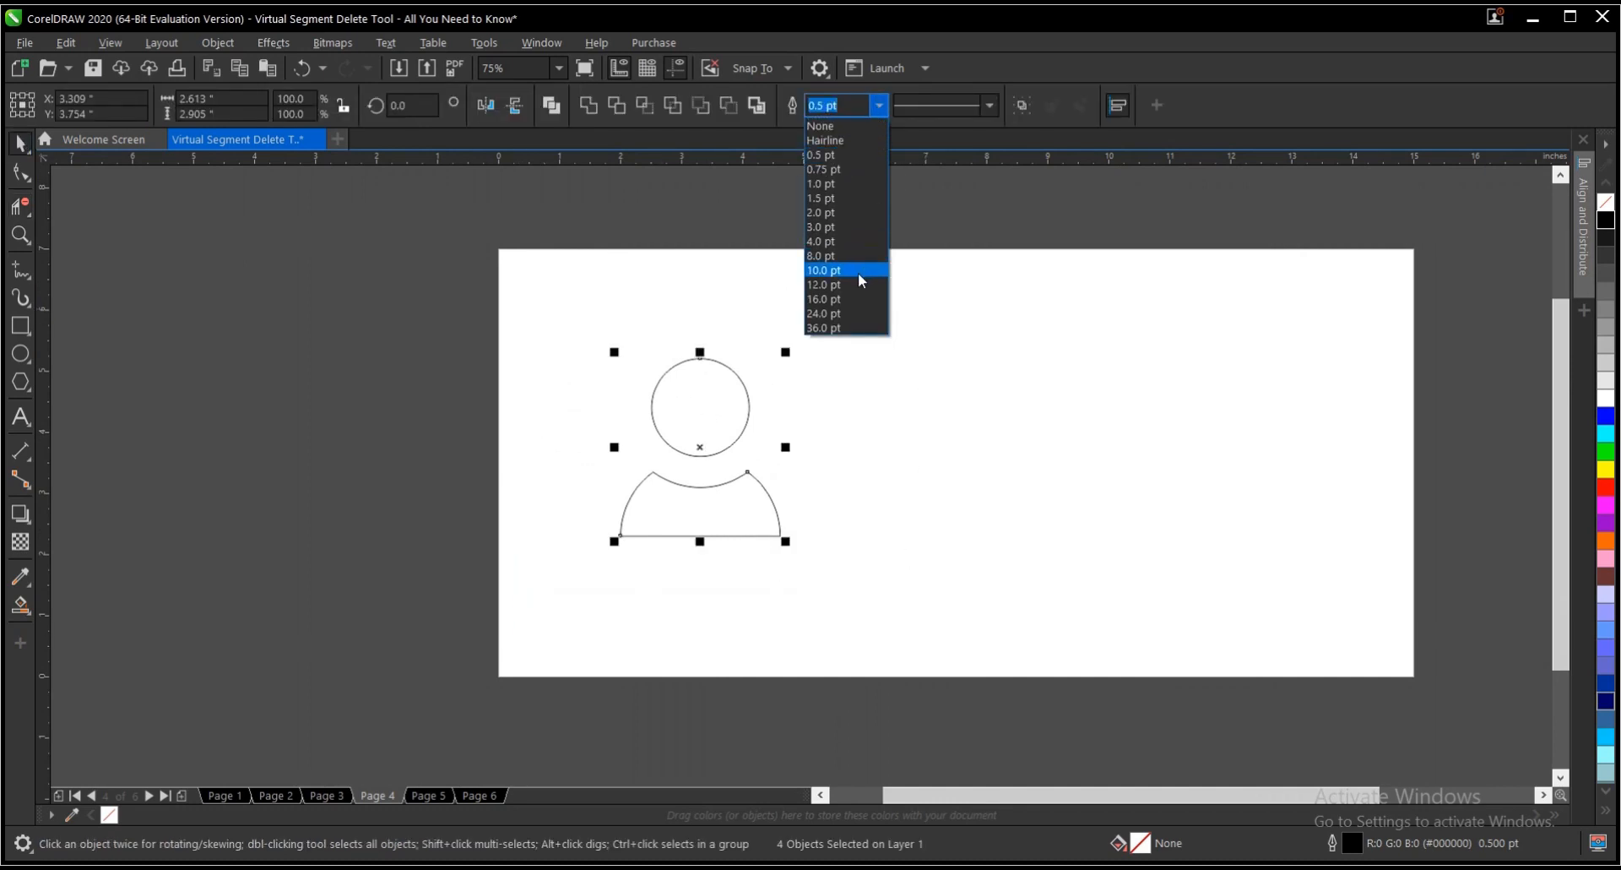
click(823, 299)
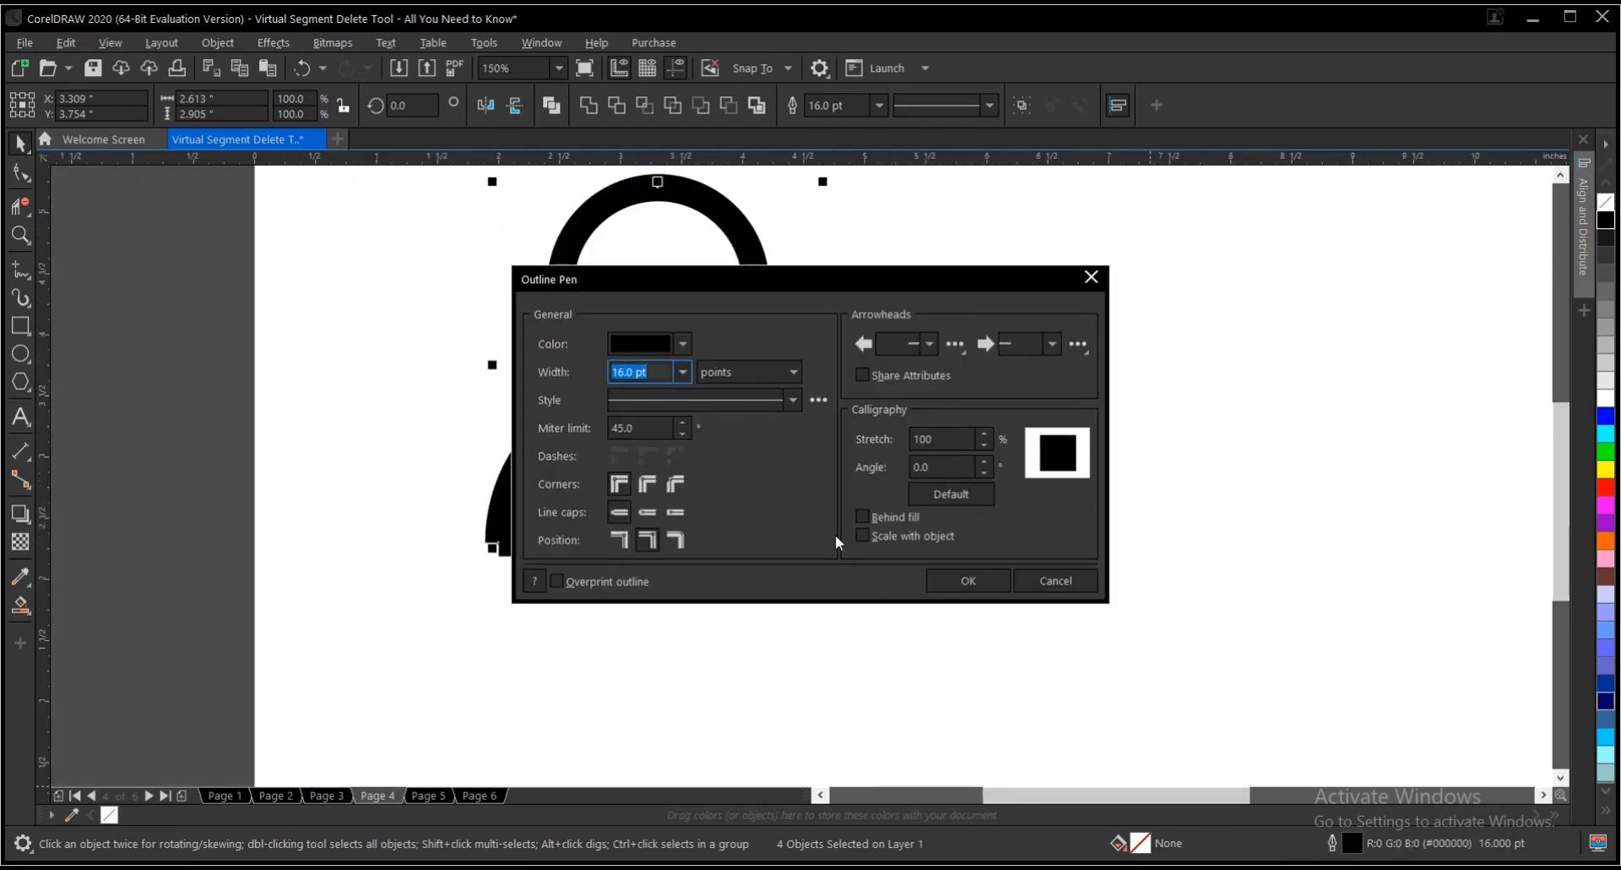
mouse_move(646, 511)
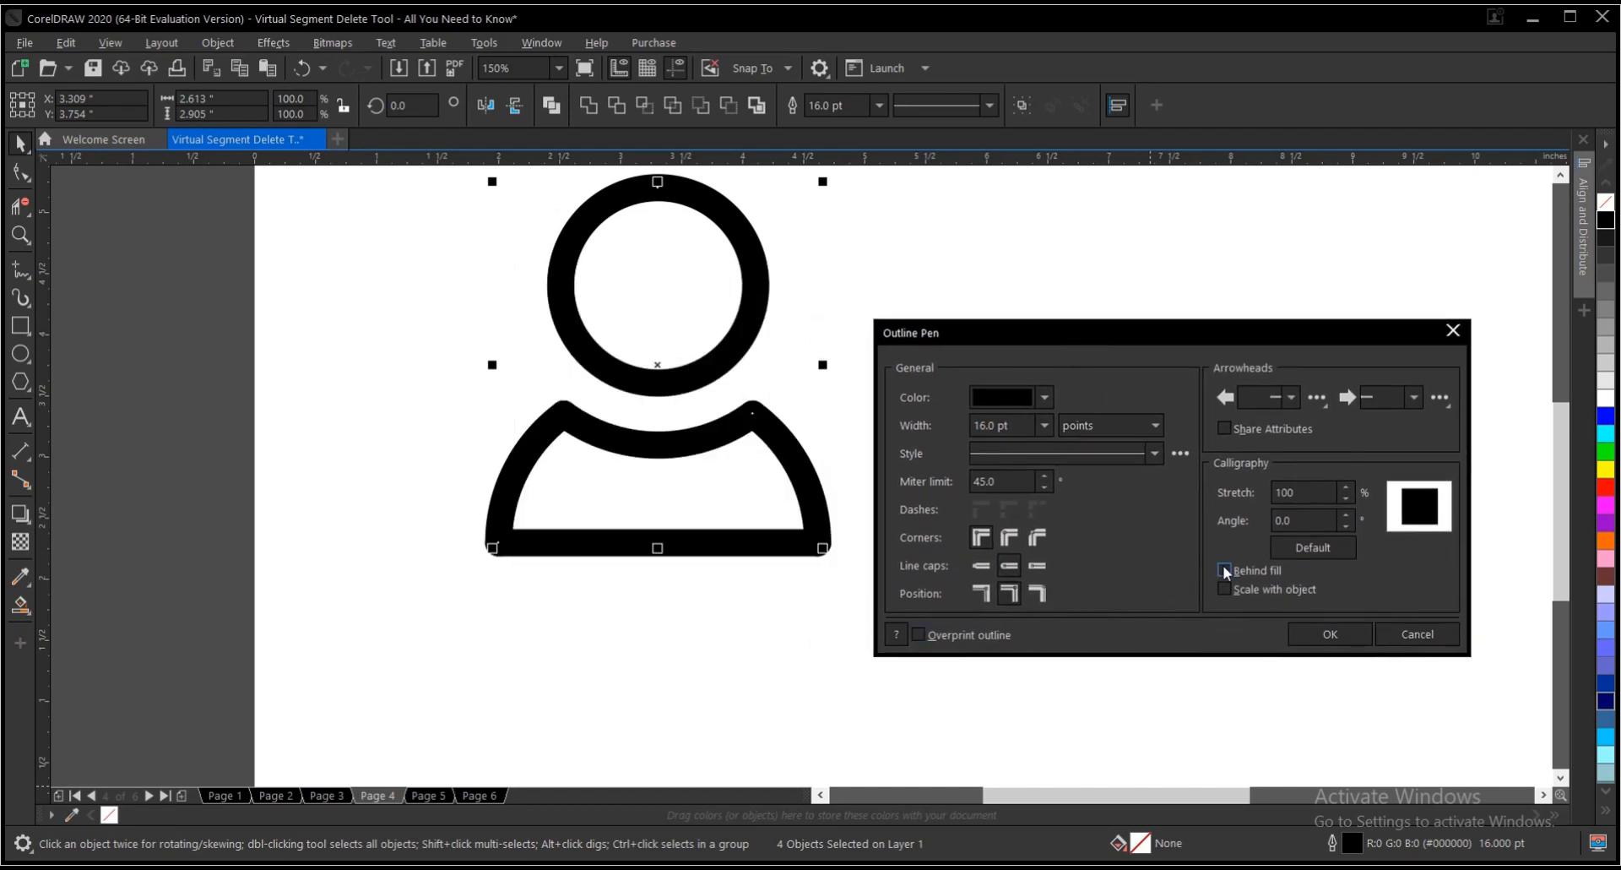
click(1226, 570)
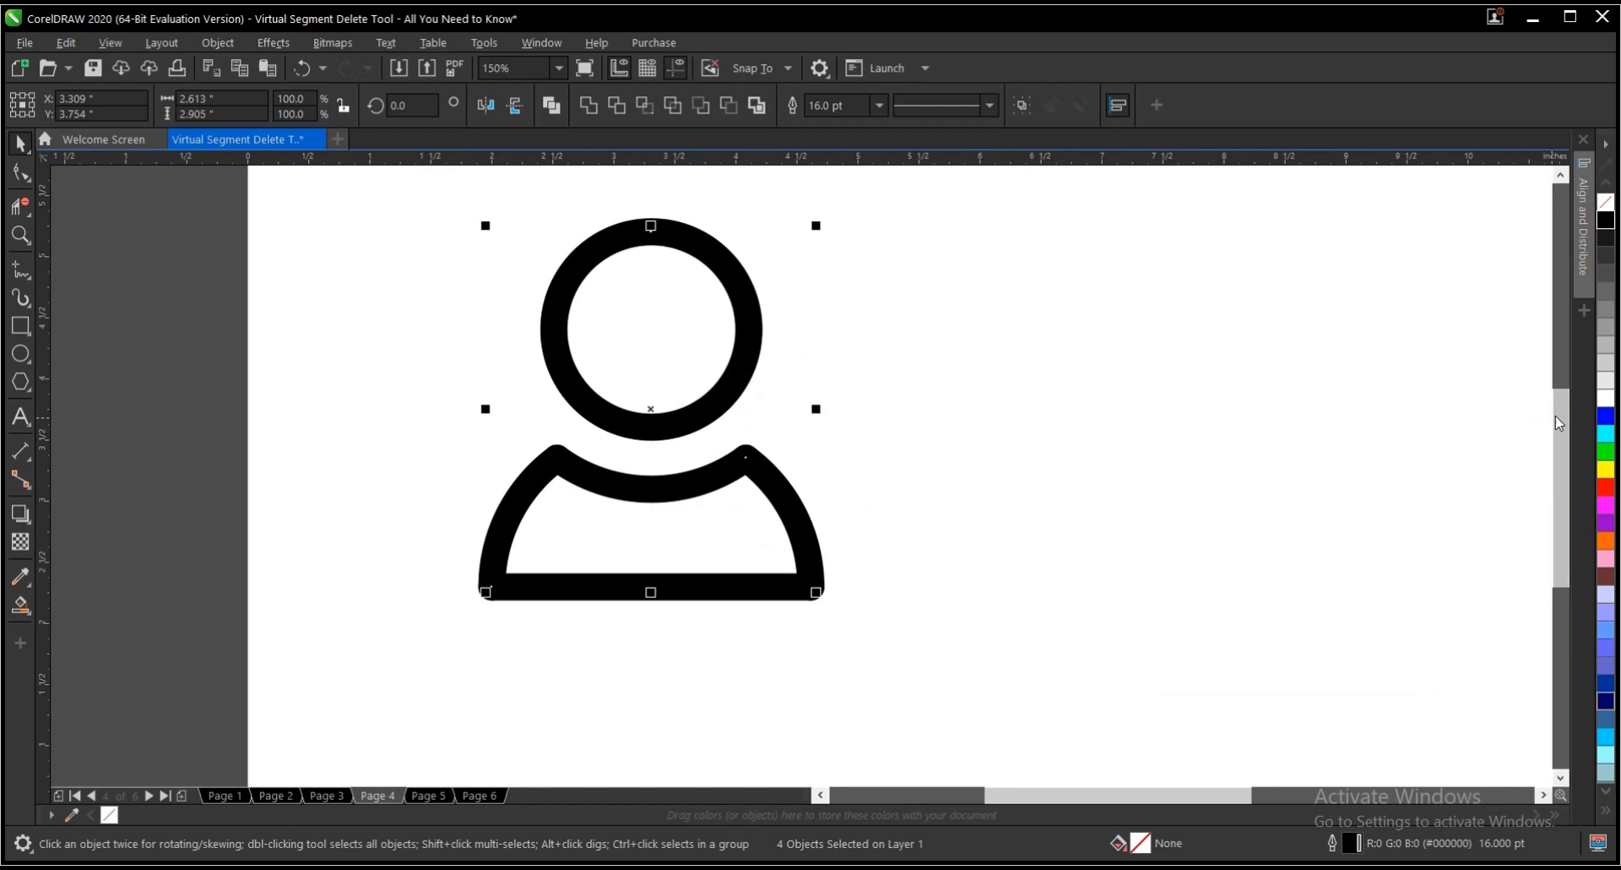
click(1604, 361)
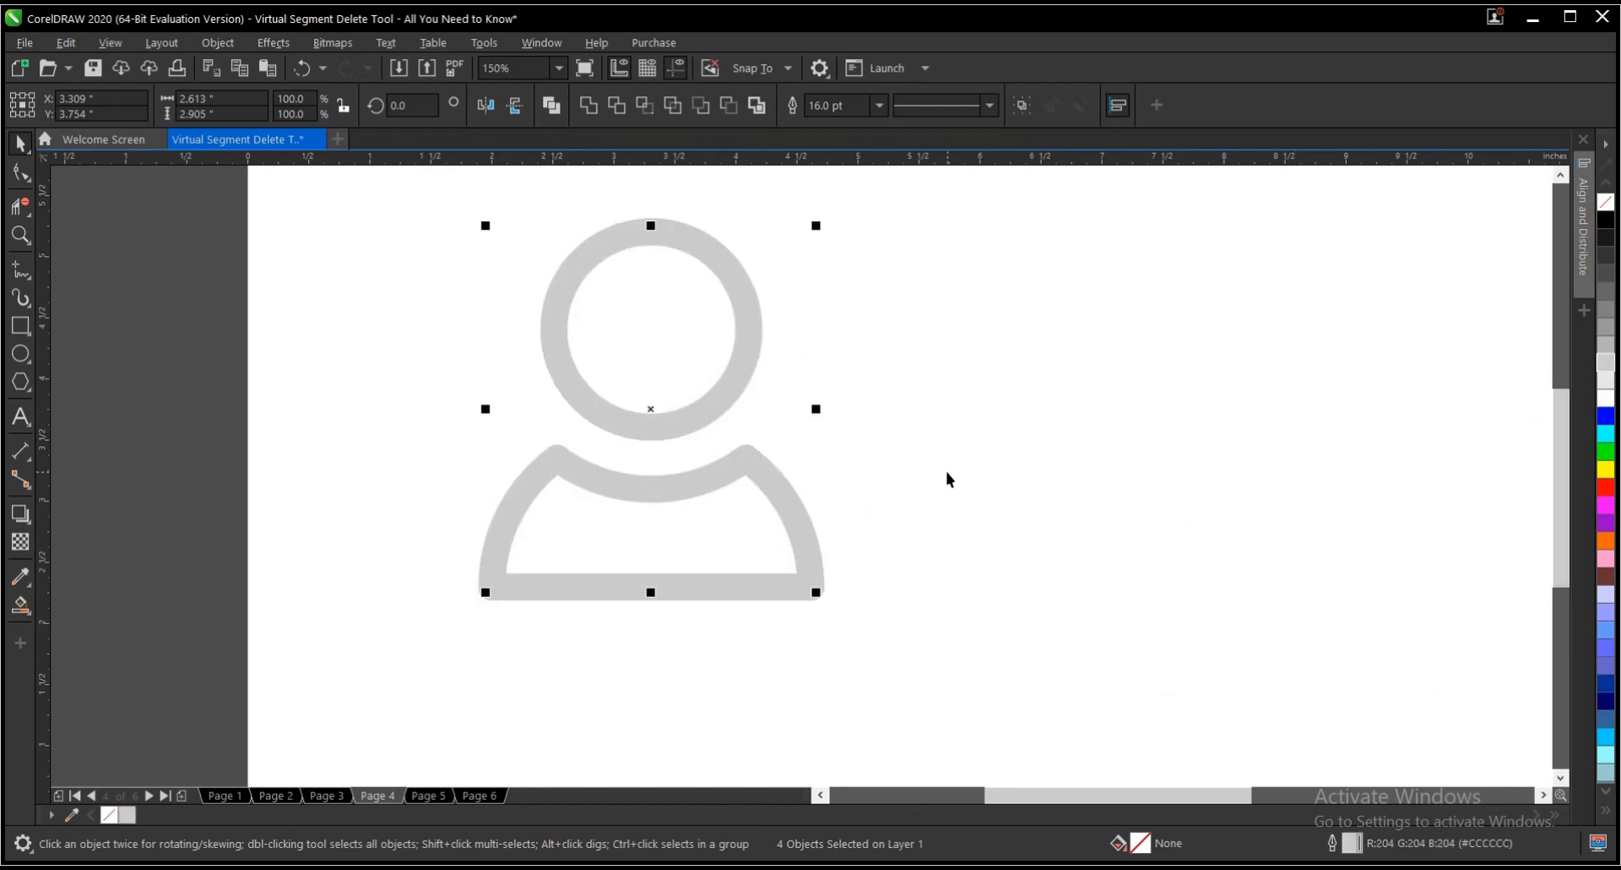
click(1014, 501)
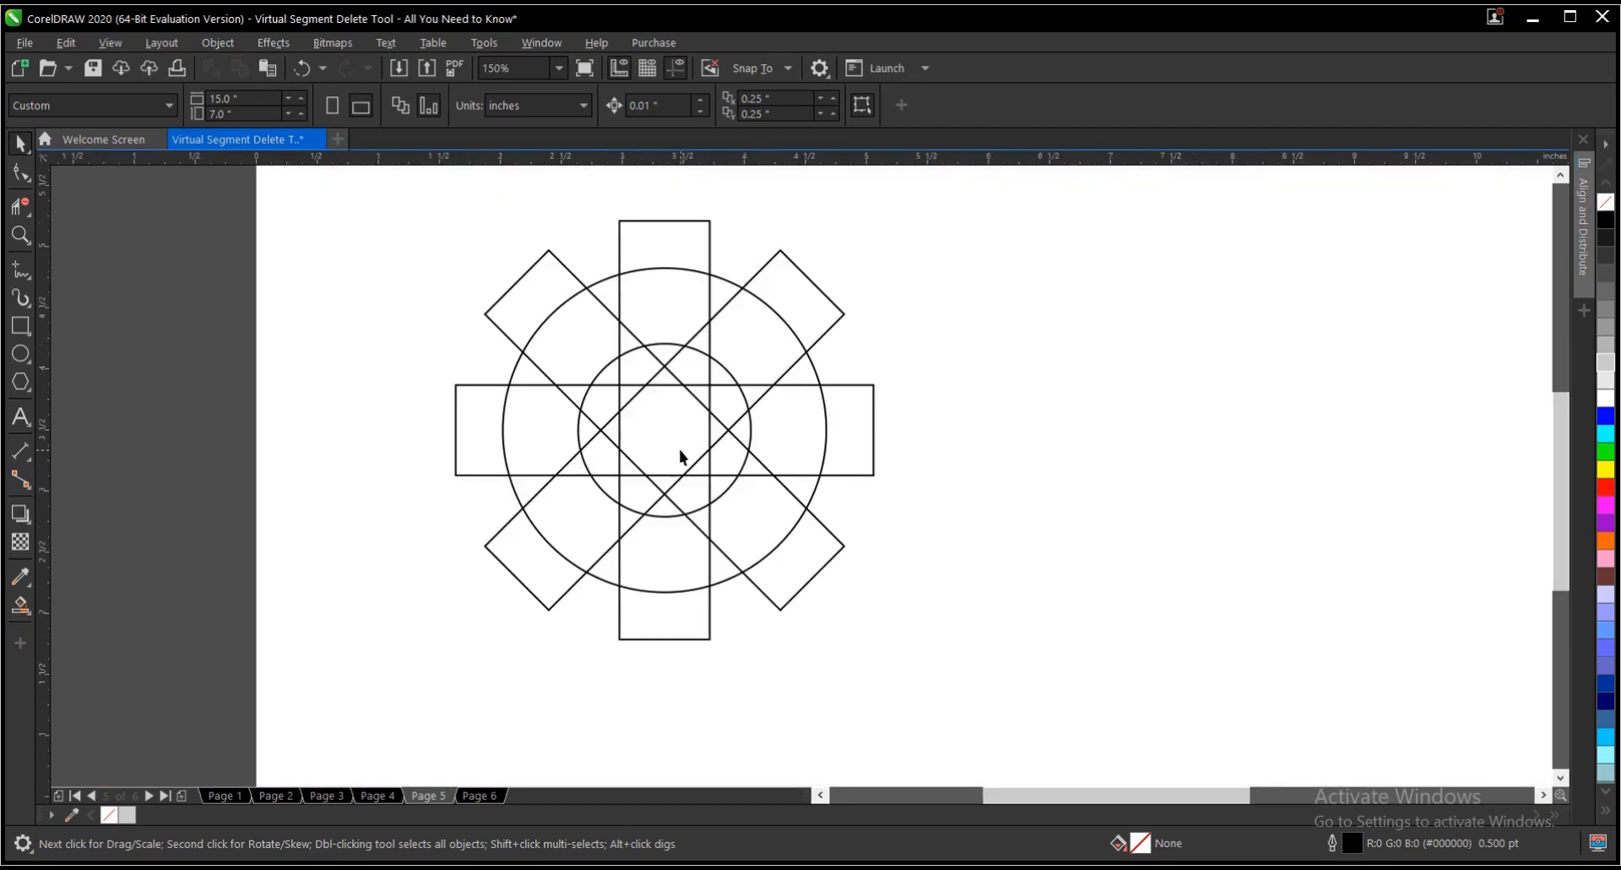
mouse_move(662, 460)
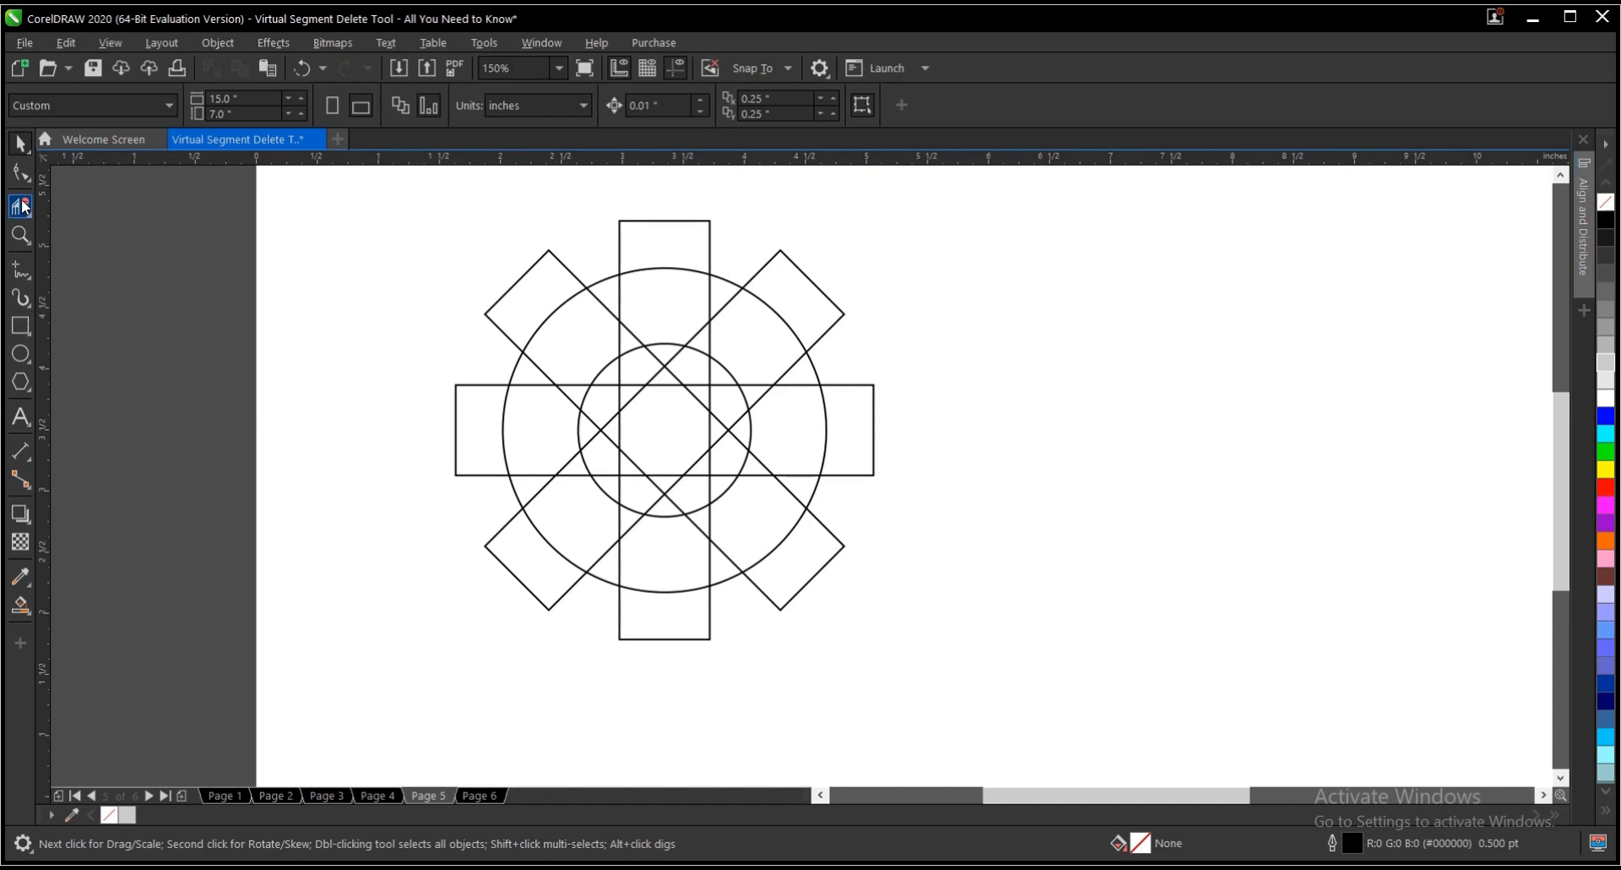
Cut away overlapping segments around the gear's left, bottom, right and top teeth
click(19, 207)
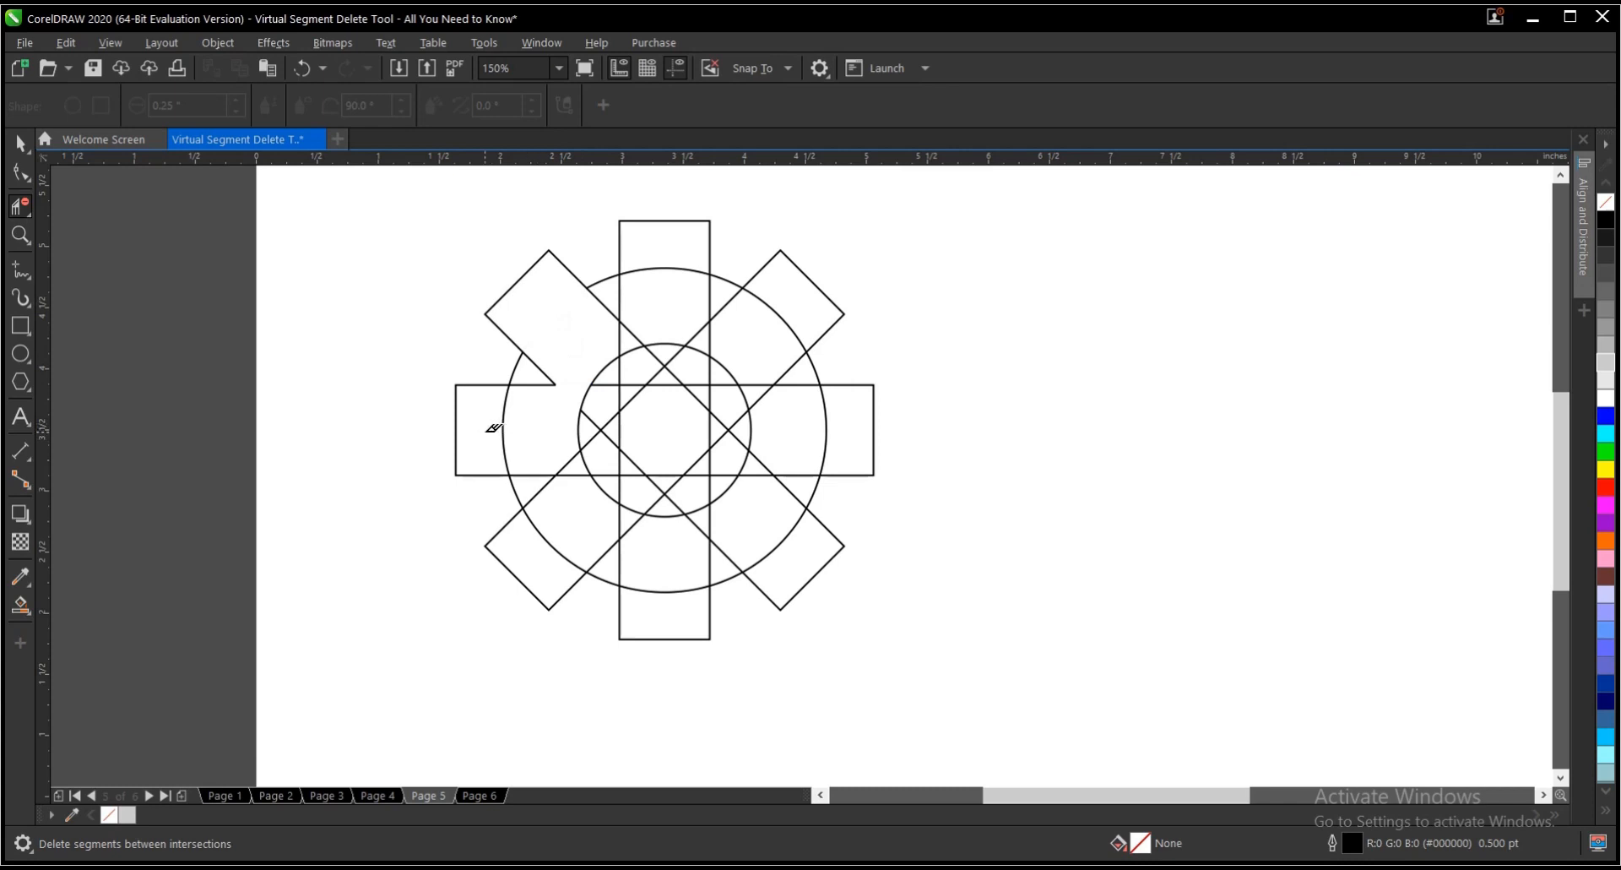
click(527, 427)
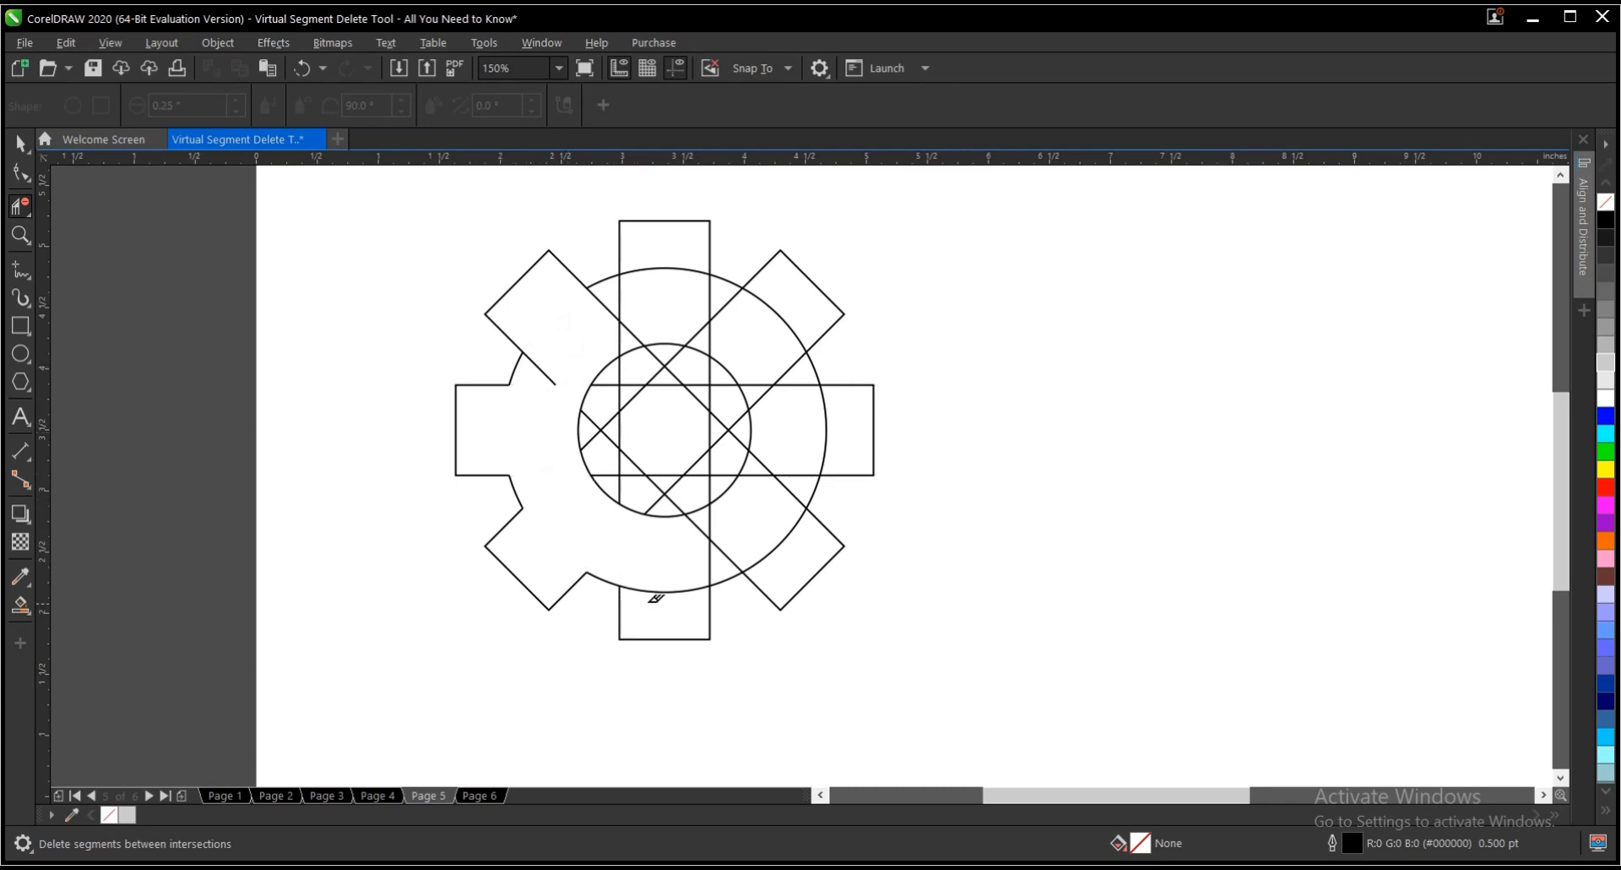
click(657, 598)
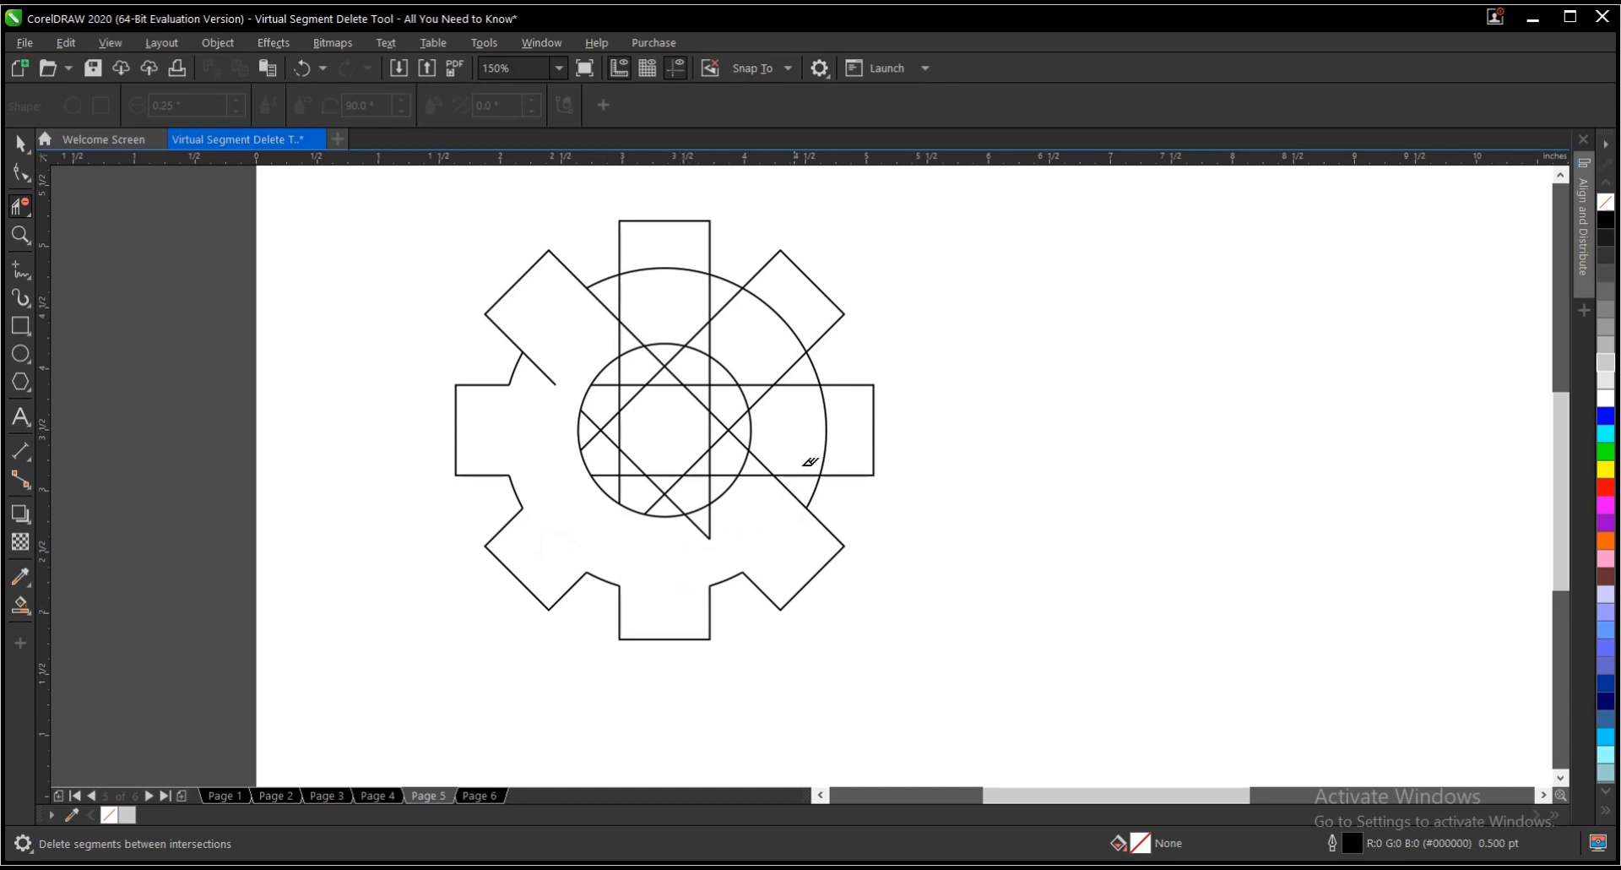
click(812, 460)
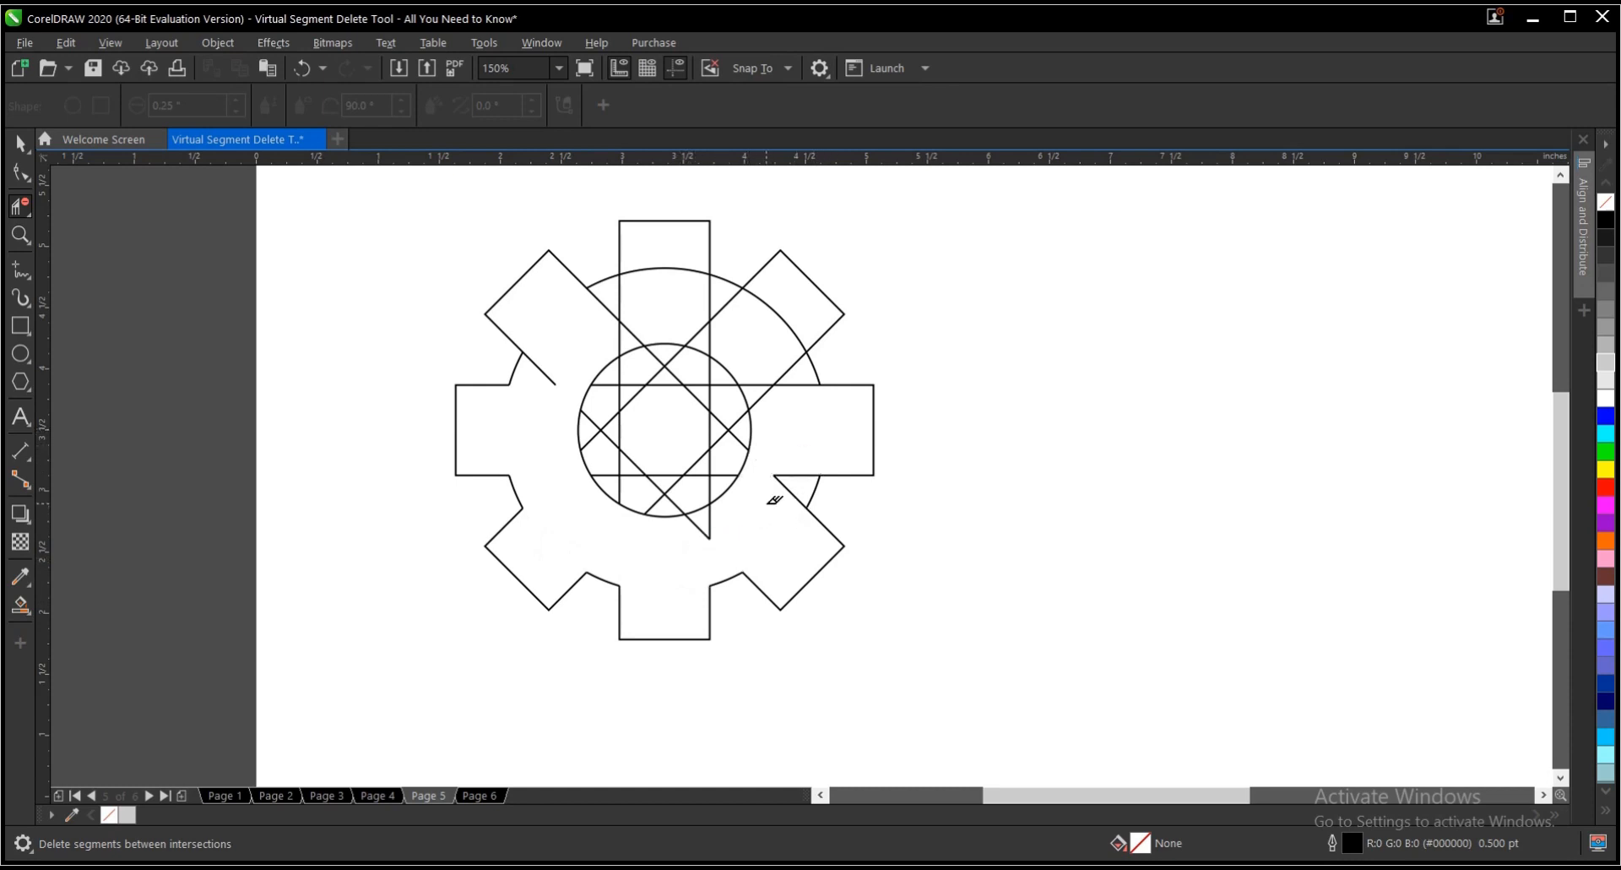
click(770, 500)
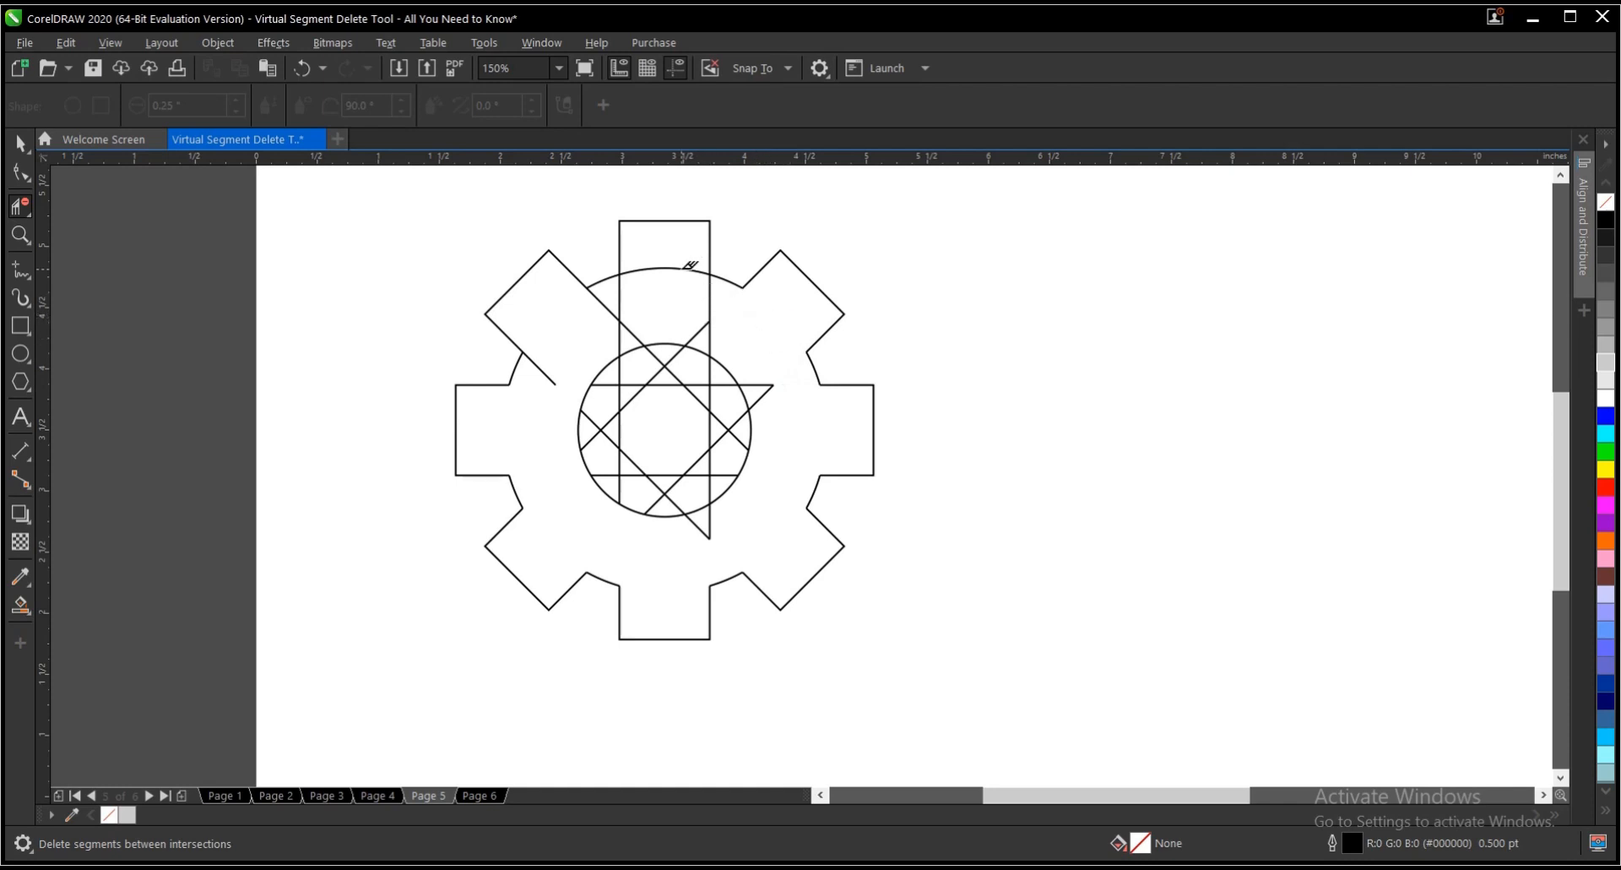
click(662, 268)
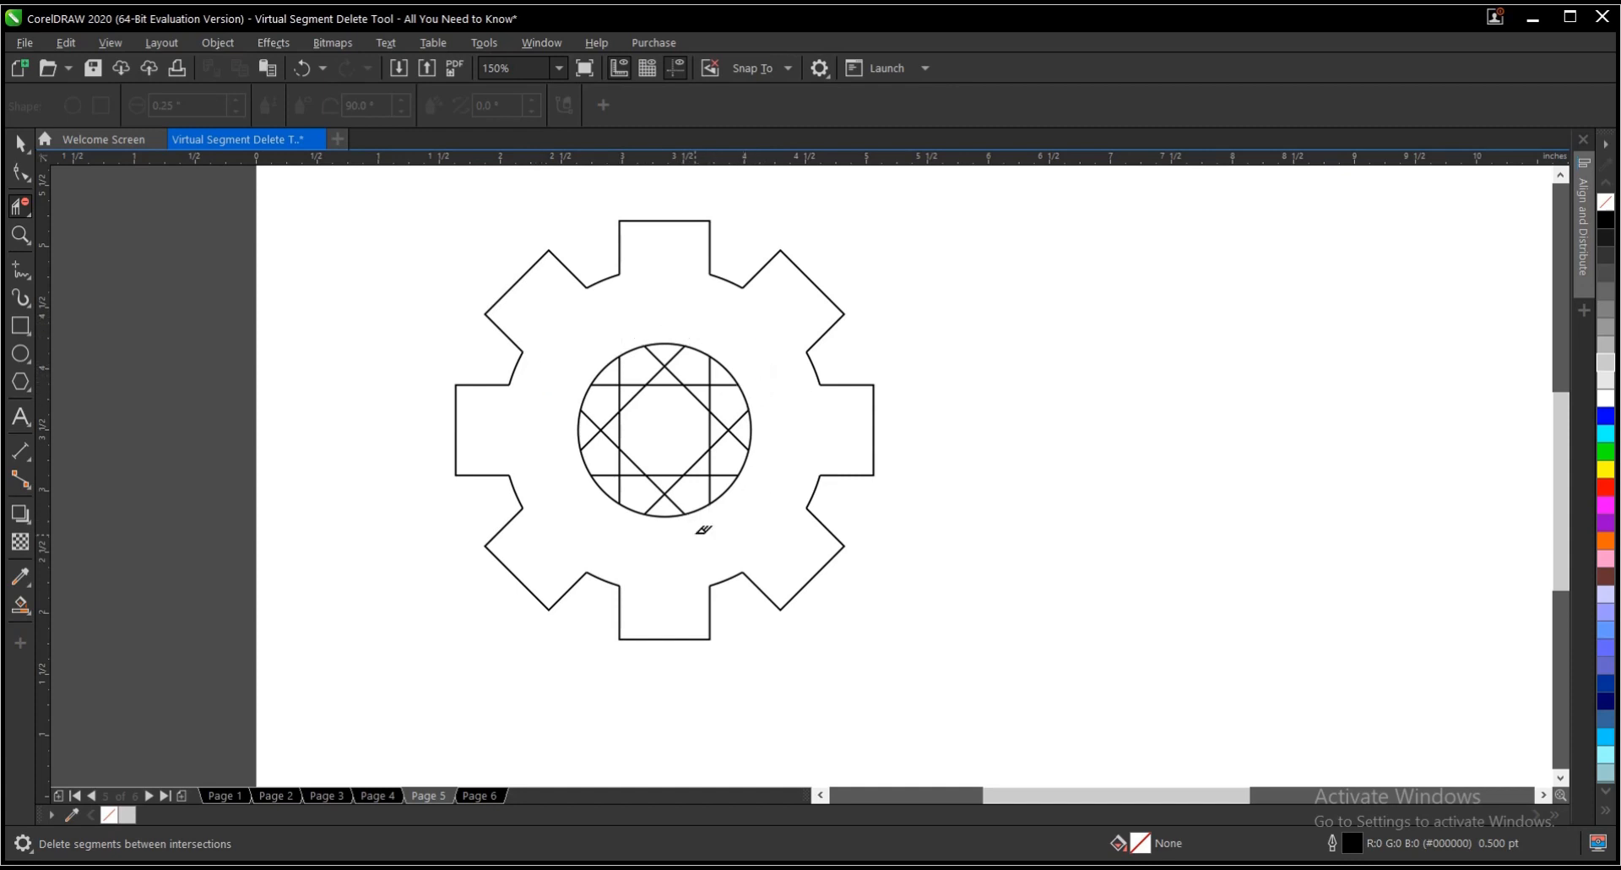
mouse_move(615, 479)
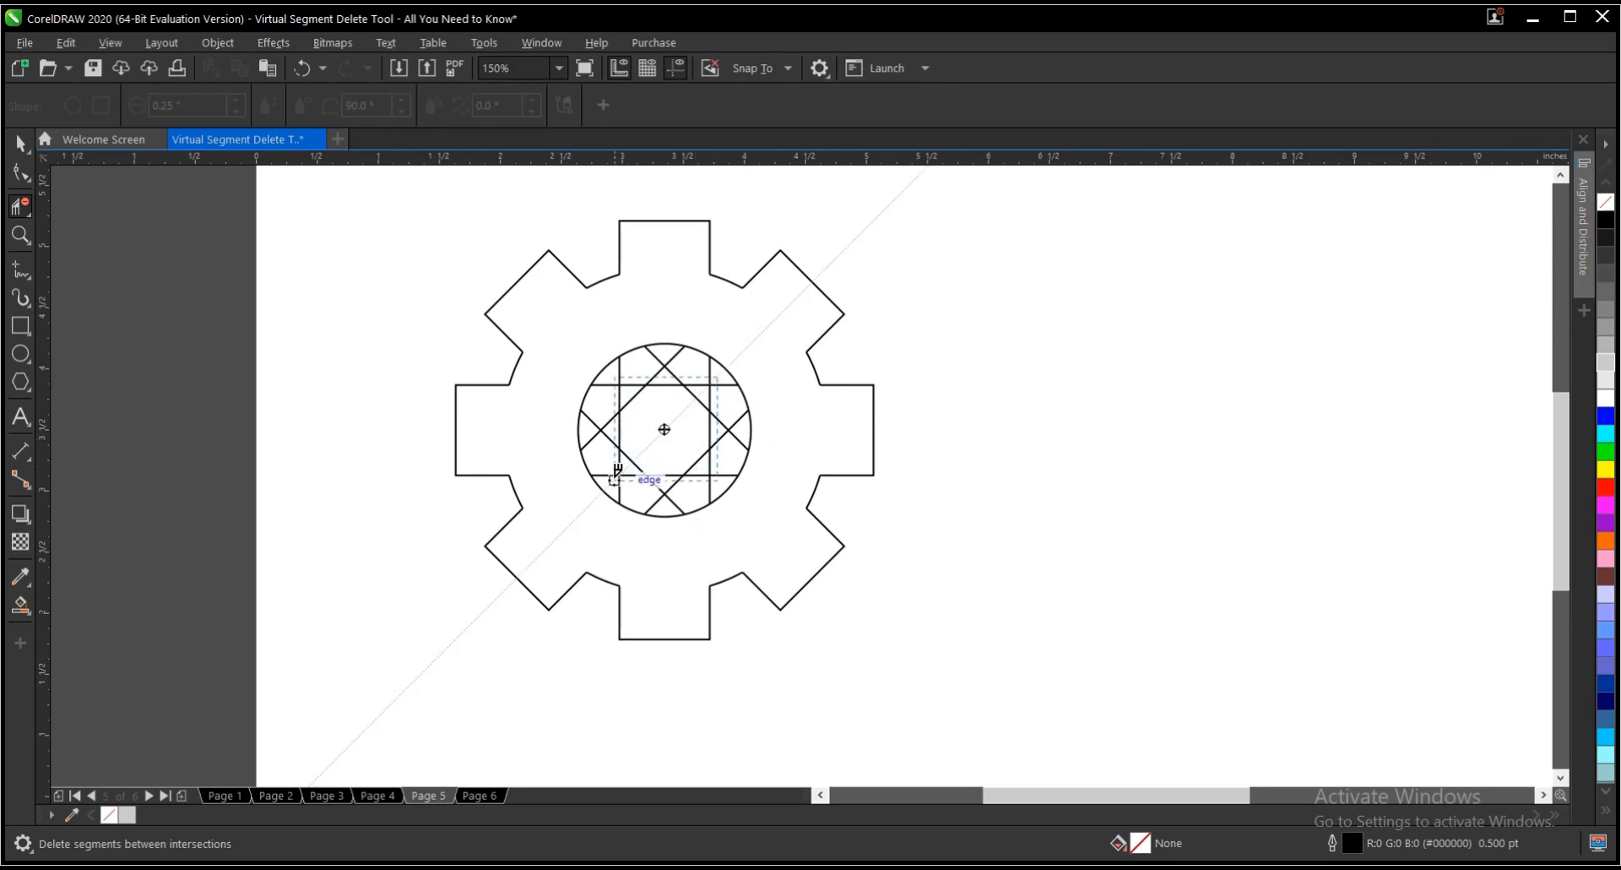
Clear the criss-cross lines and notches inside the gear's central circle
click(648, 476)
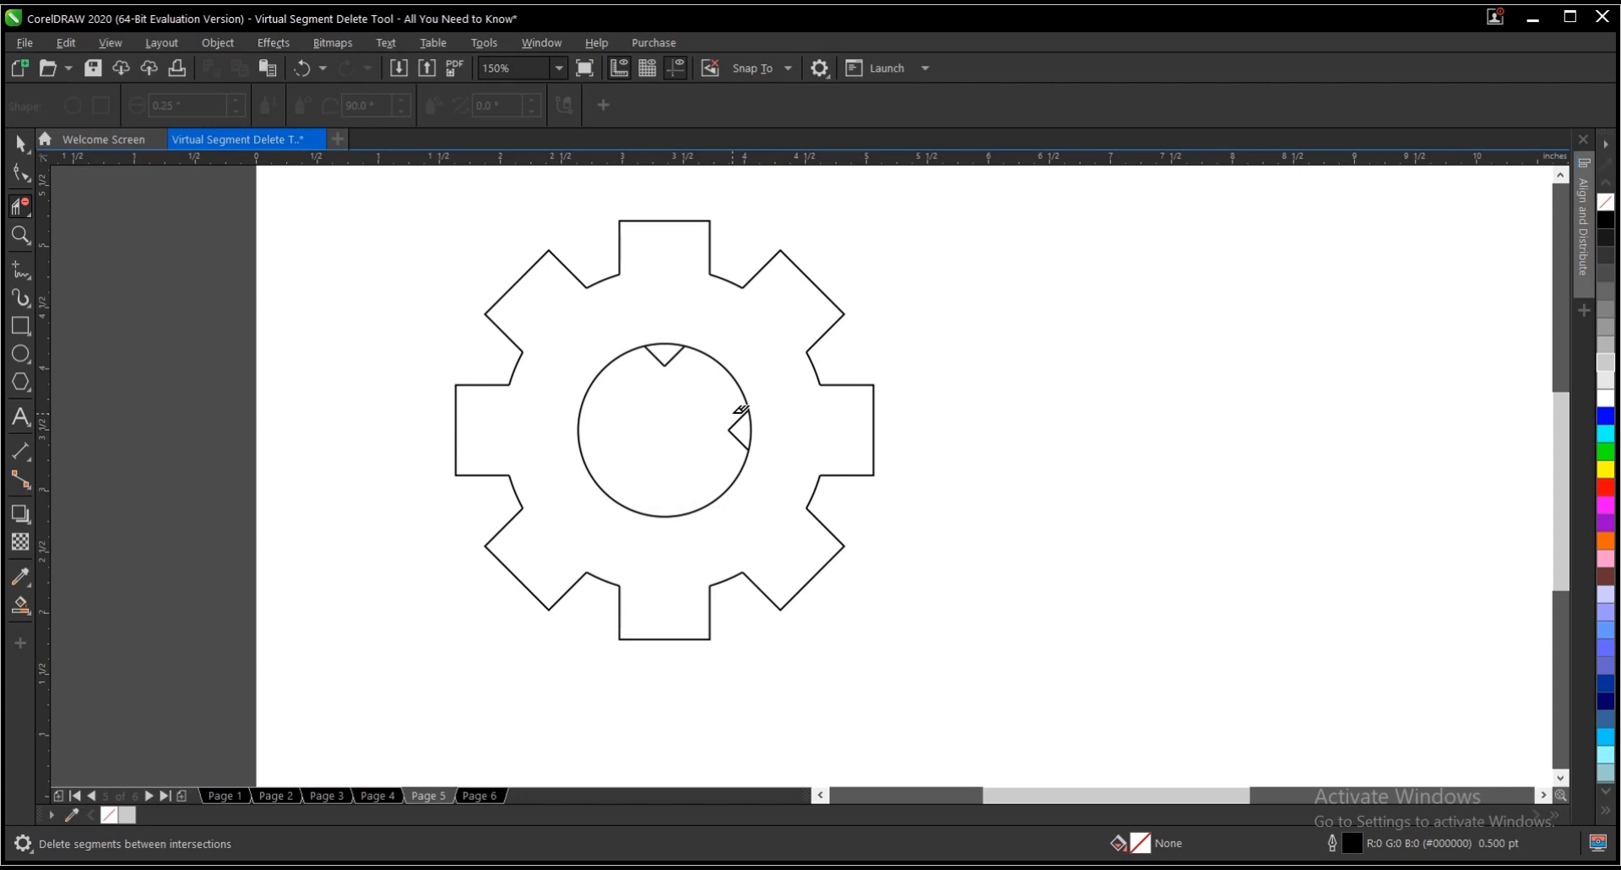
click(736, 429)
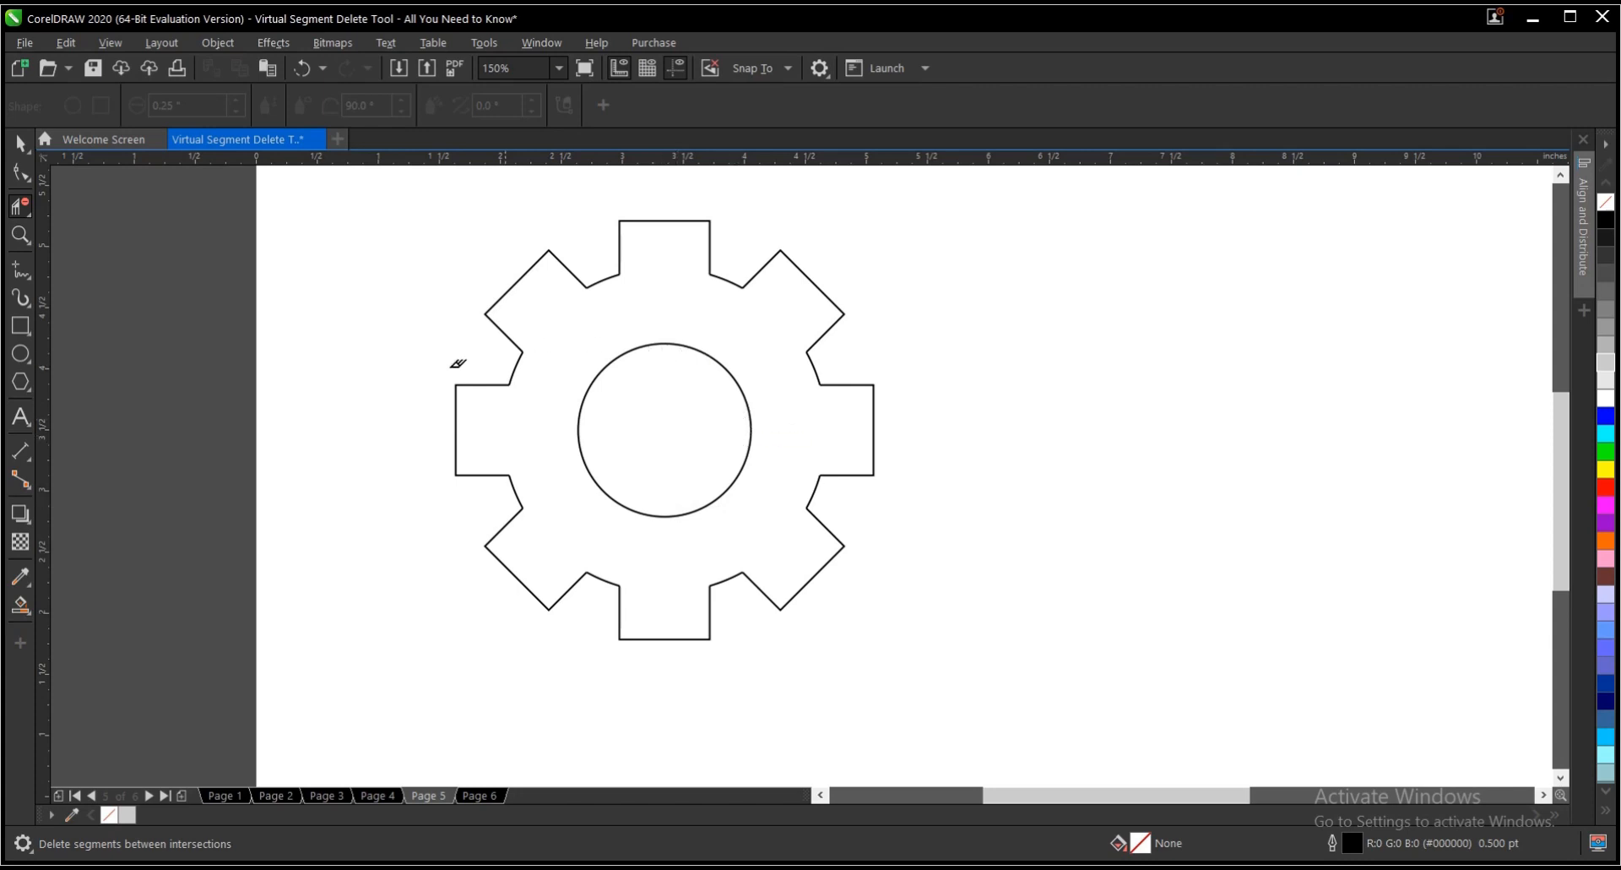
mouse_move(627, 464)
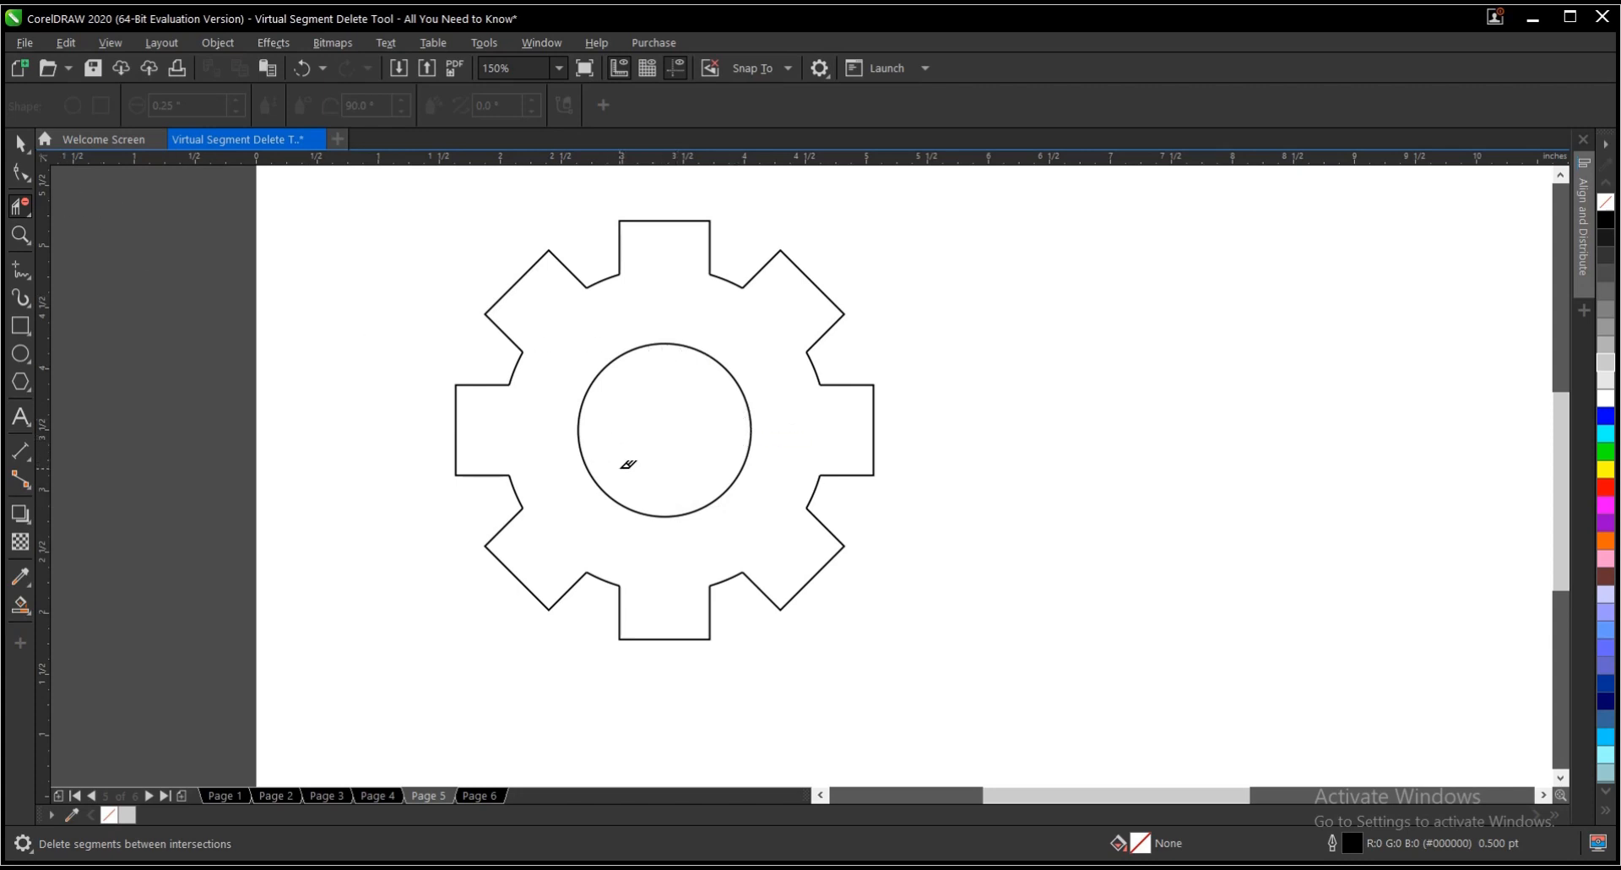
click(19, 143)
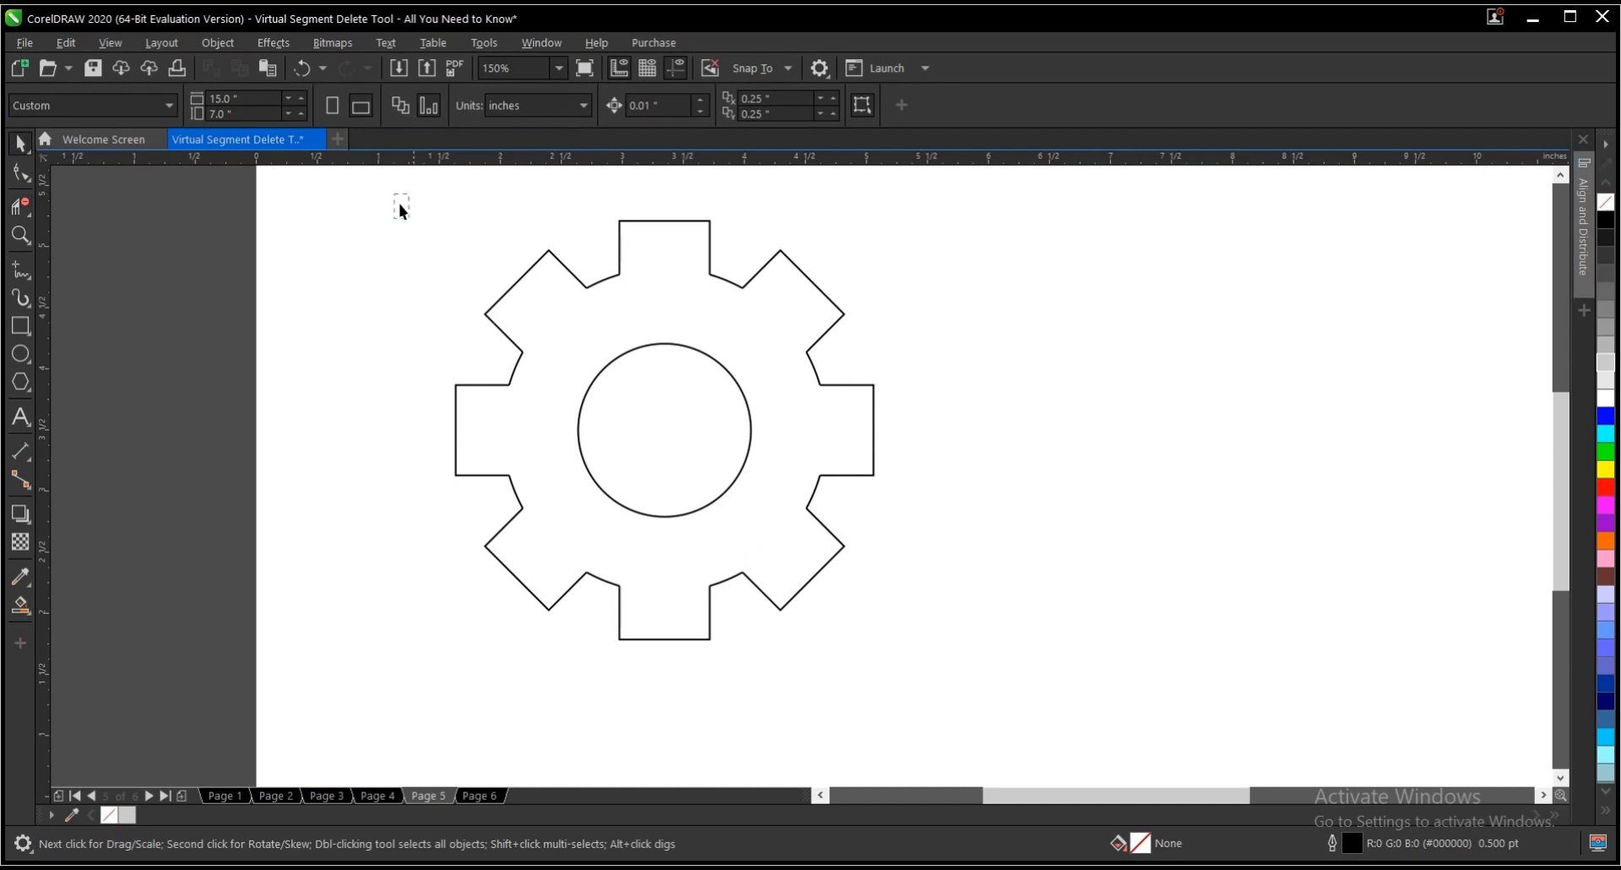
Give all gear parts a 10 pt outline behind the fill
click(663, 429)
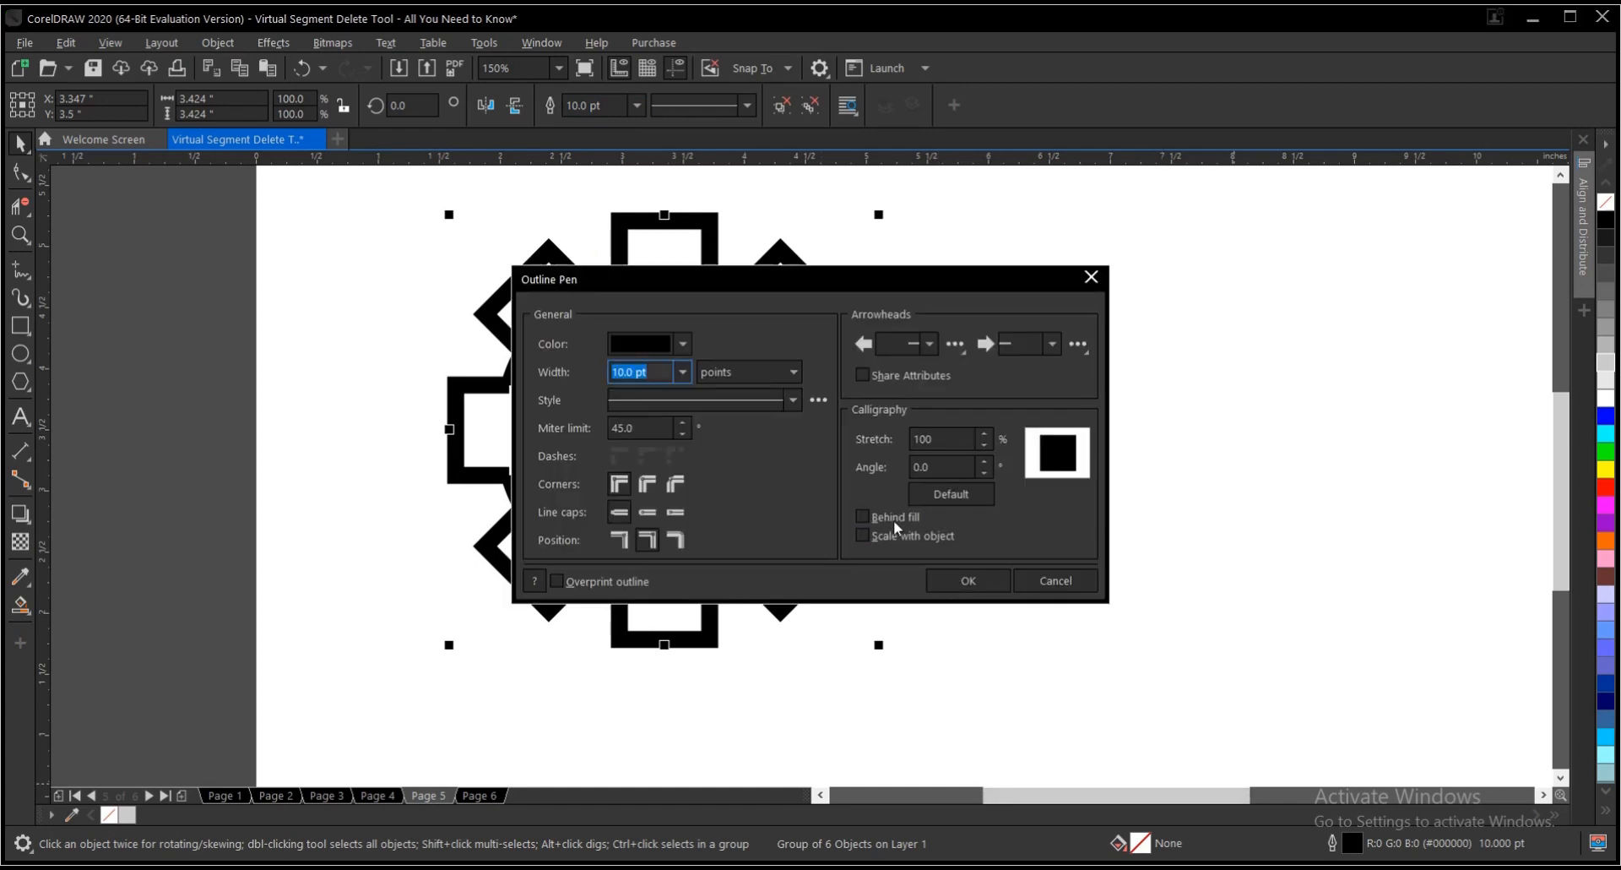
click(863, 515)
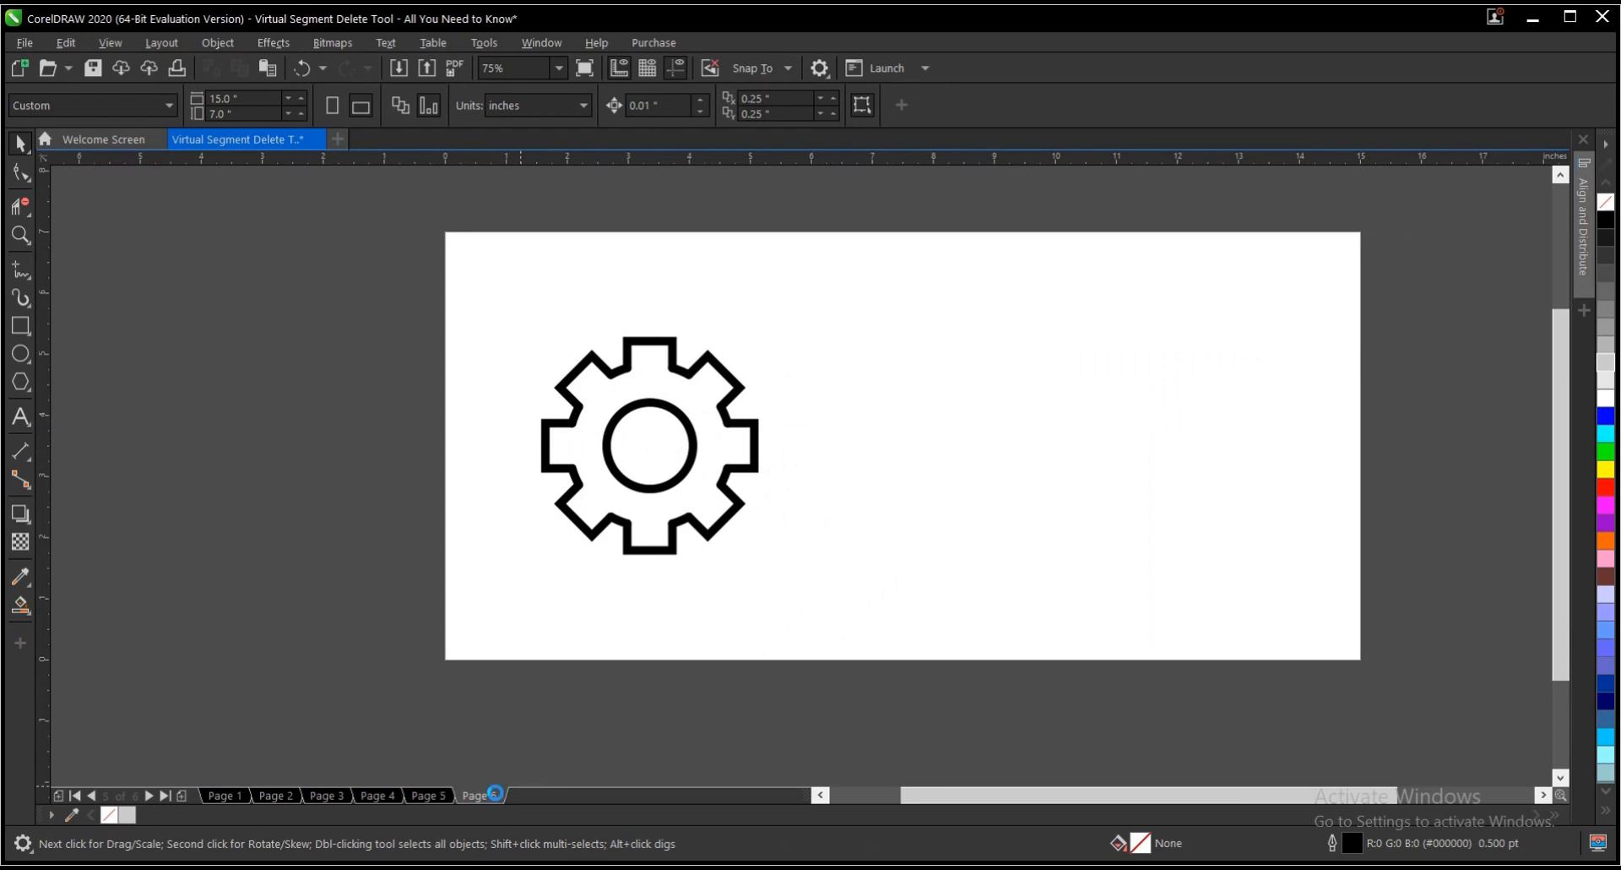
click(479, 797)
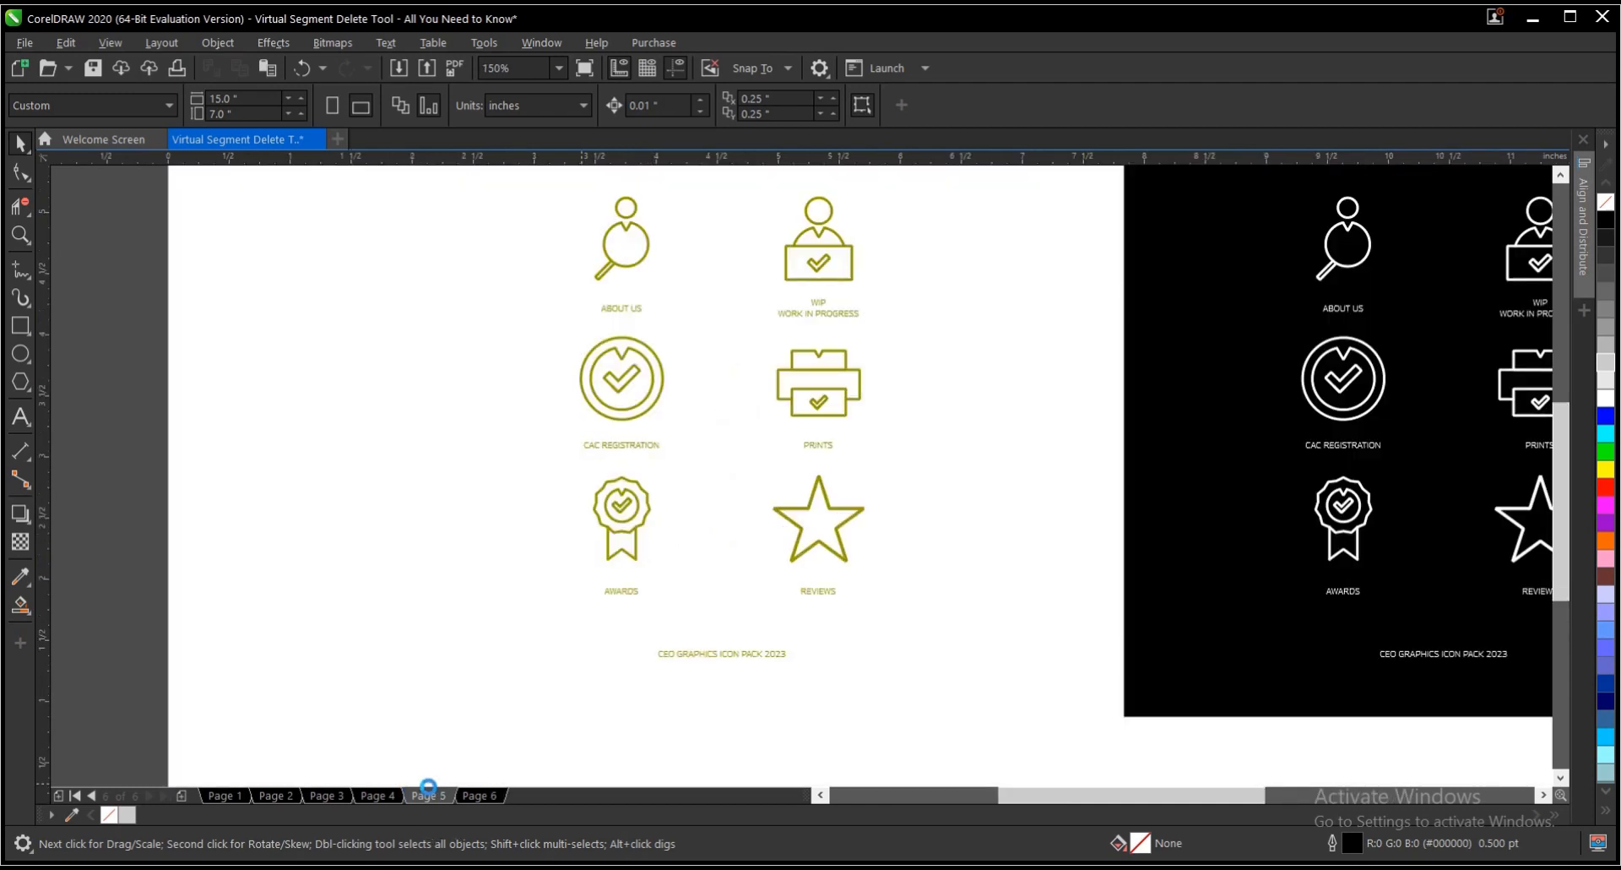
Switch to the page showing the CEO GRAPHICS ICON PACK 2023 sample icons
click(226, 796)
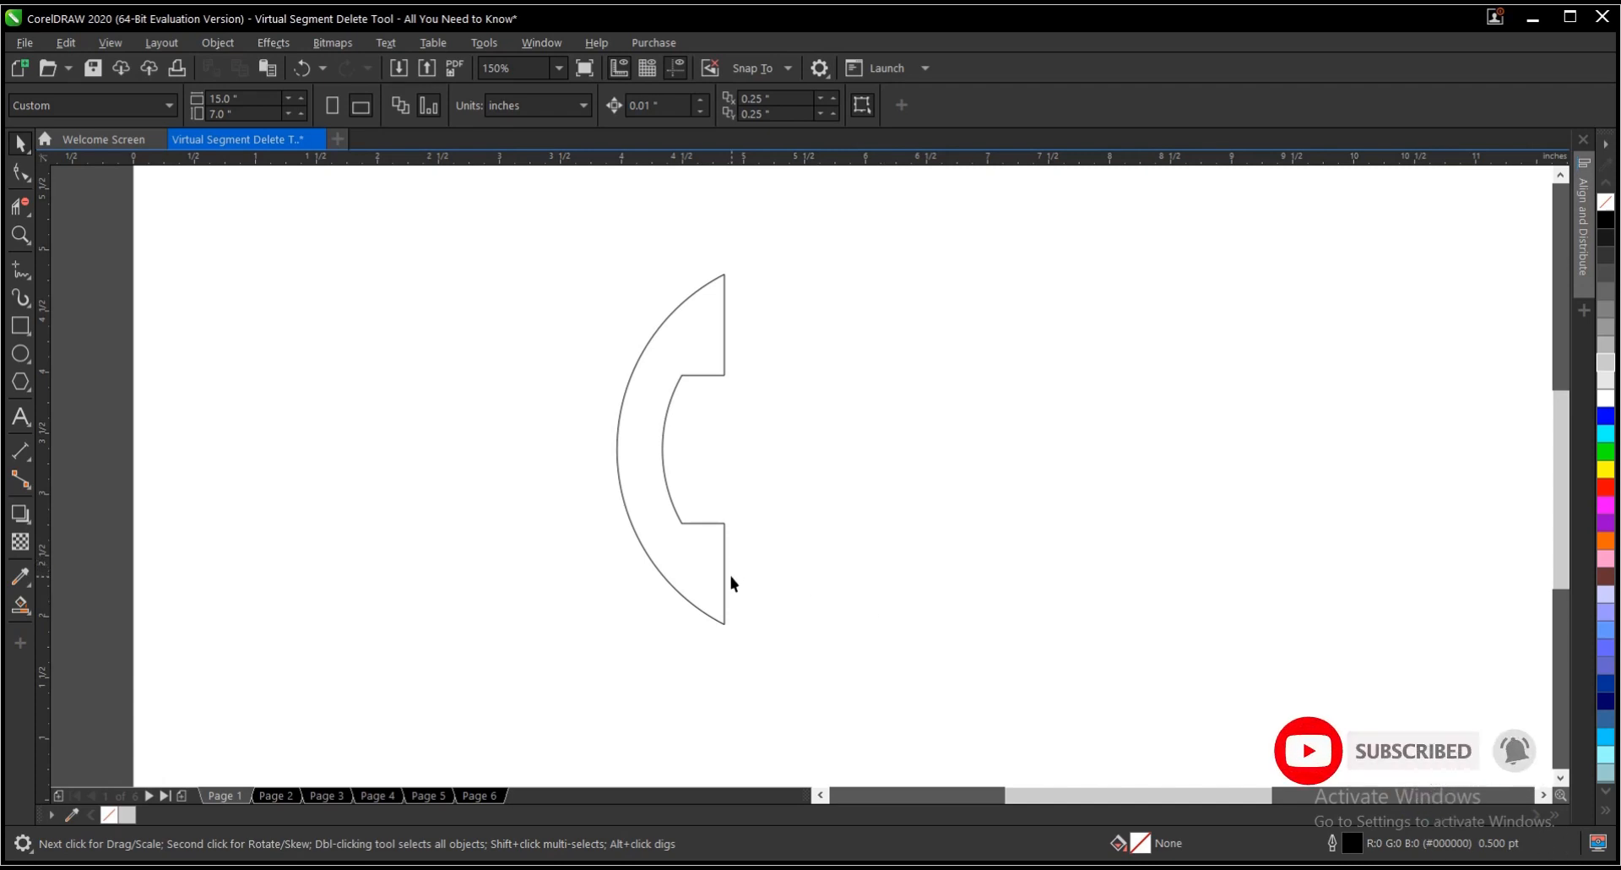
mouse_move(724, 585)
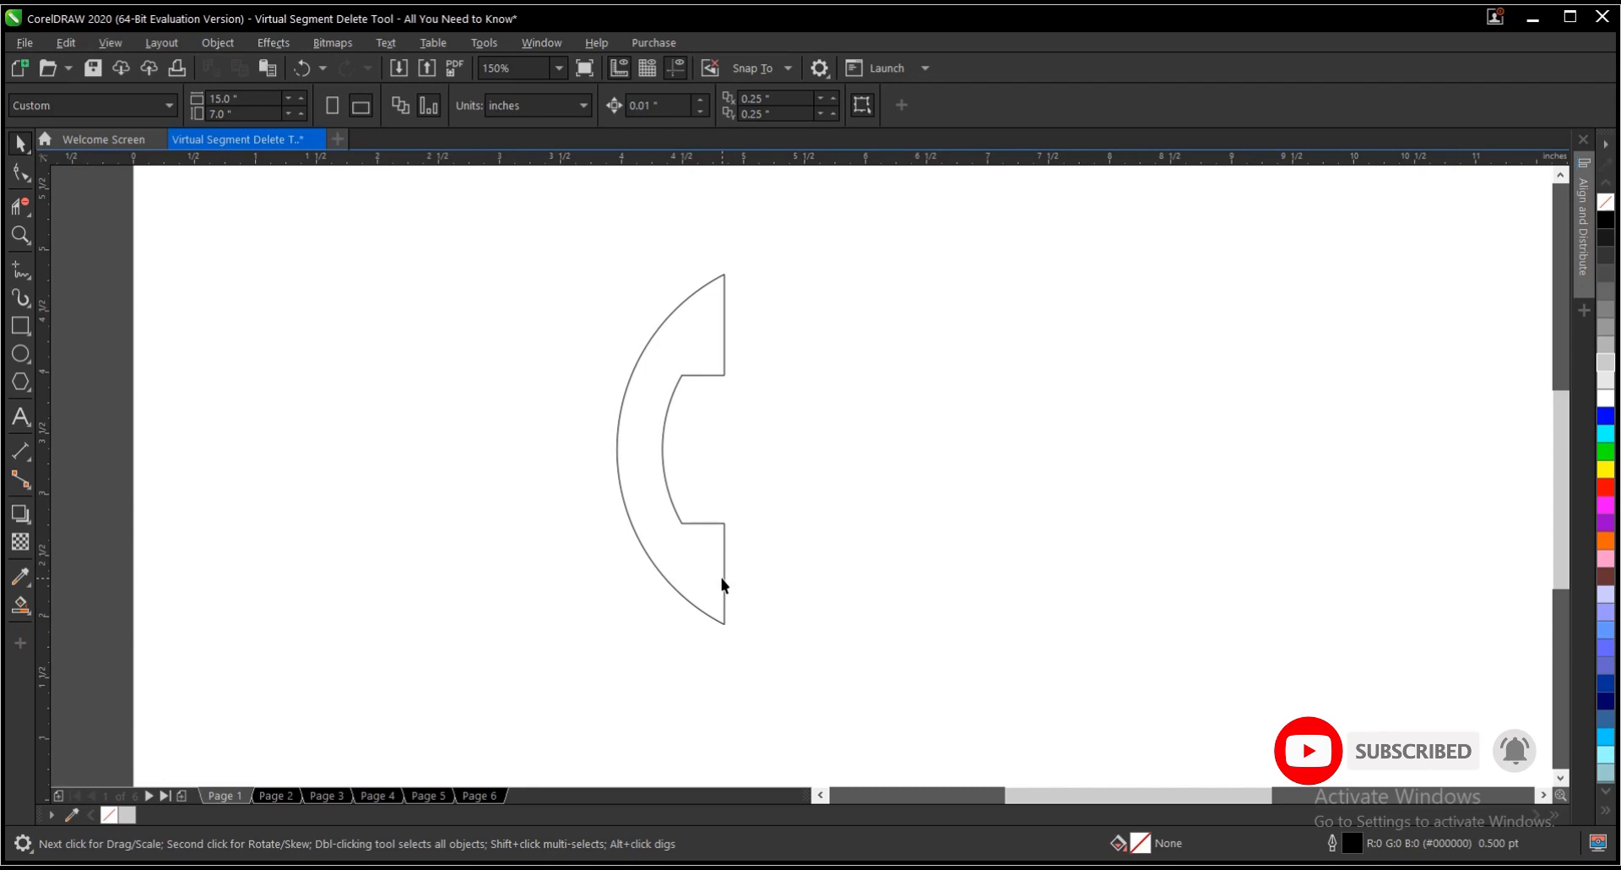
mouse_move(734, 586)
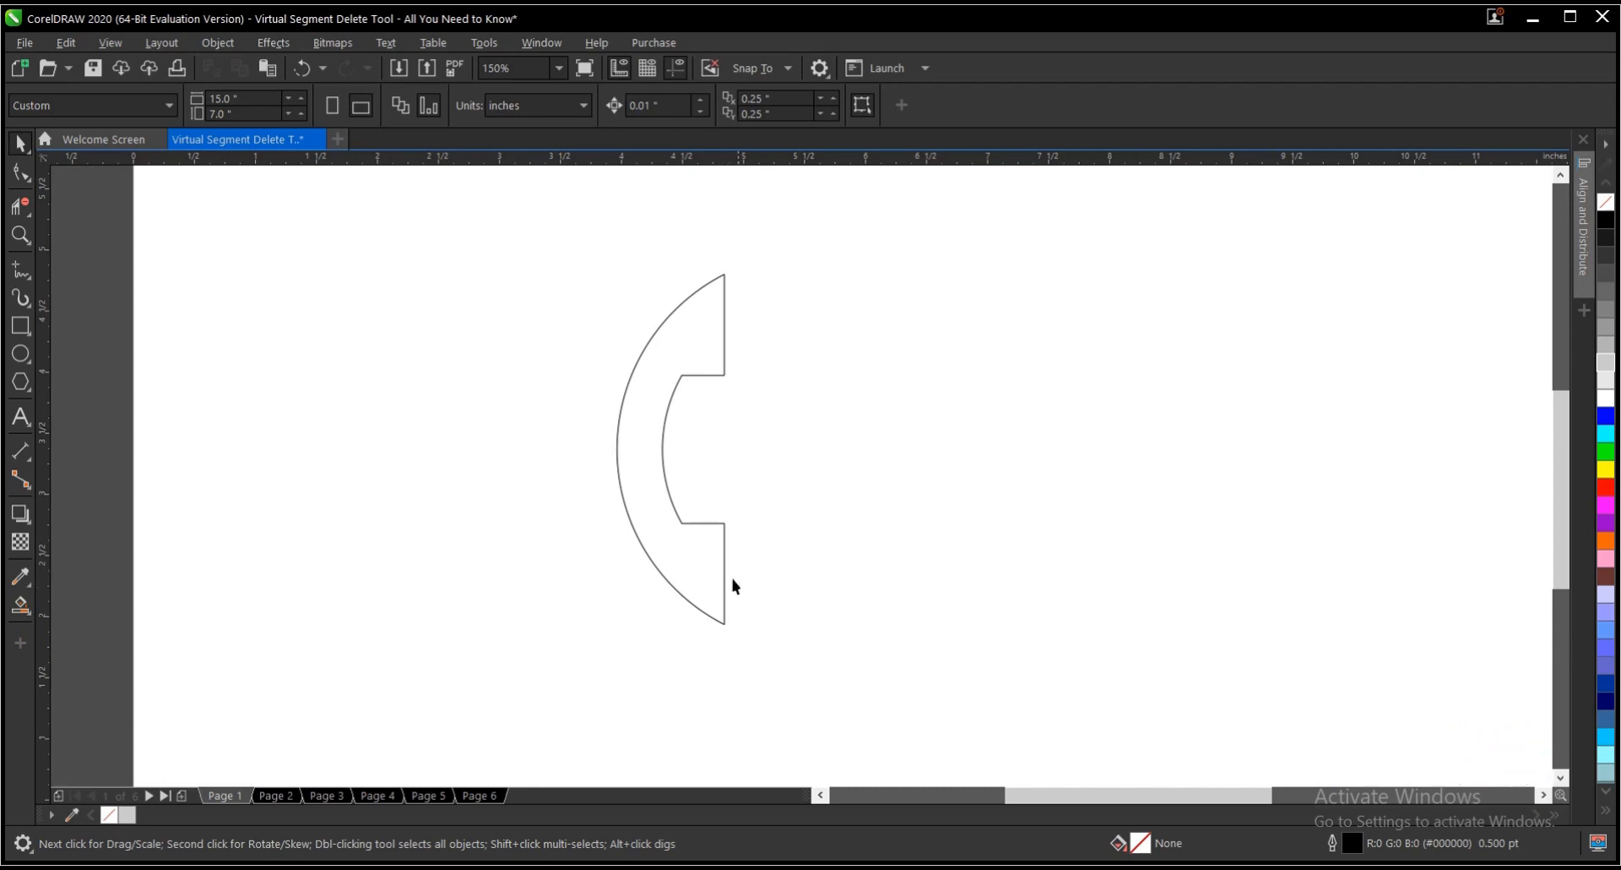
mouse_move(737, 579)
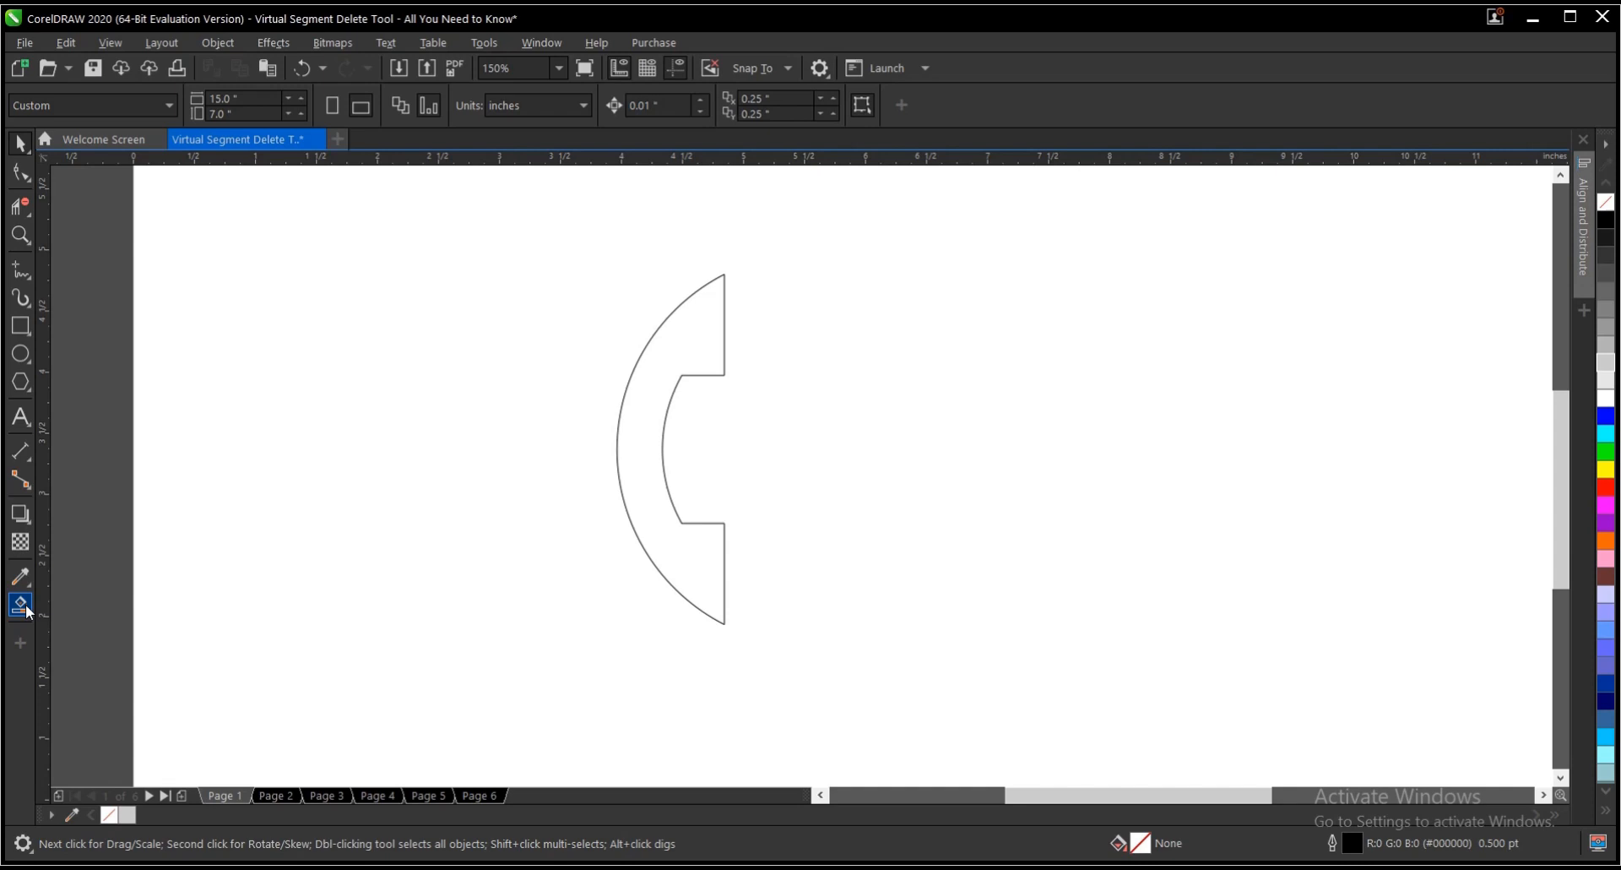
With the Smart Fill tool, fill the phone handset area light gray with no outline
click(19, 605)
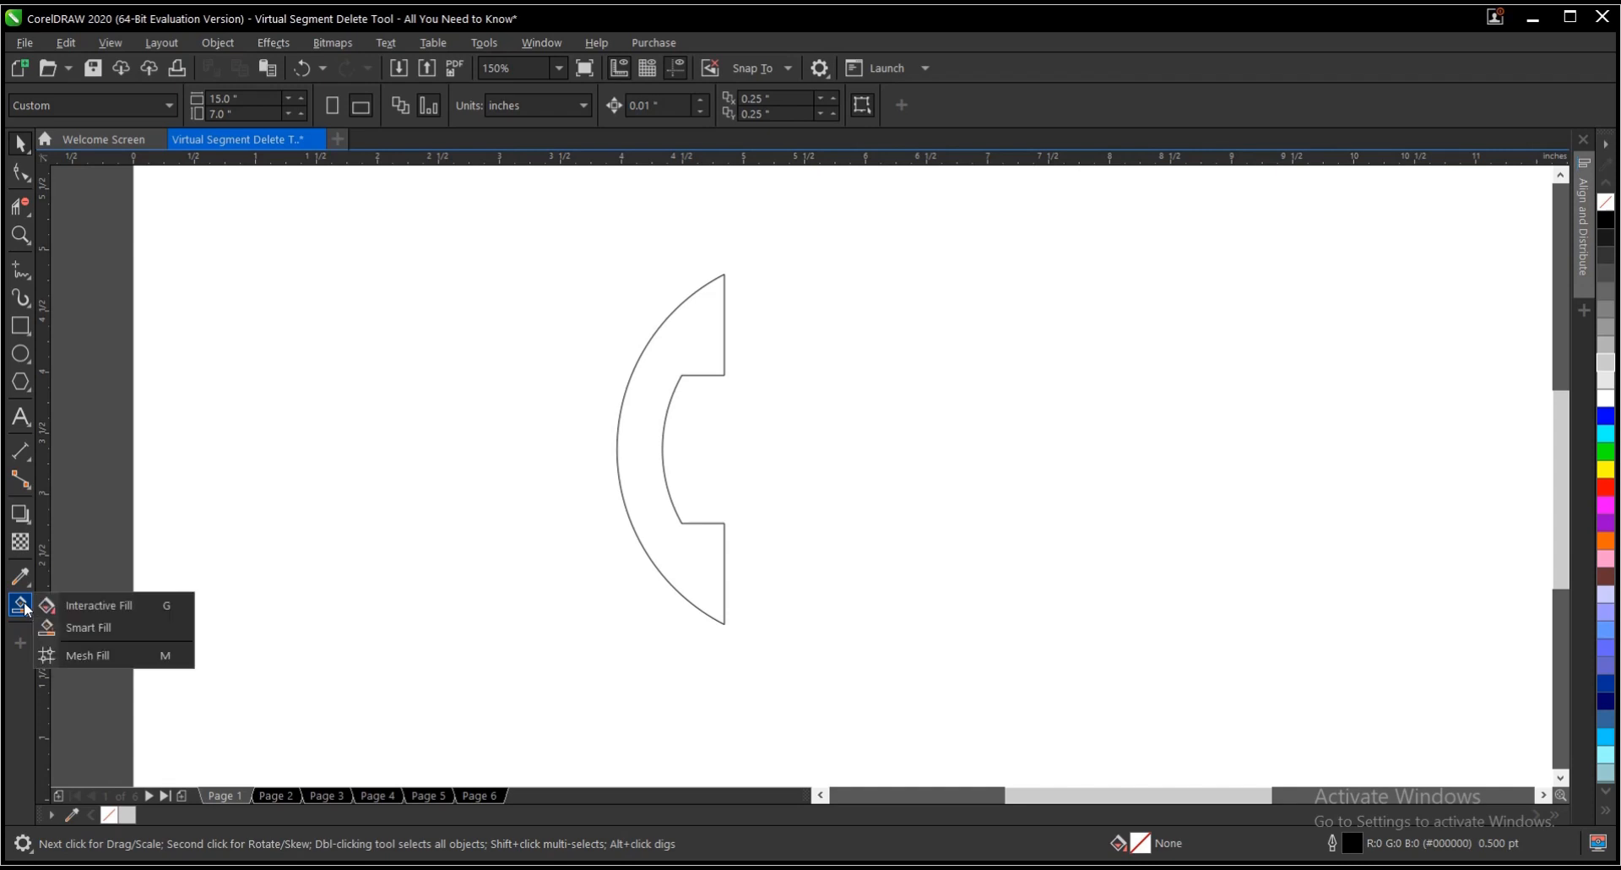
mouse_move(88, 628)
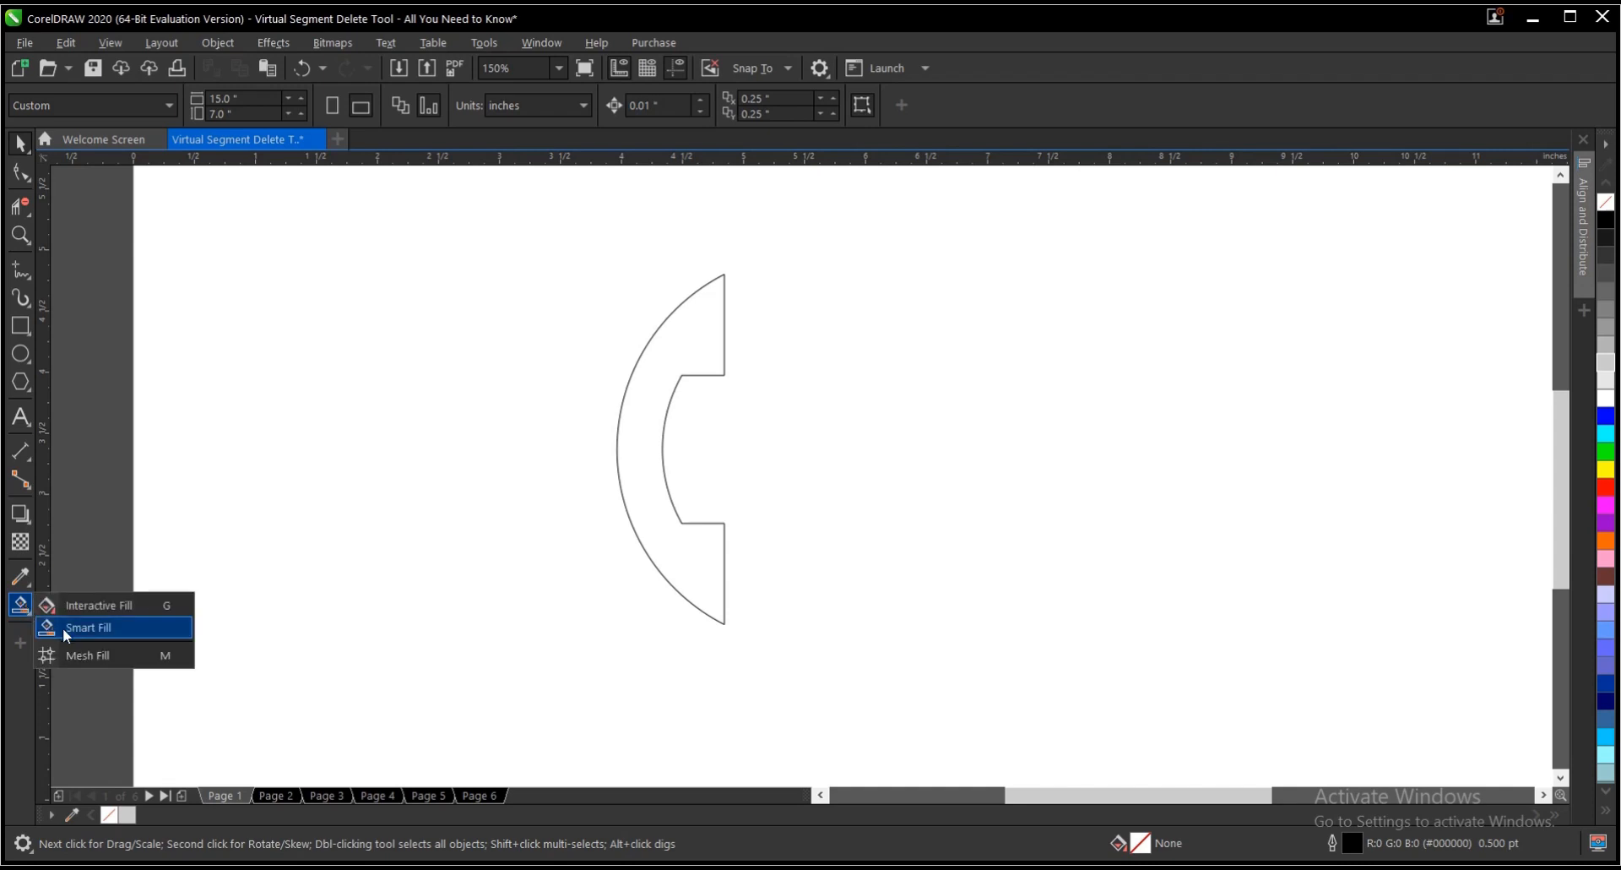
click(88, 627)
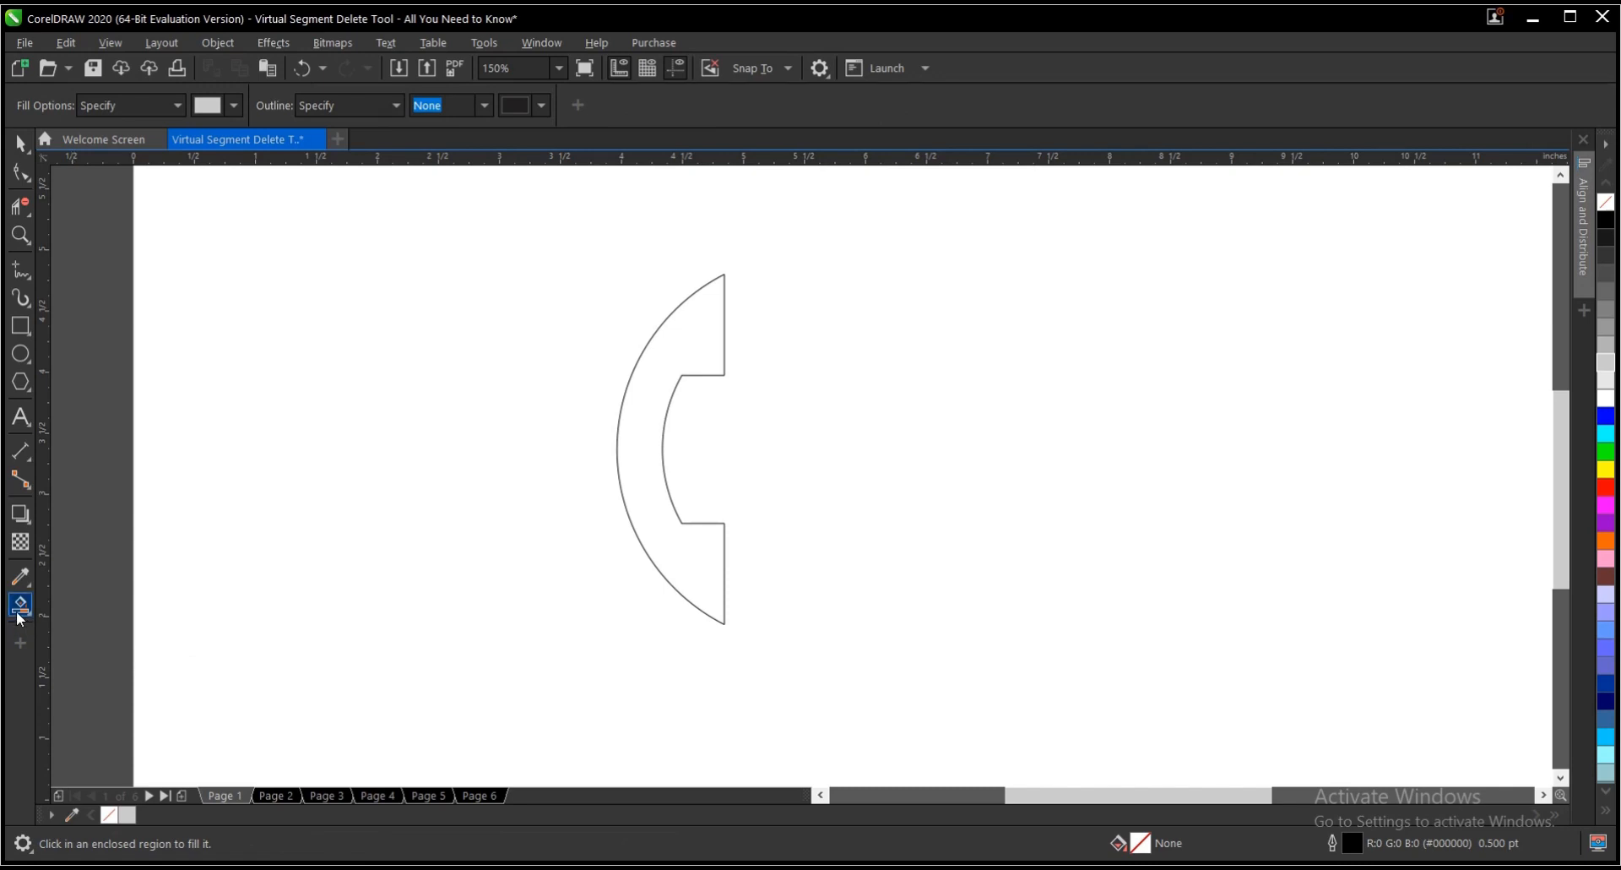
mouse_move(20, 604)
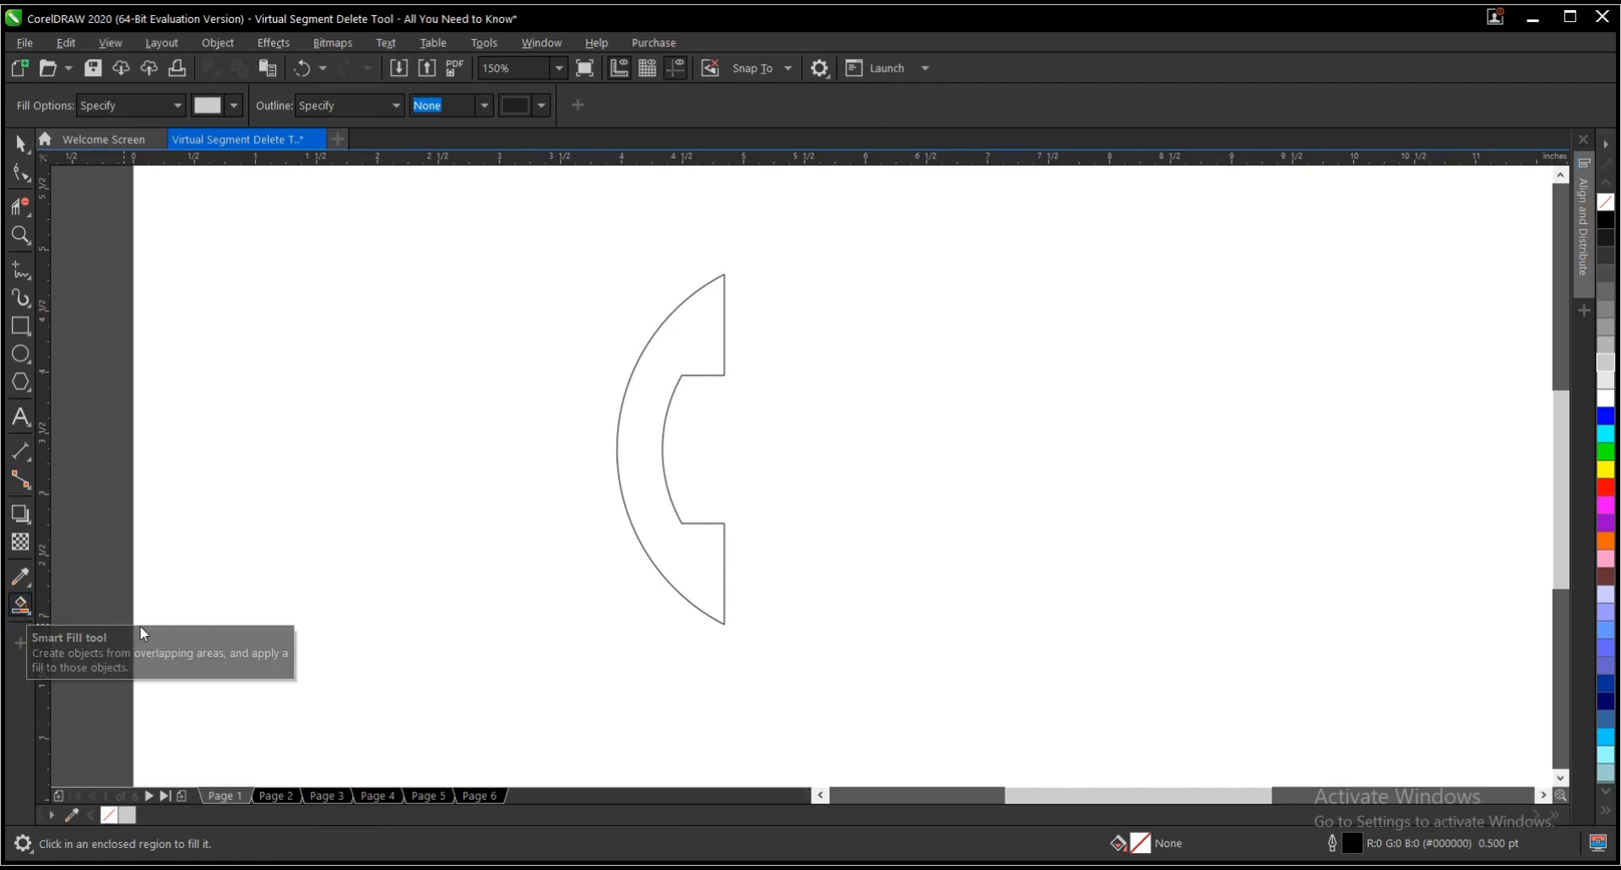
mouse_move(440, 610)
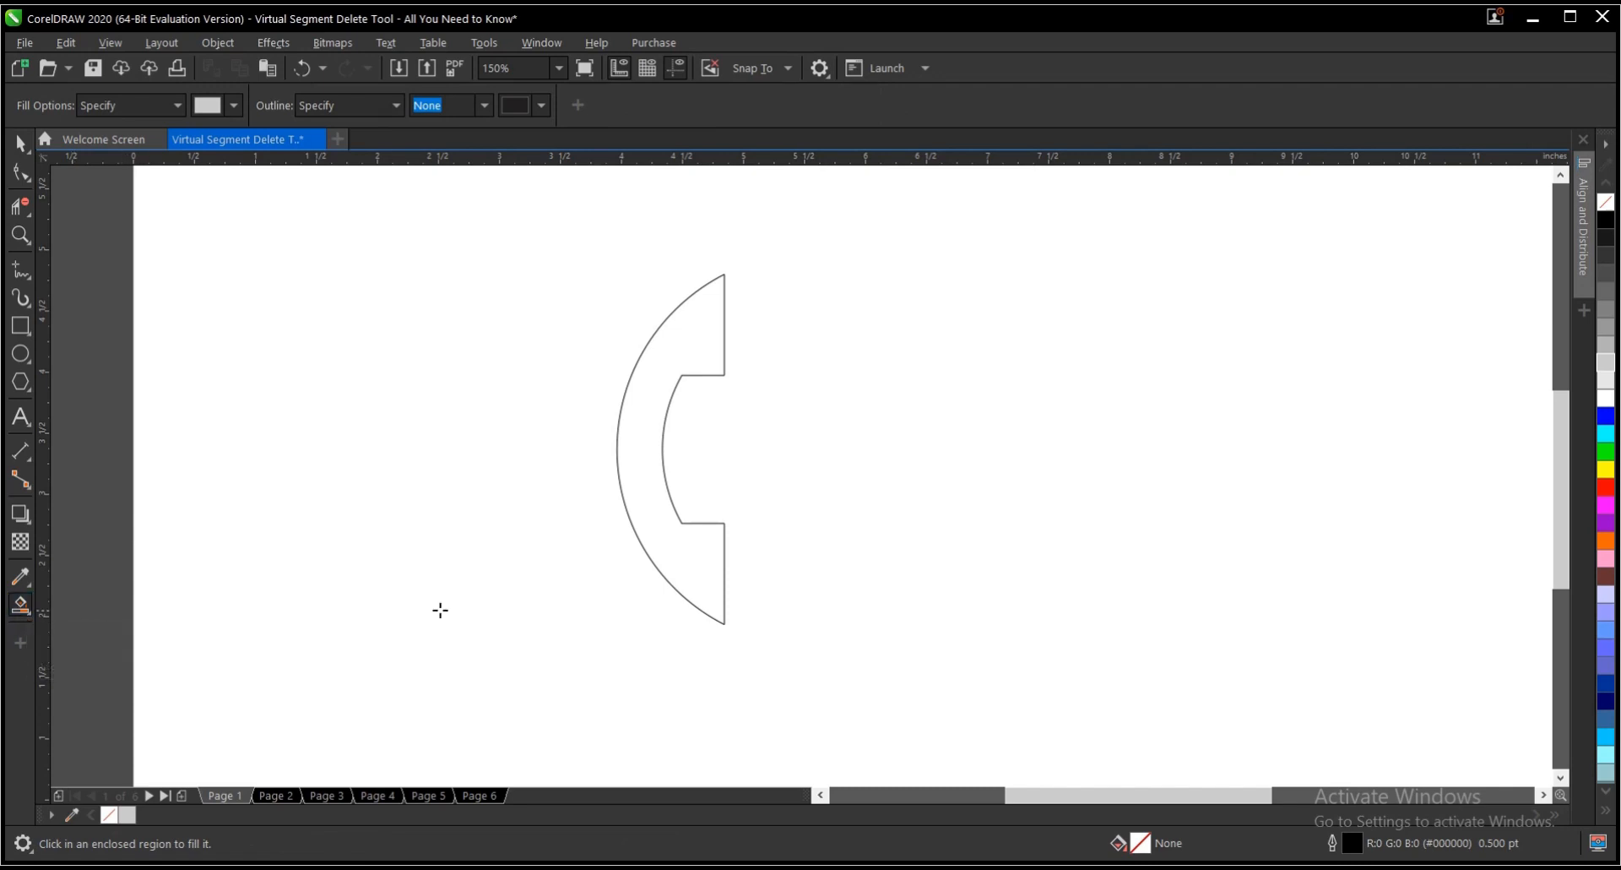
mouse_move(686, 558)
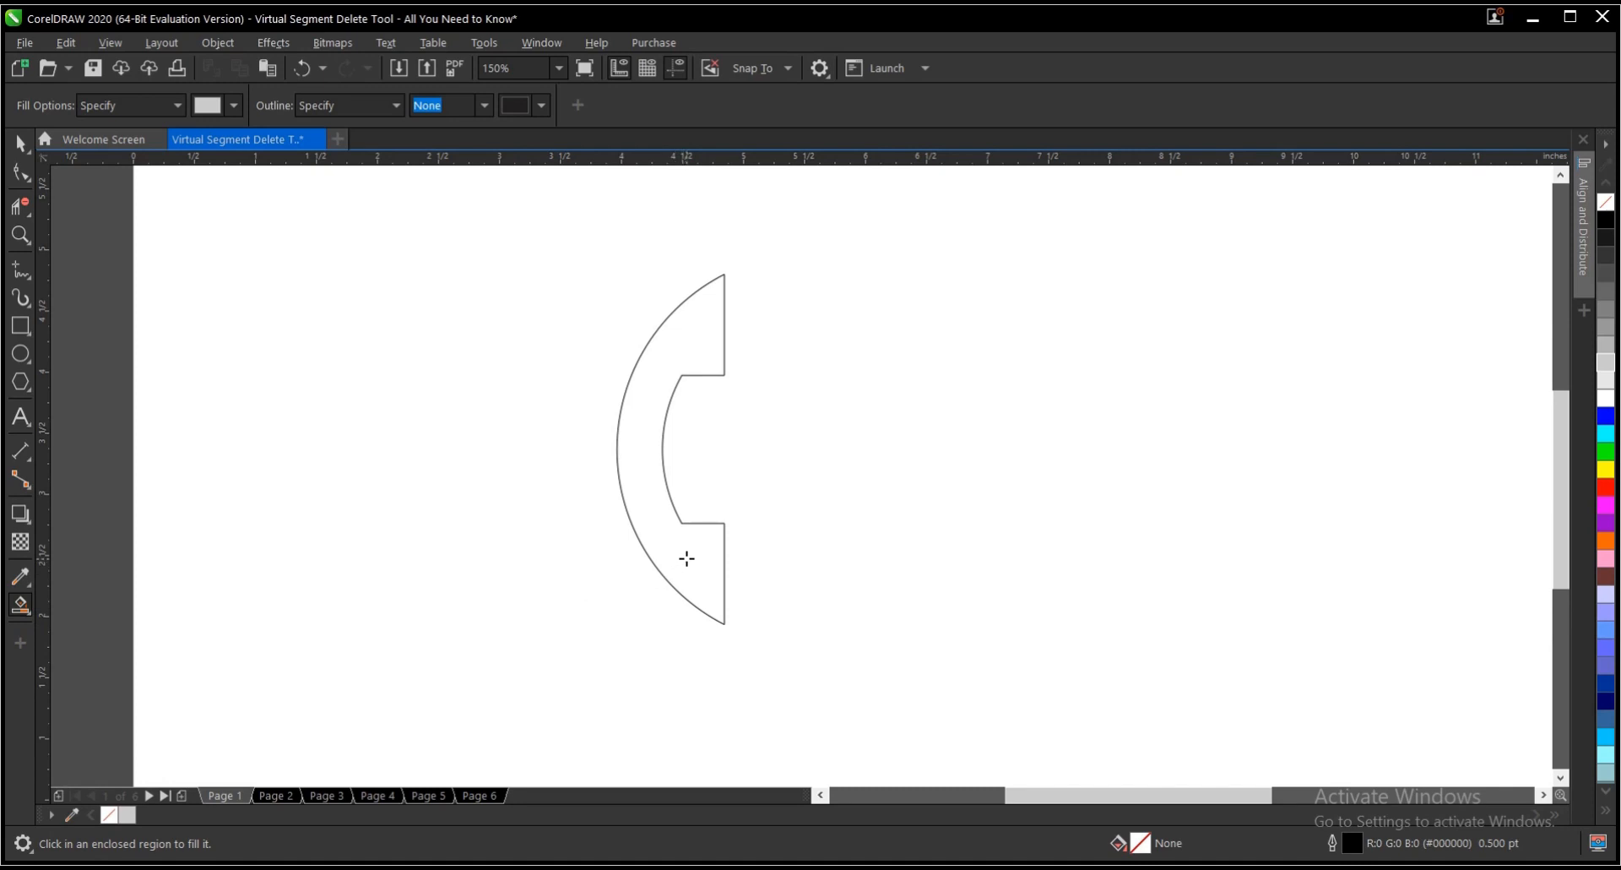
click(687, 558)
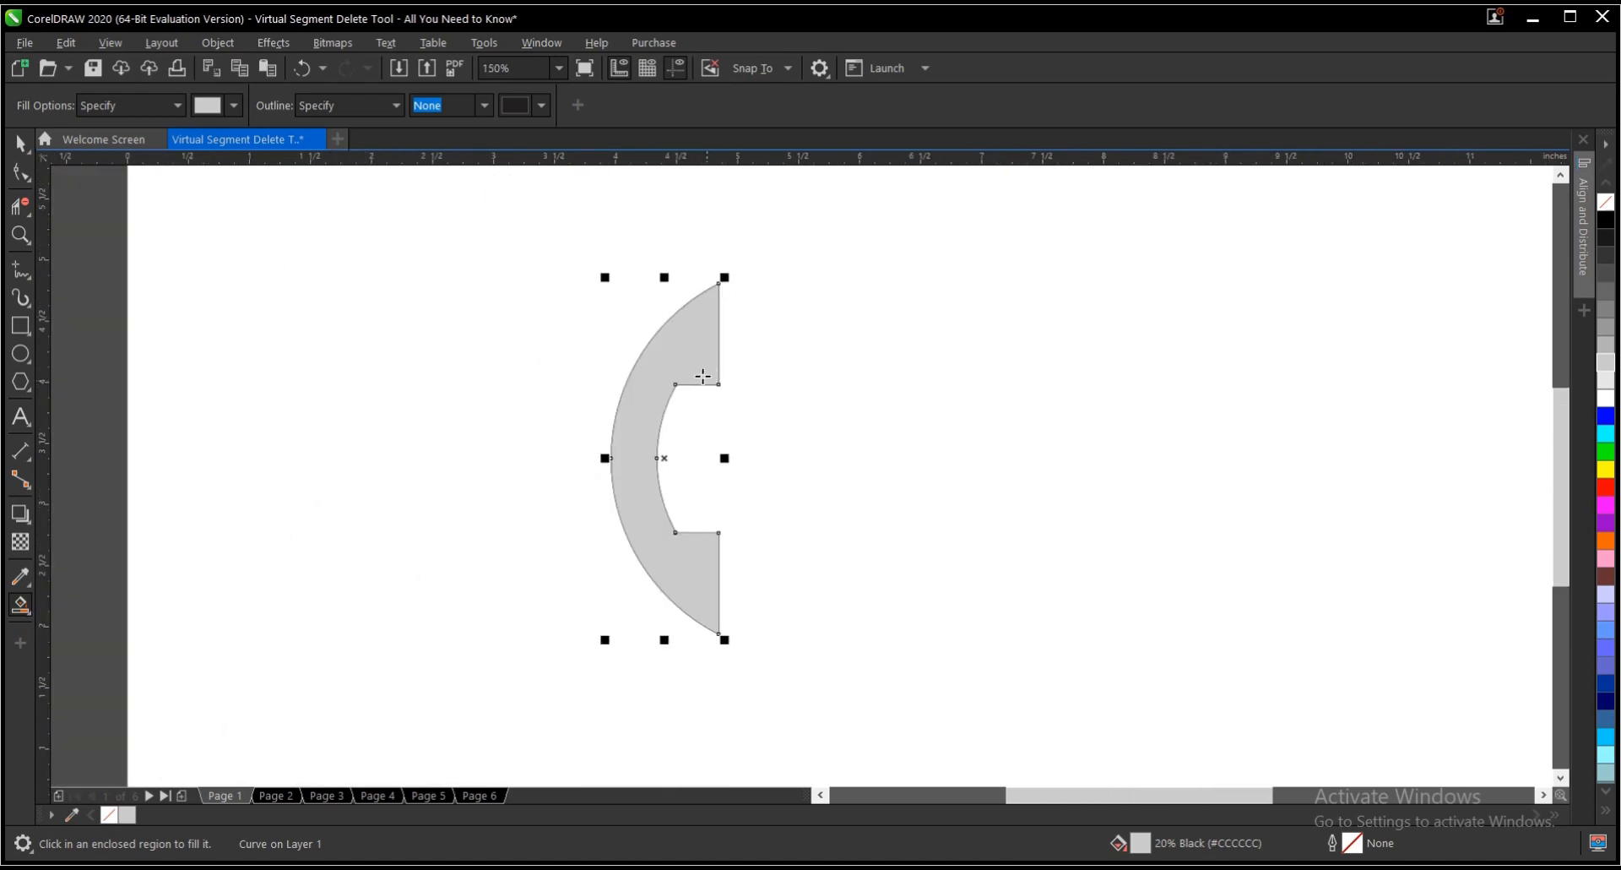
mouse_move(862, 341)
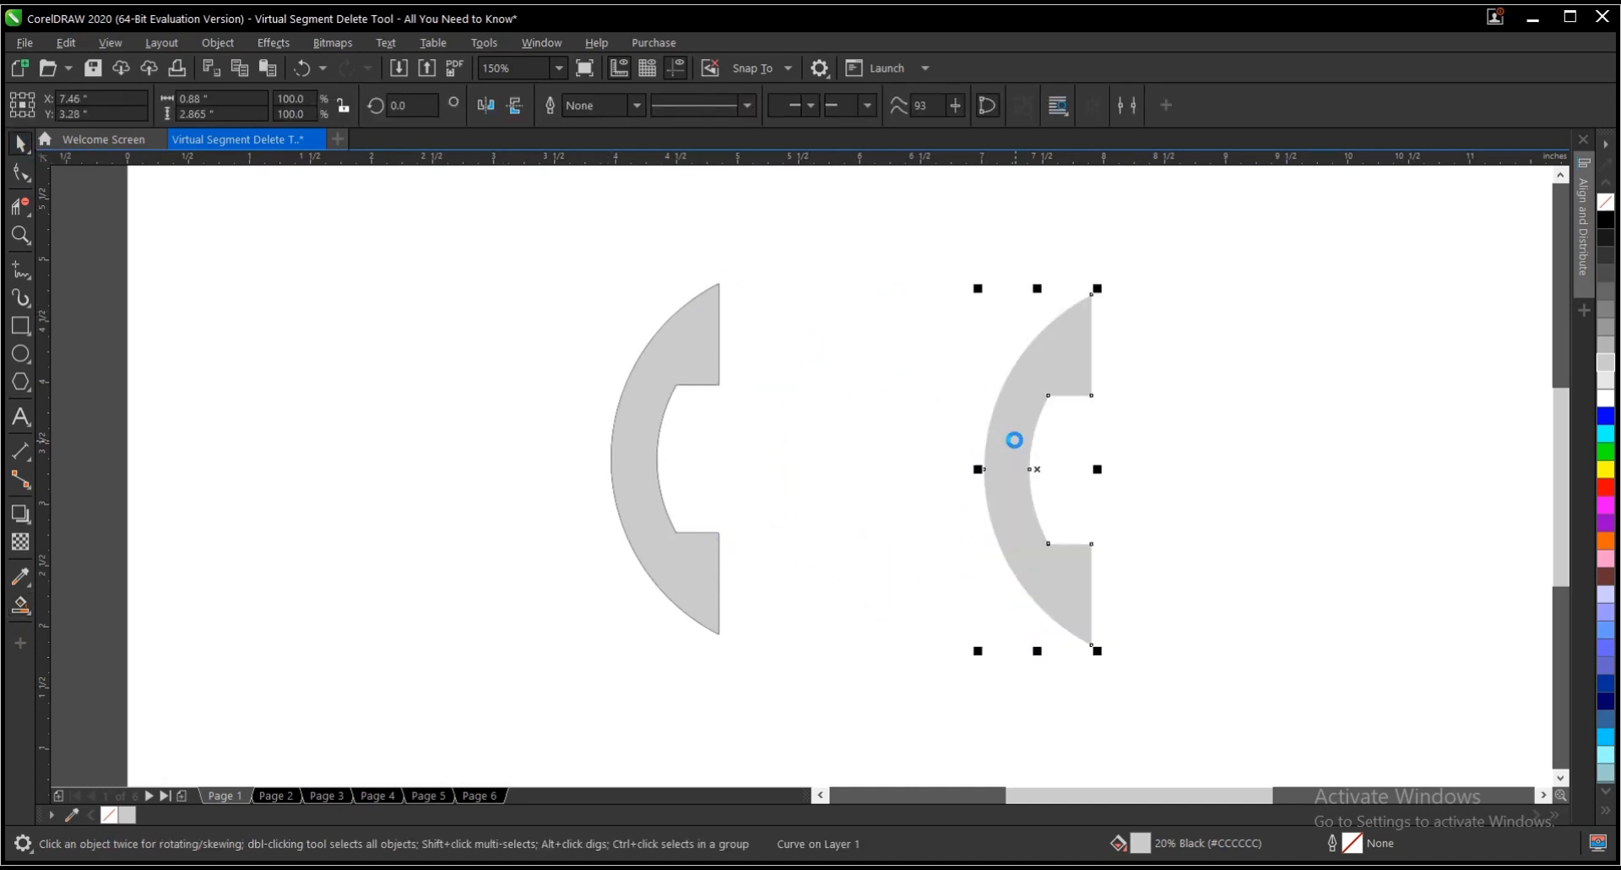
mouse_move(1228, 528)
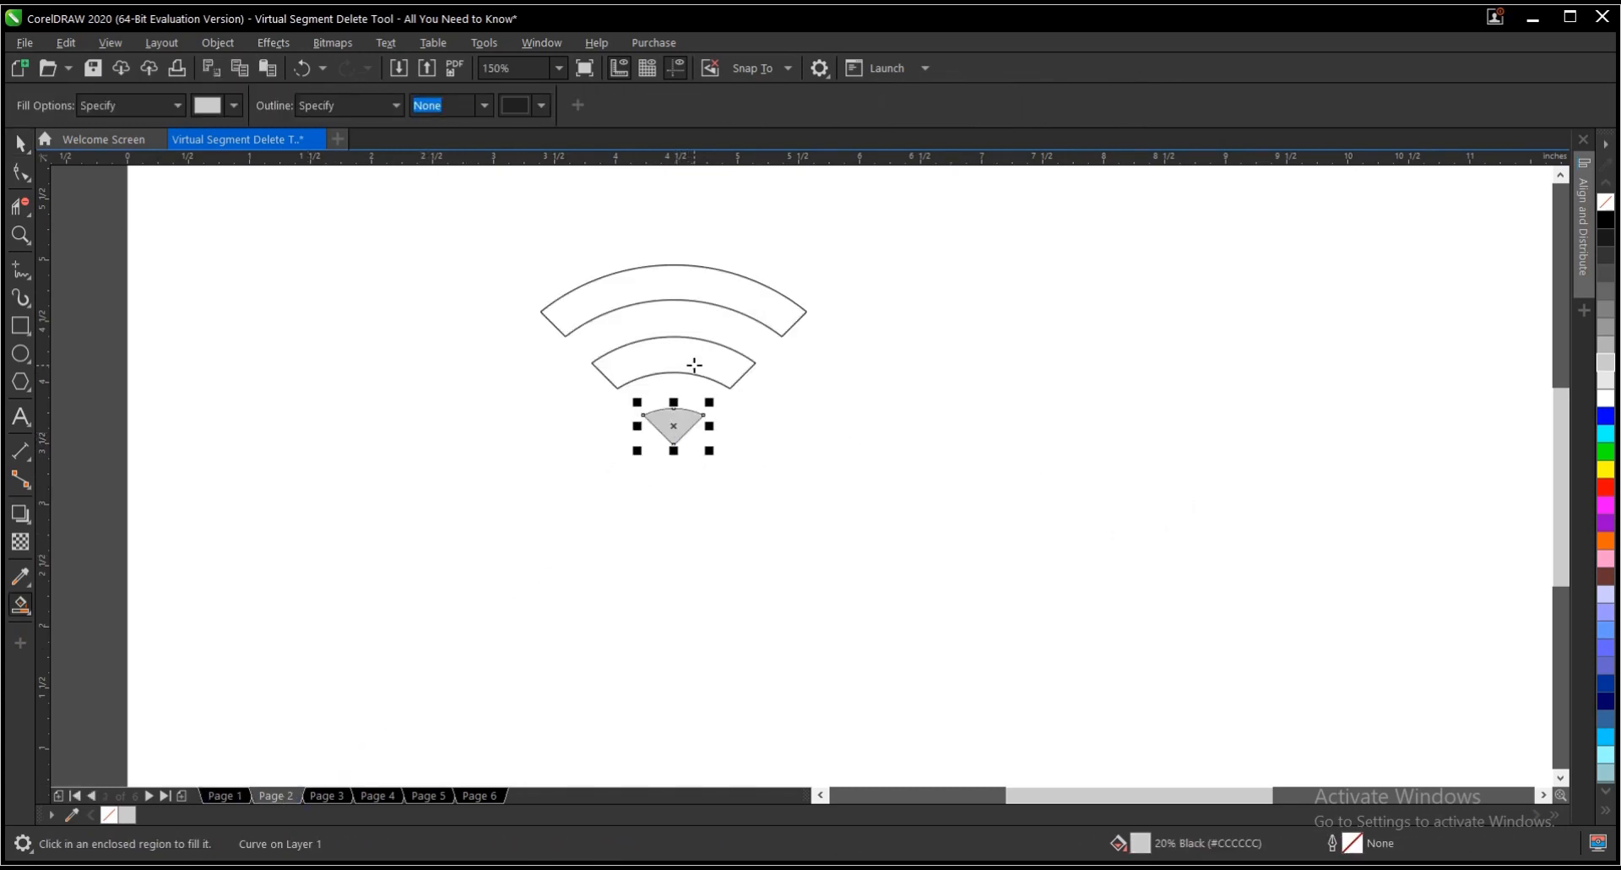
Fill another Wi‑Fi arc with gray, then go to Page 3 with the music note
click(19, 142)
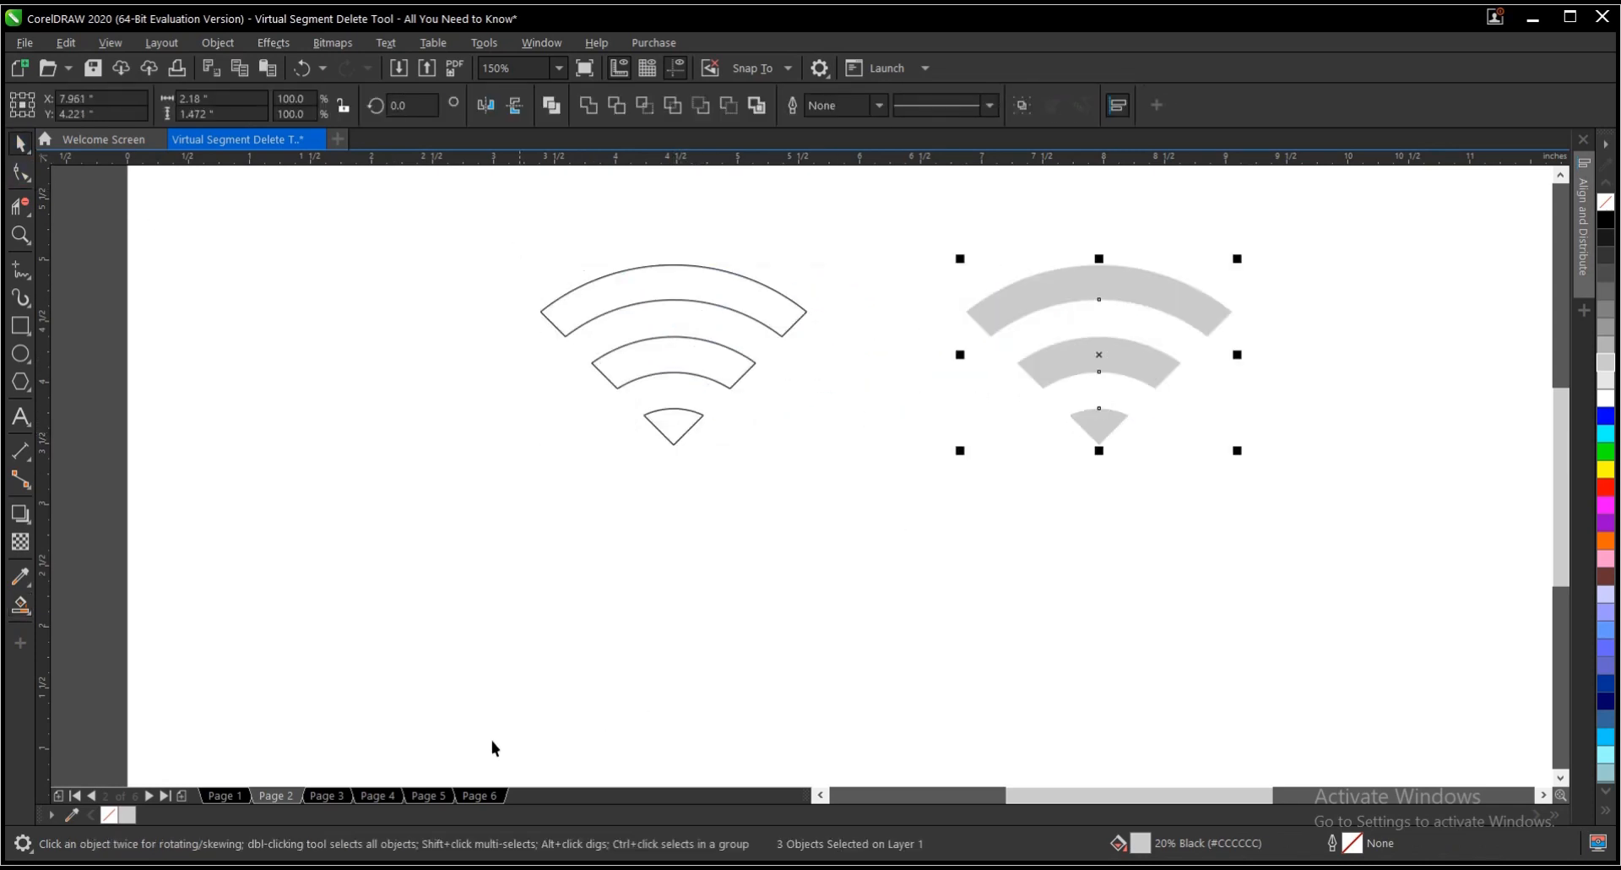
click(326, 794)
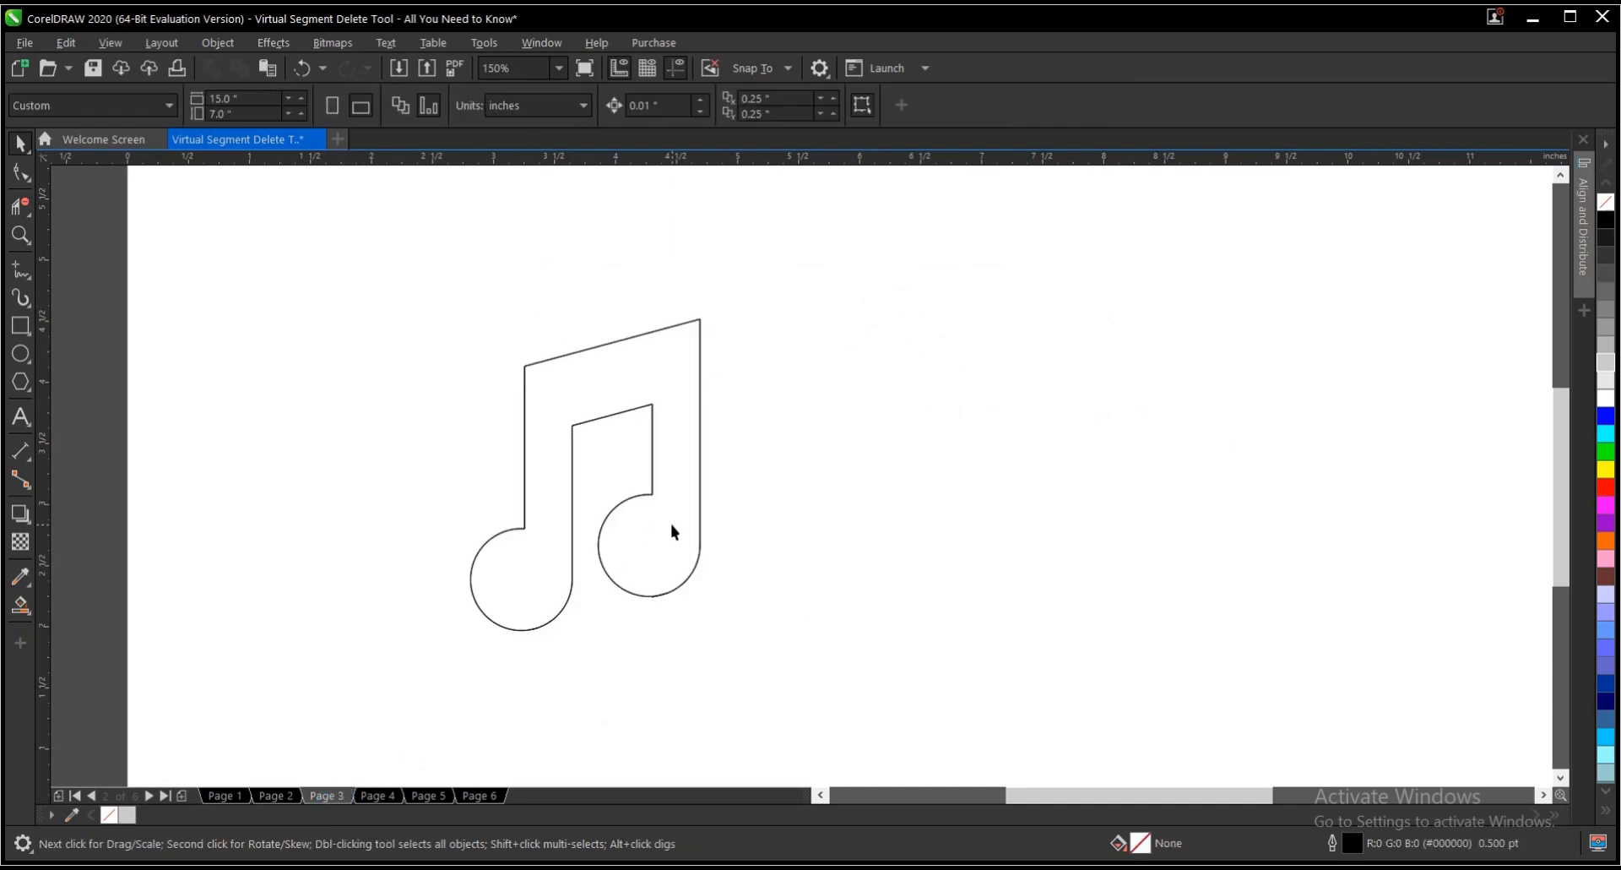
Smart Fill the music note gray and set the note outline width to 8.0 pt
click(672, 530)
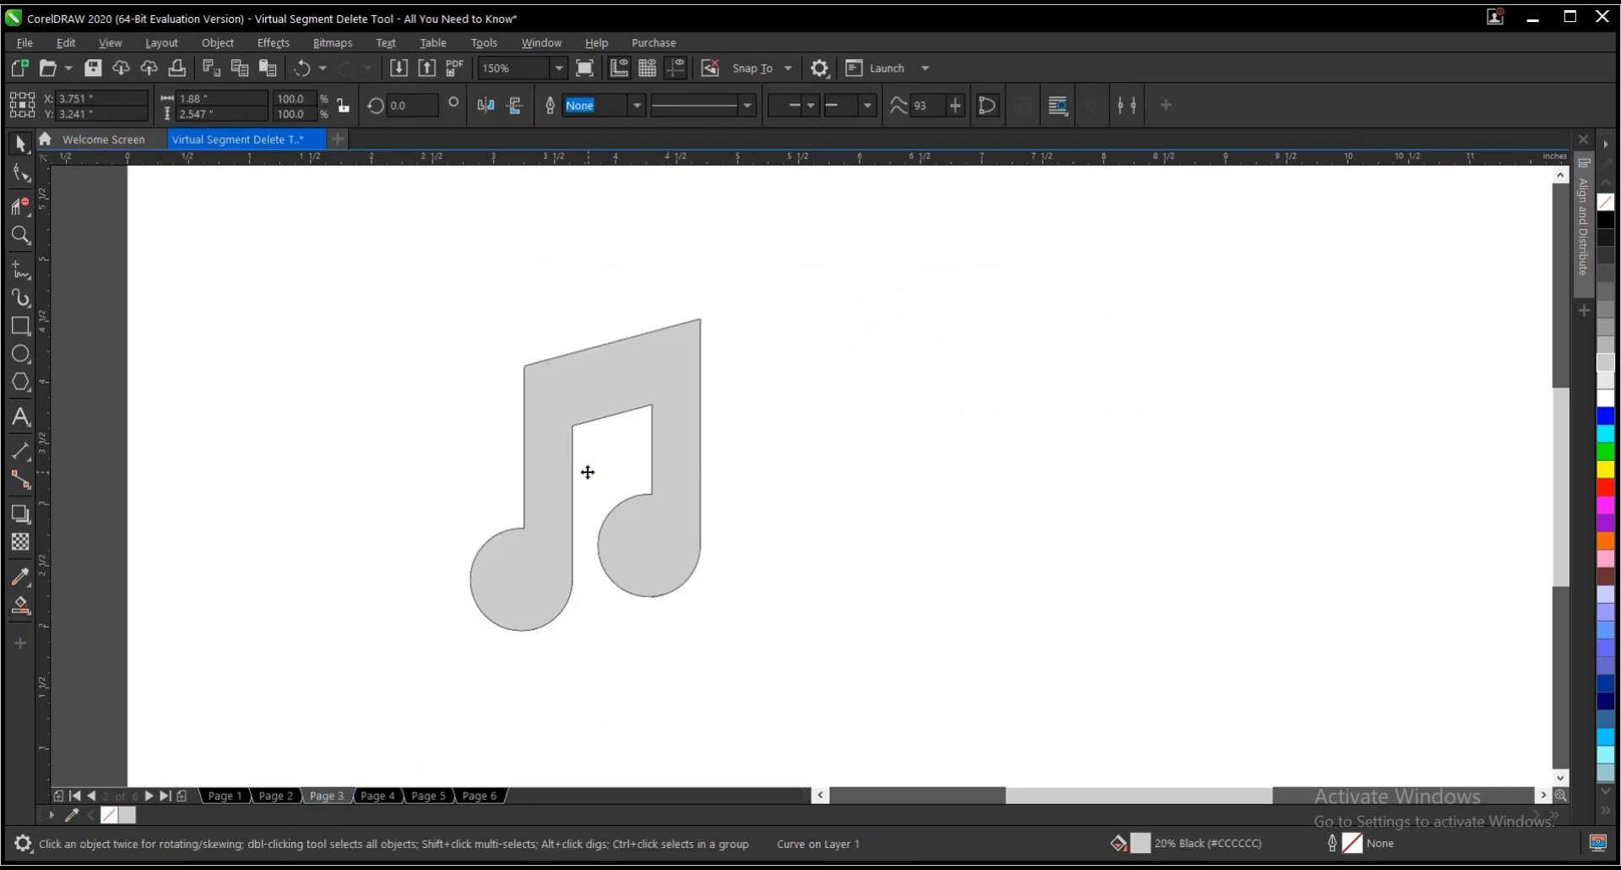
click(587, 473)
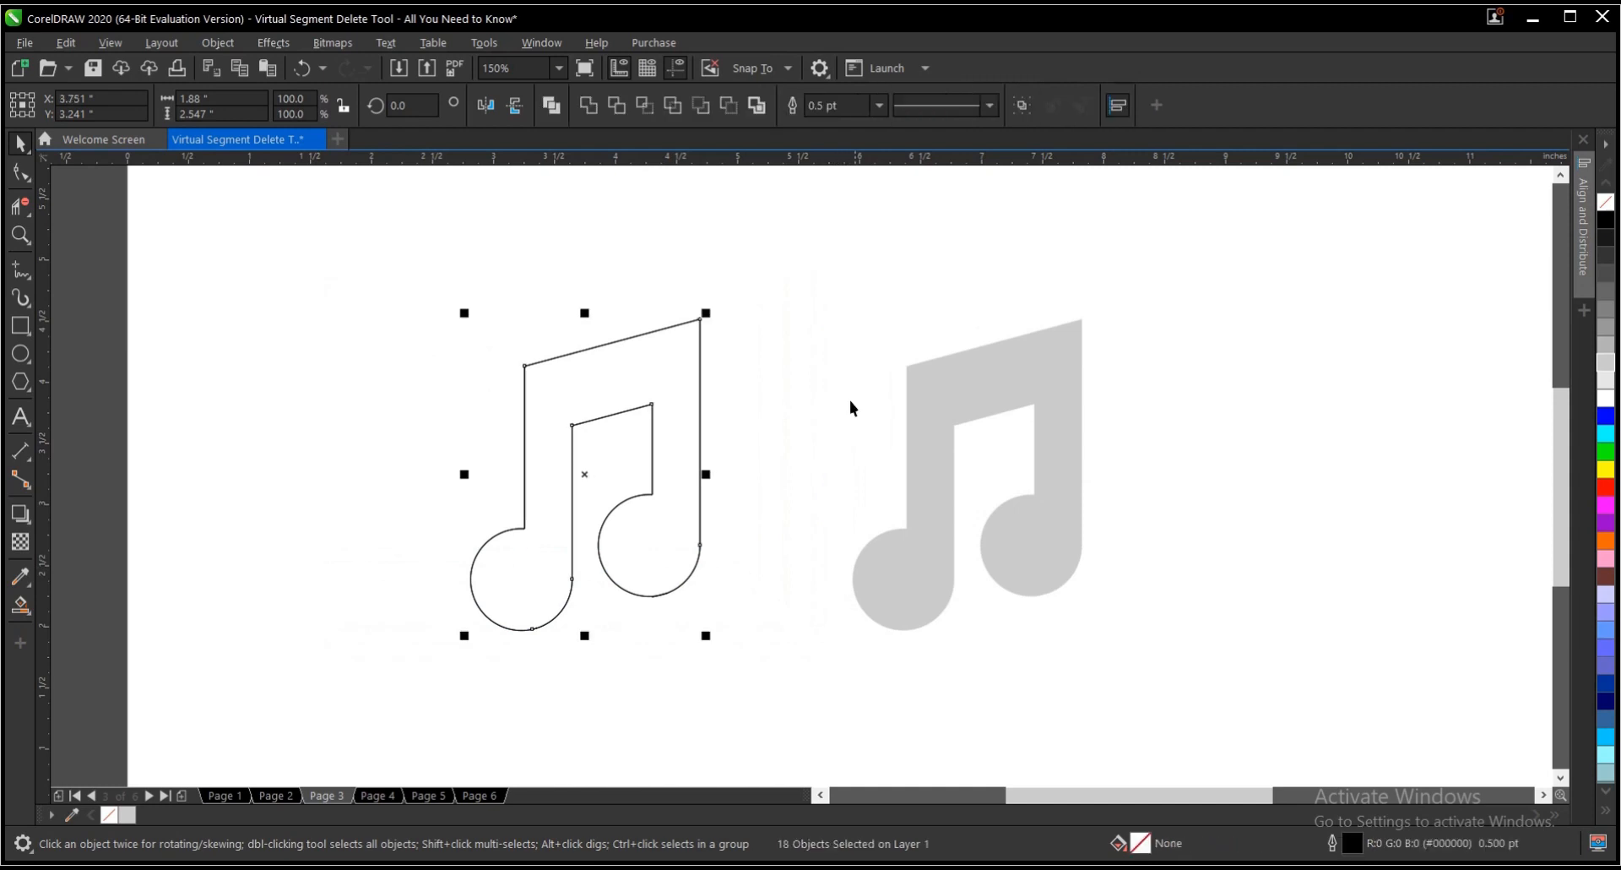
text(8.0 pt)
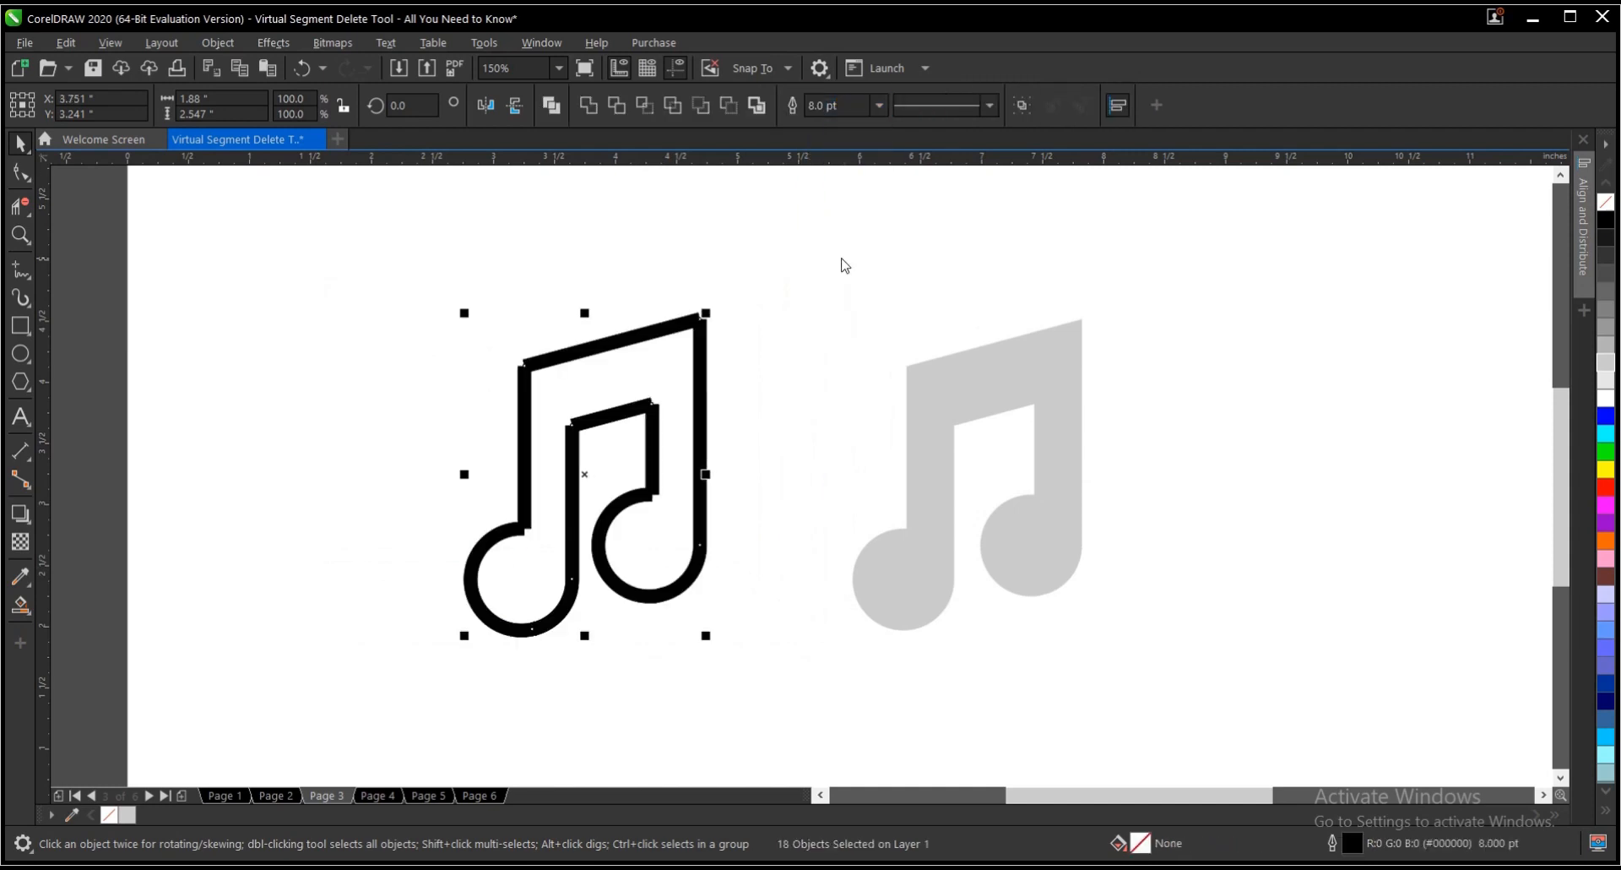
scroll(up, 3)
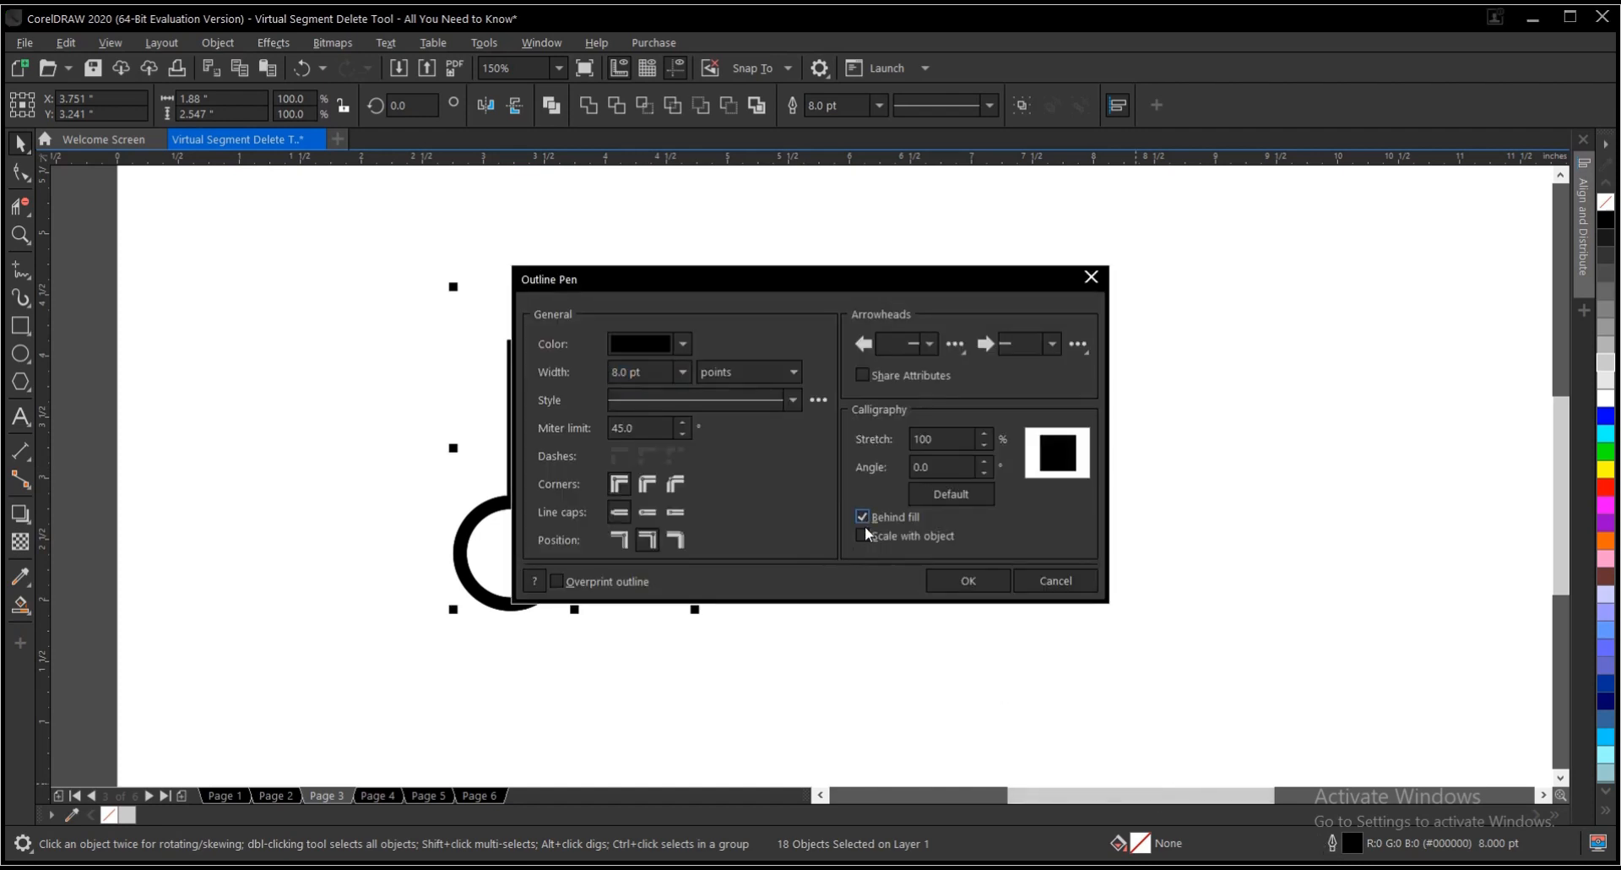
In Outline Pen, enable Scale with object and give the strokes rounded line caps
click(861, 534)
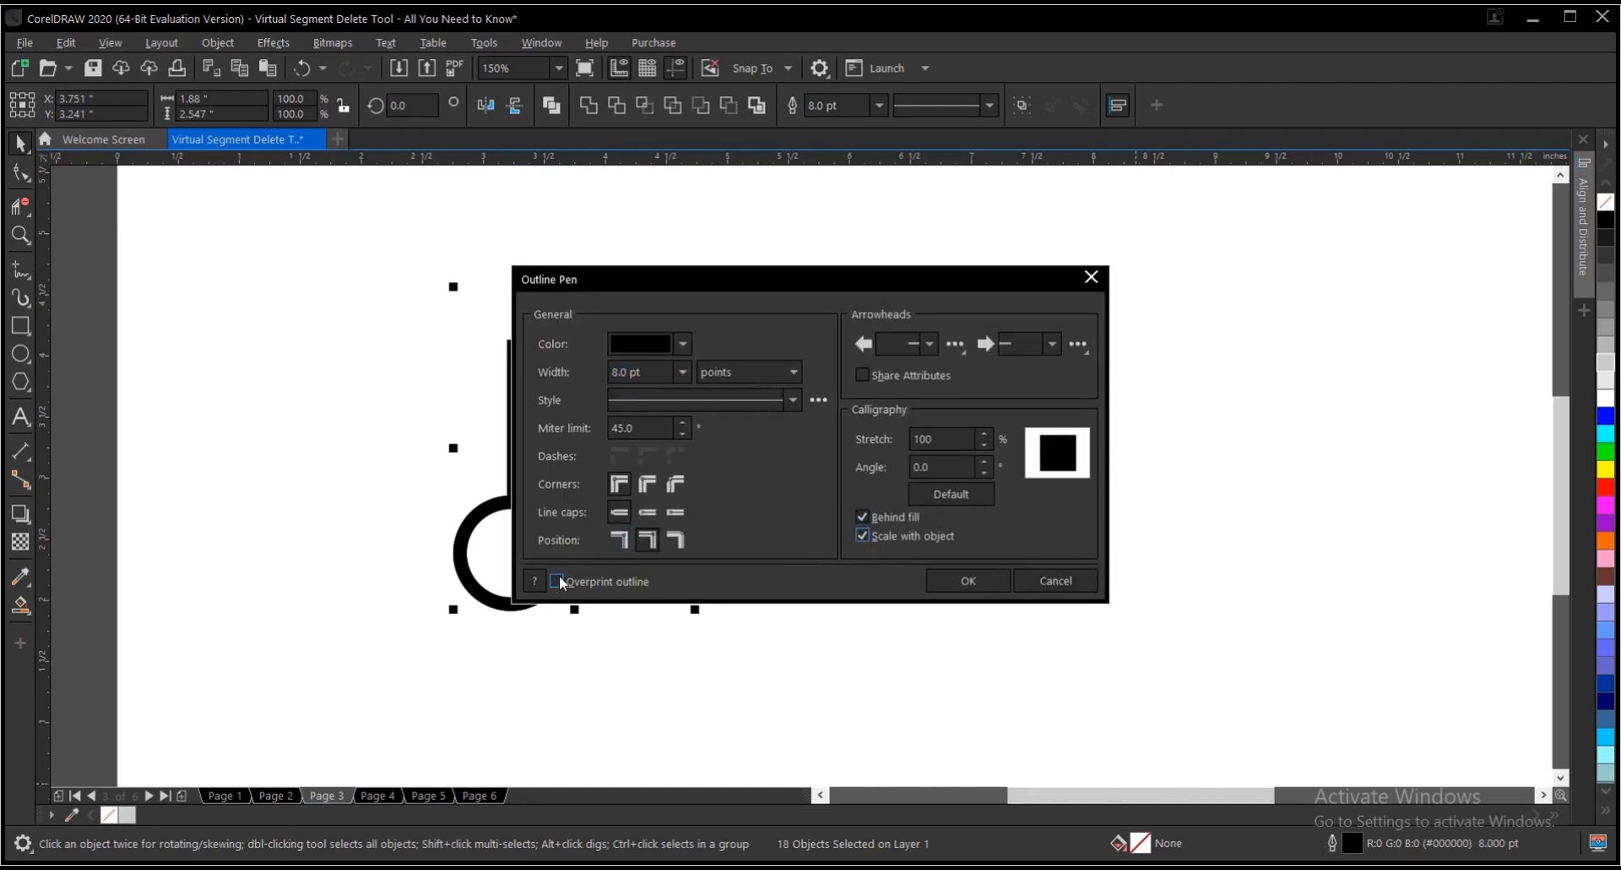
click(966, 579)
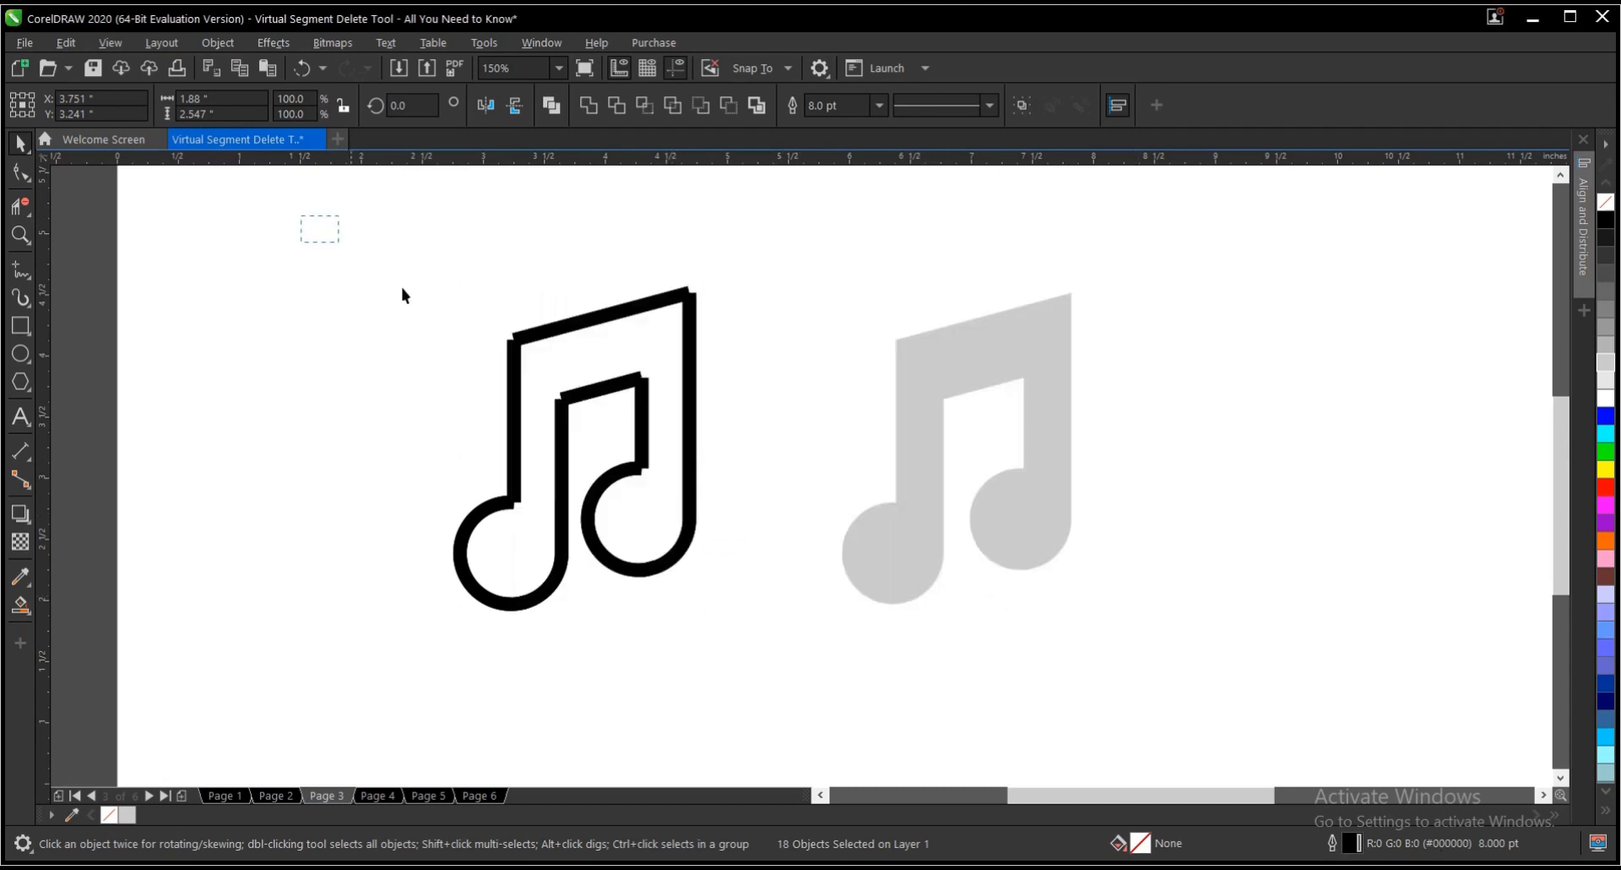
click(574, 447)
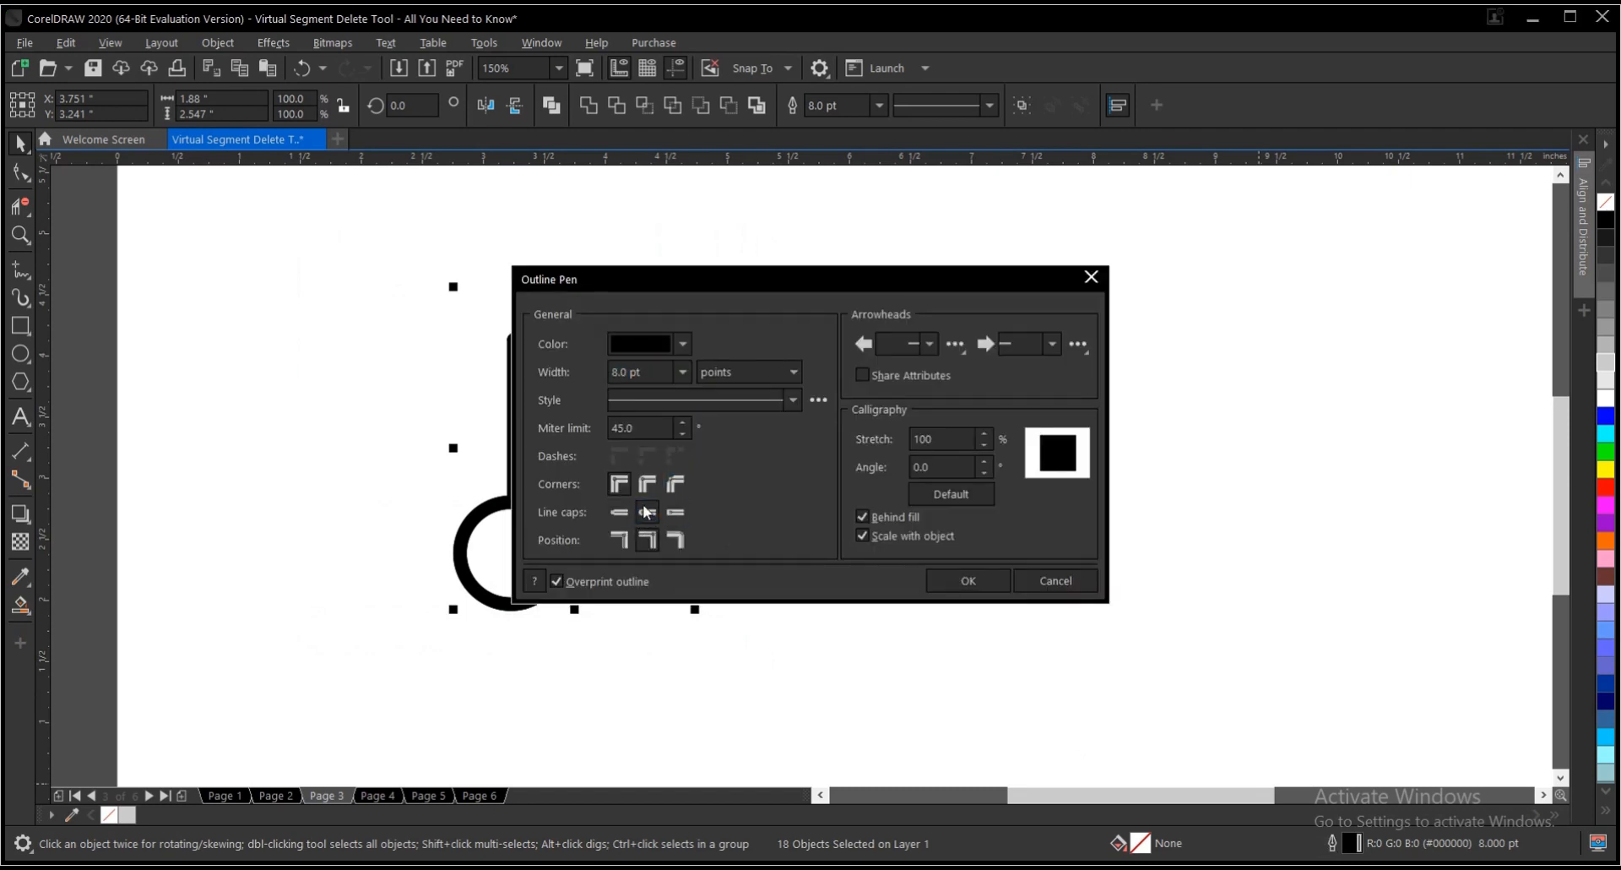
click(967, 580)
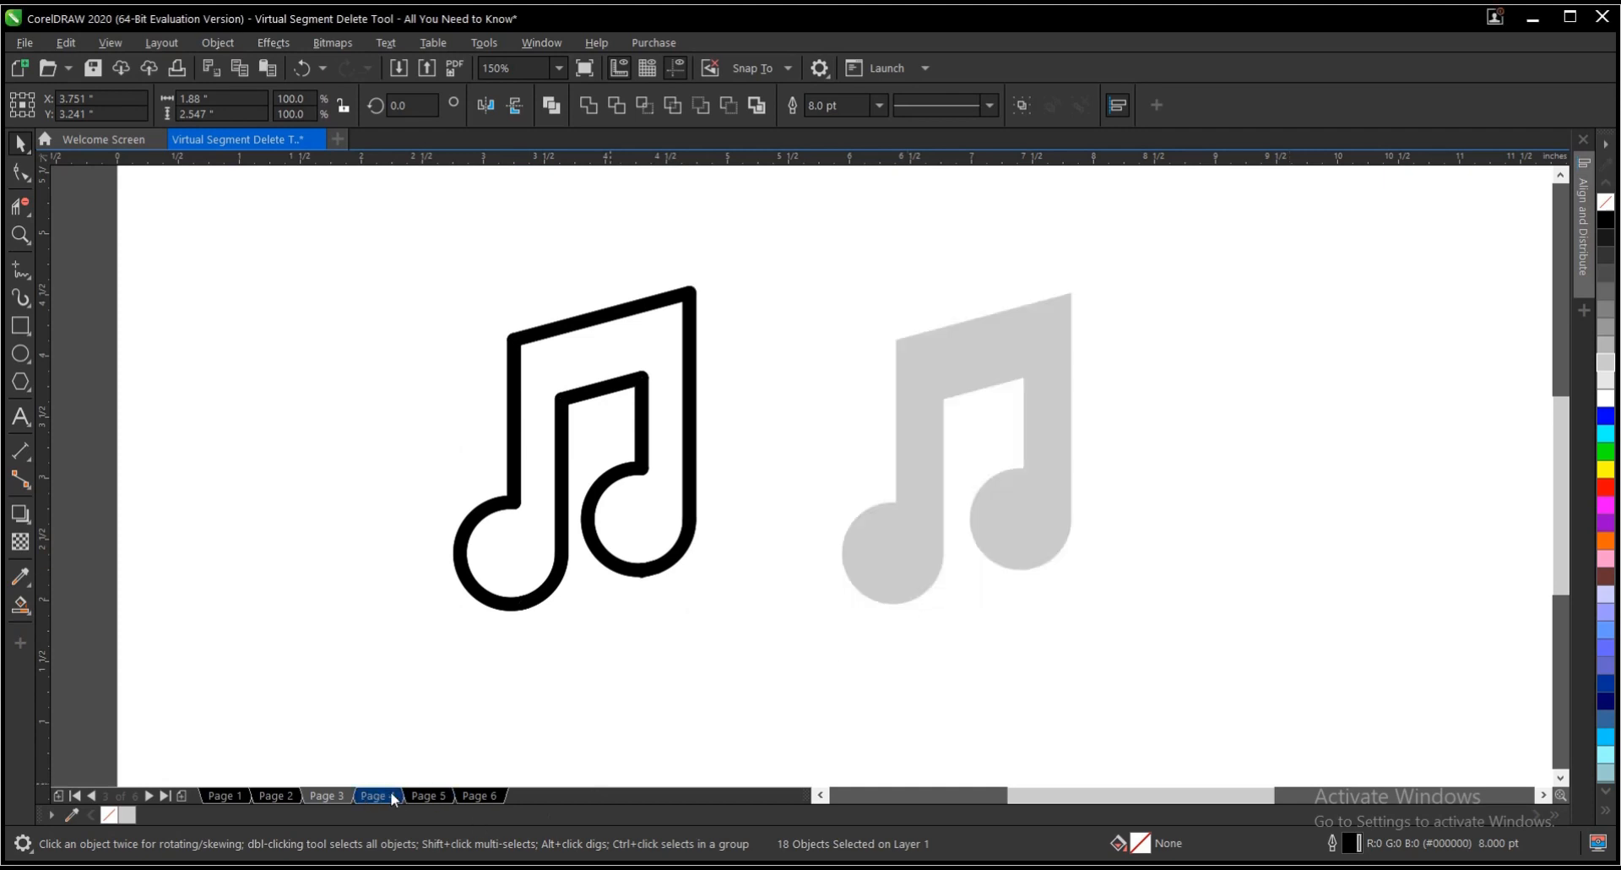
Browse Pages 4 and 6, then return to Page 1's handset icons
click(377, 794)
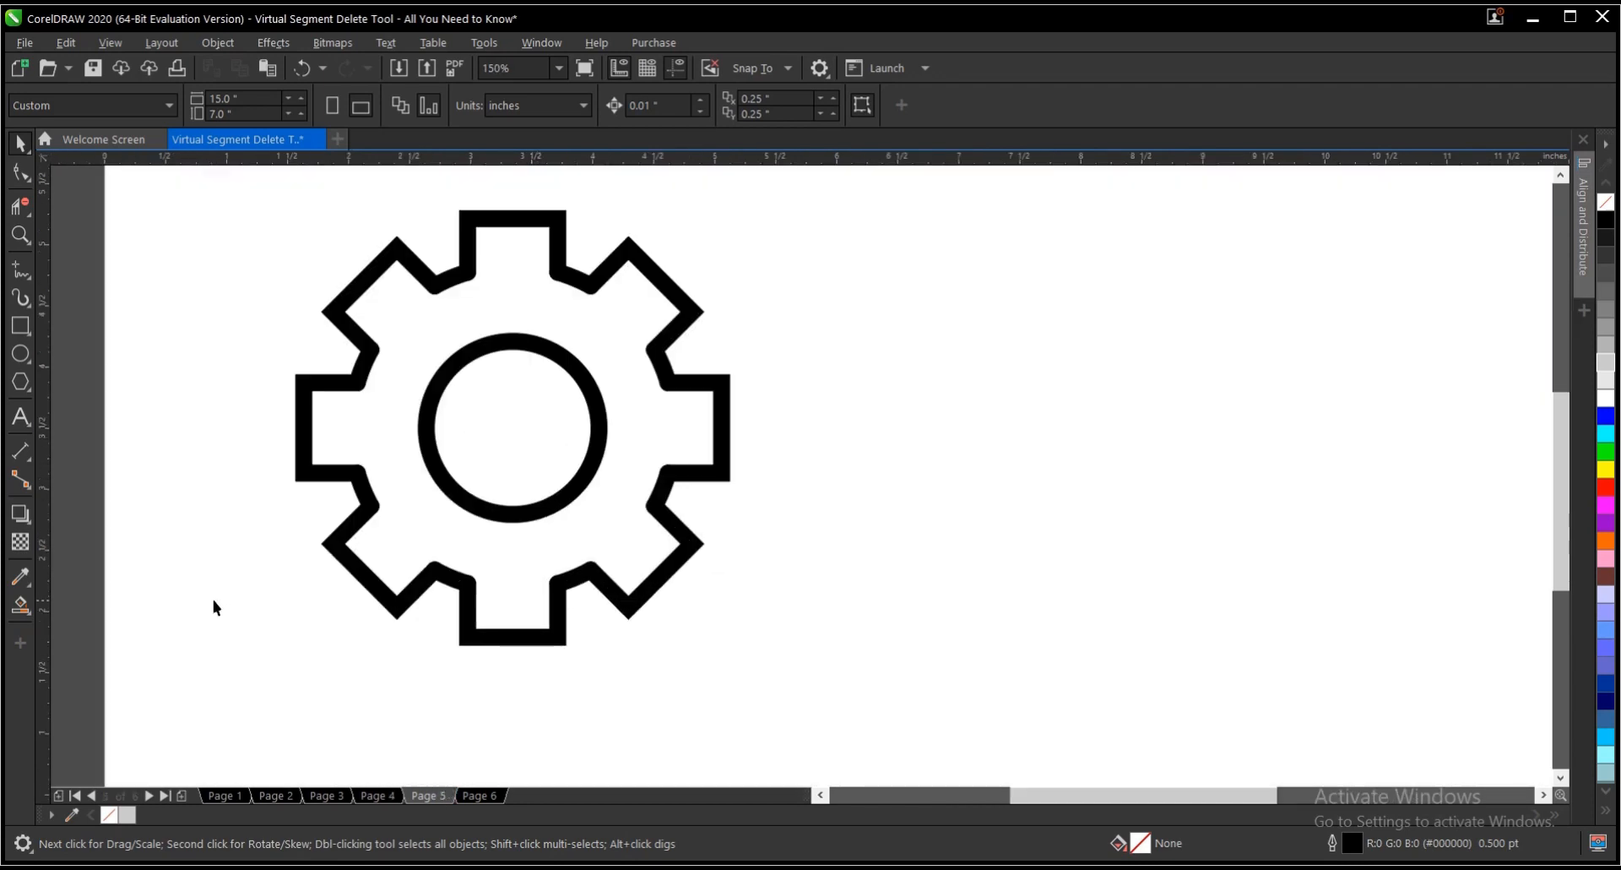
click(478, 795)
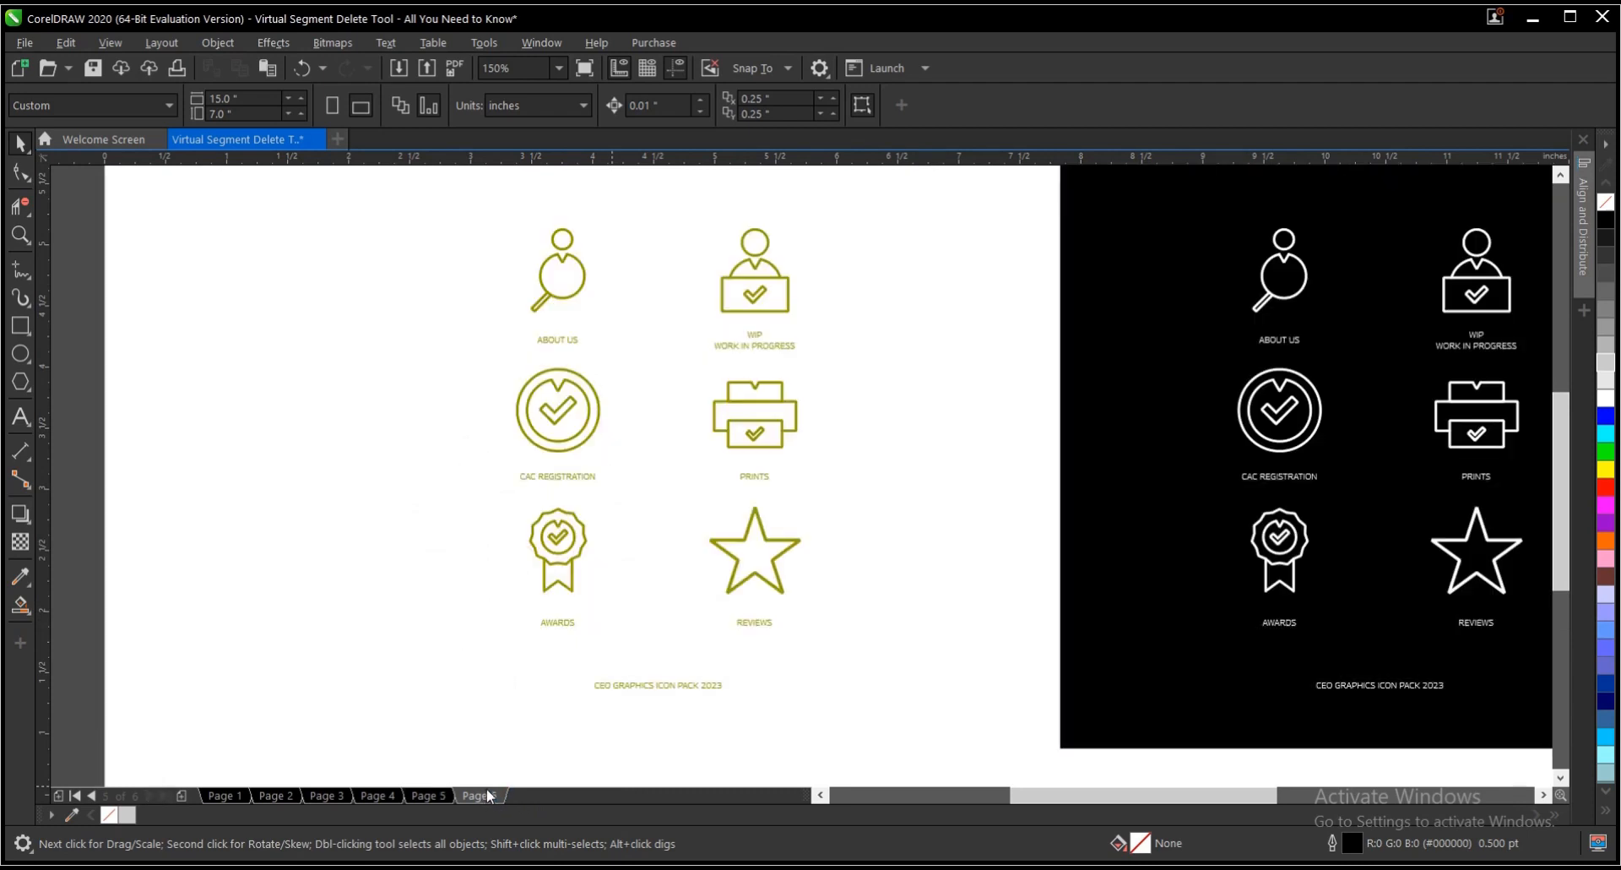
click(223, 795)
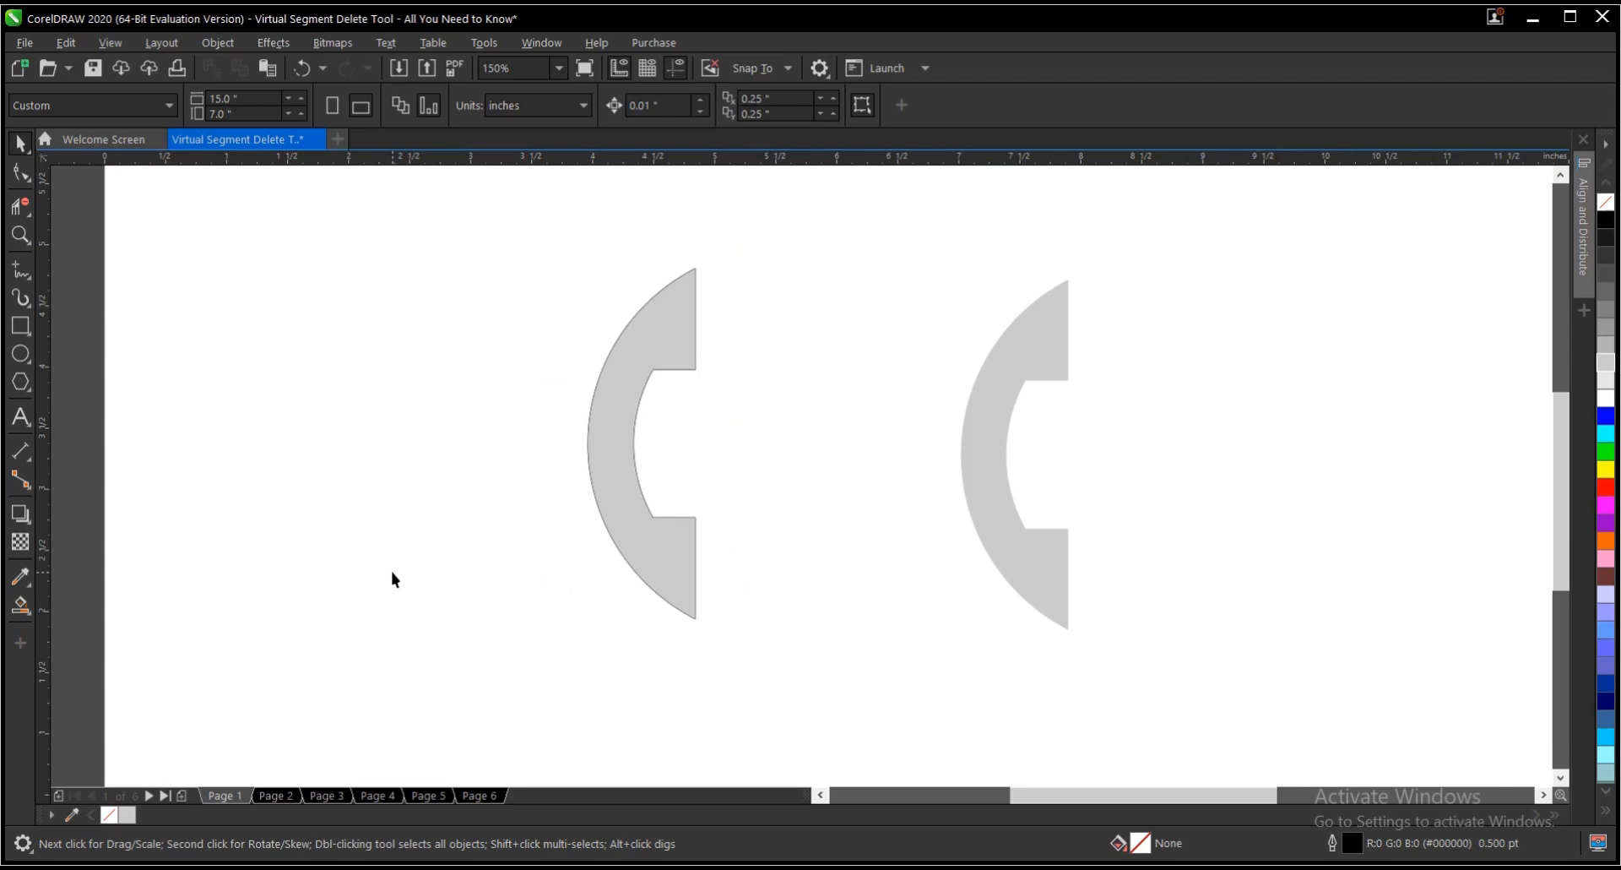
mouse_move(330, 512)
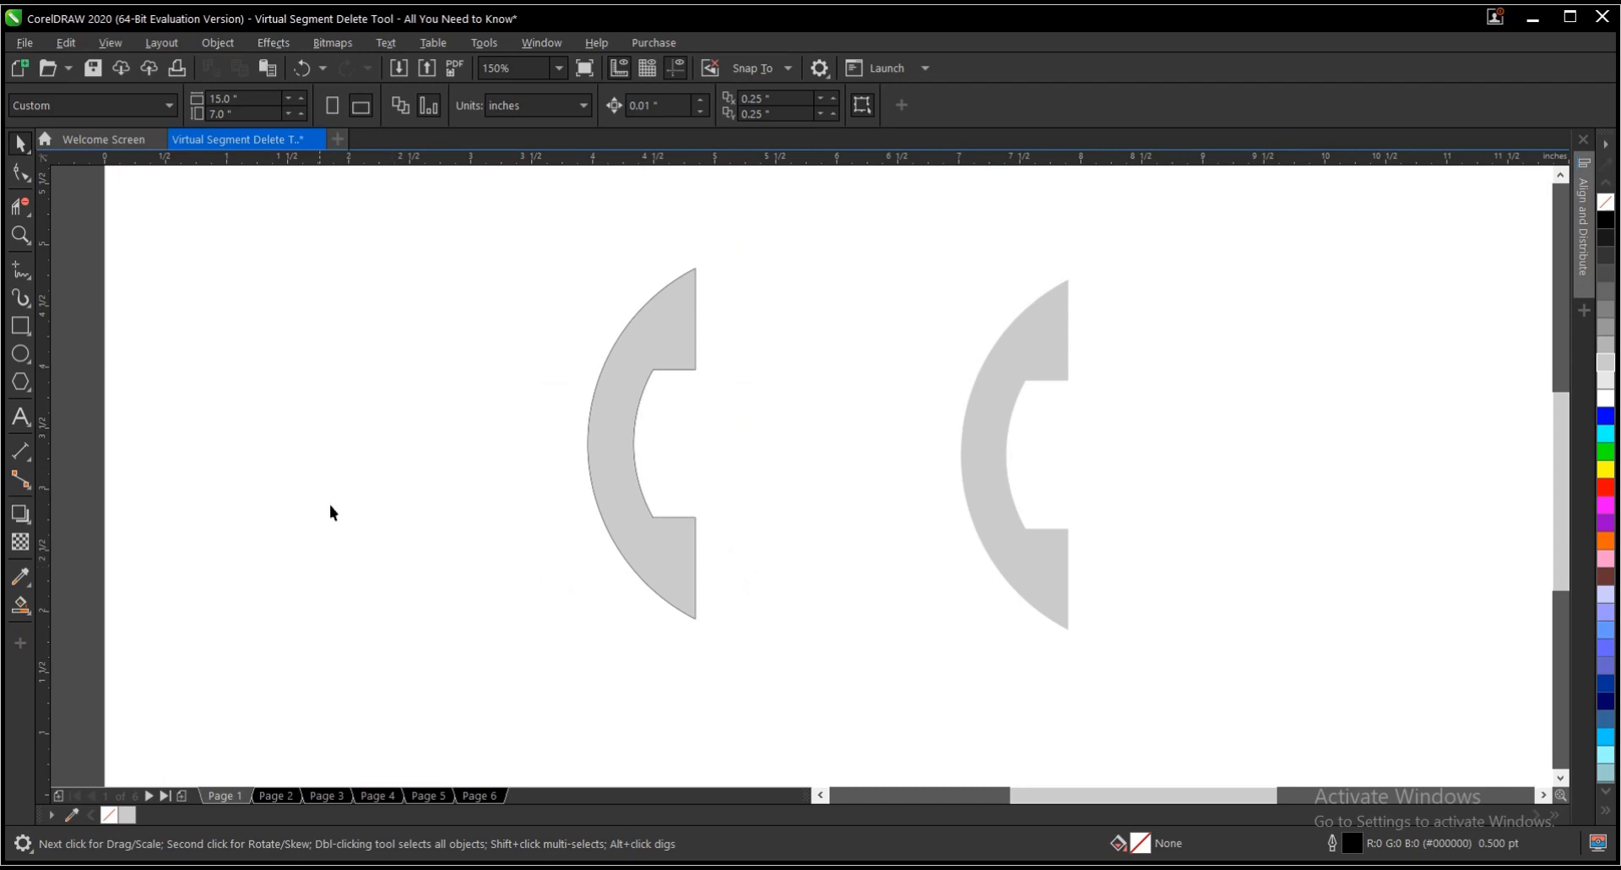
mouse_move(315, 489)
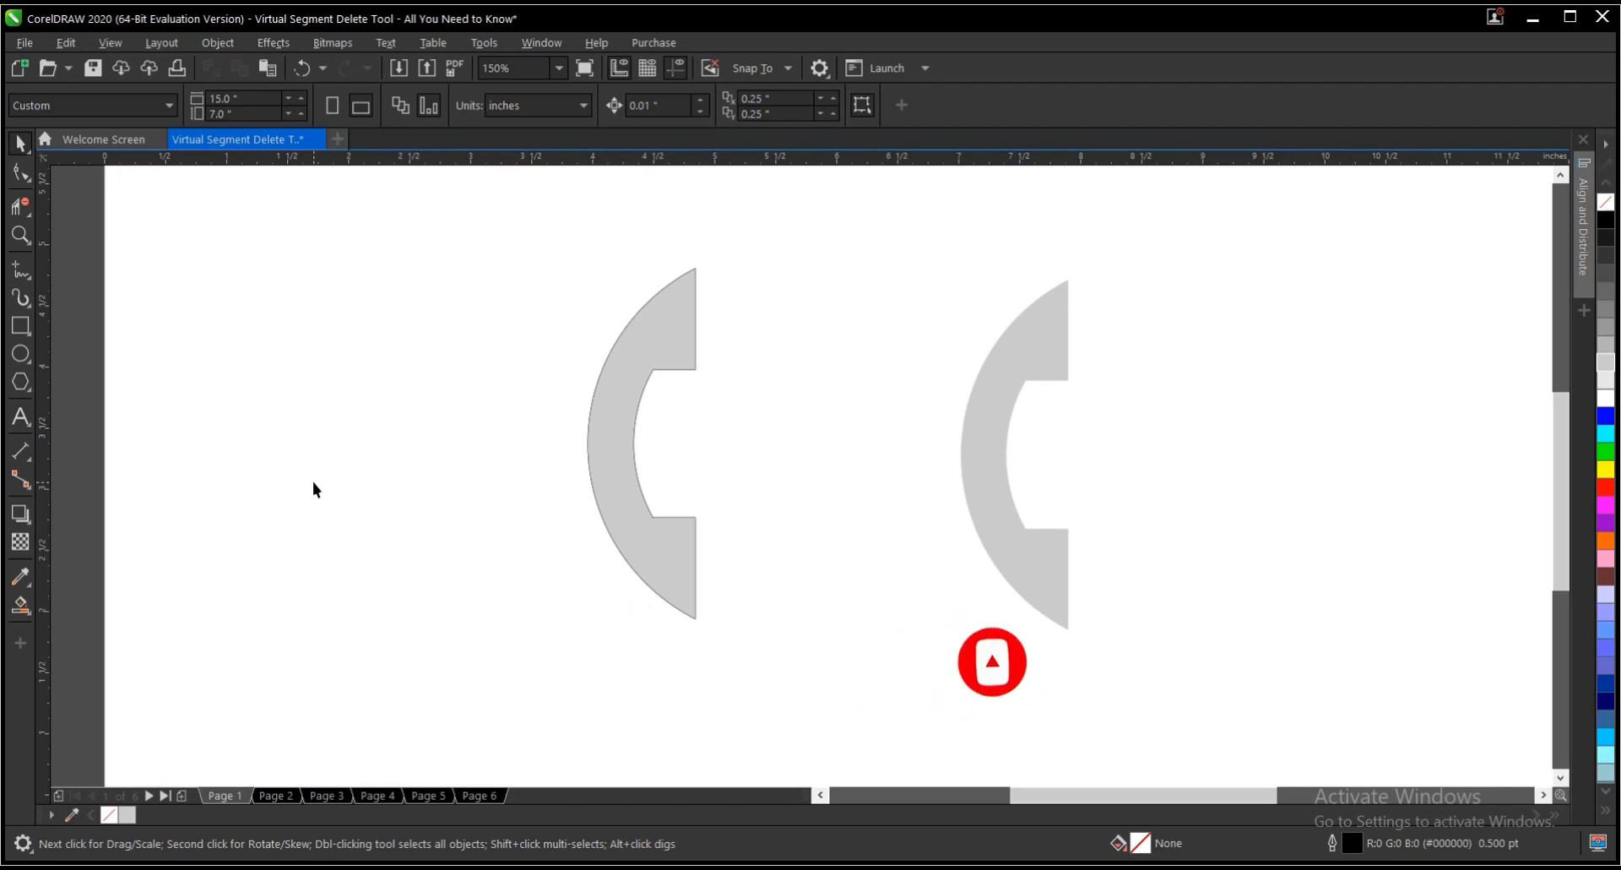
click(991, 662)
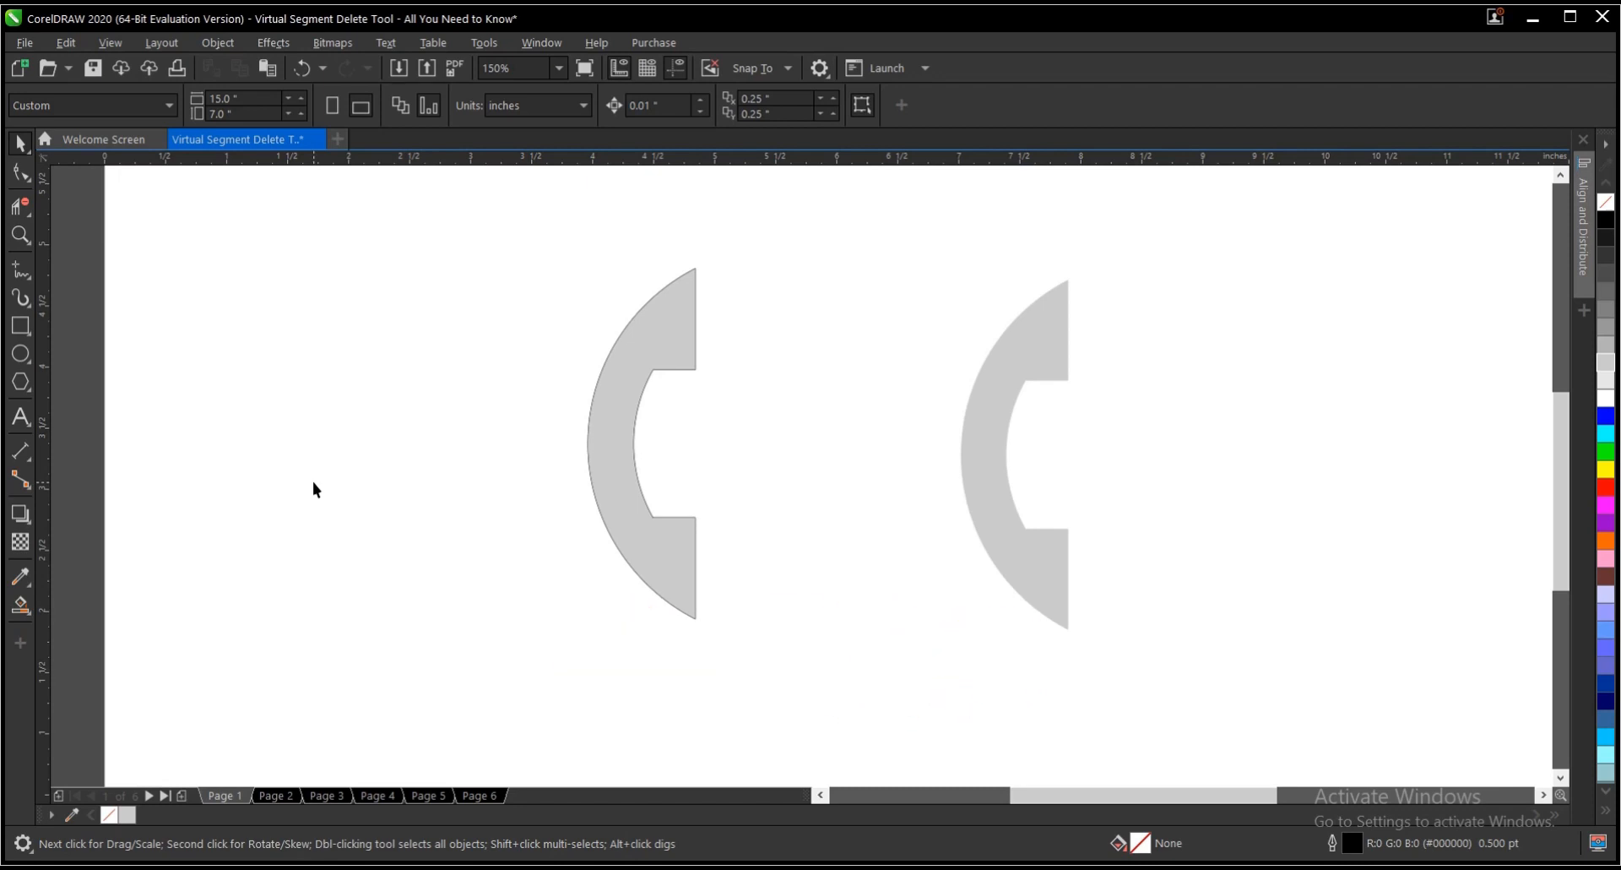